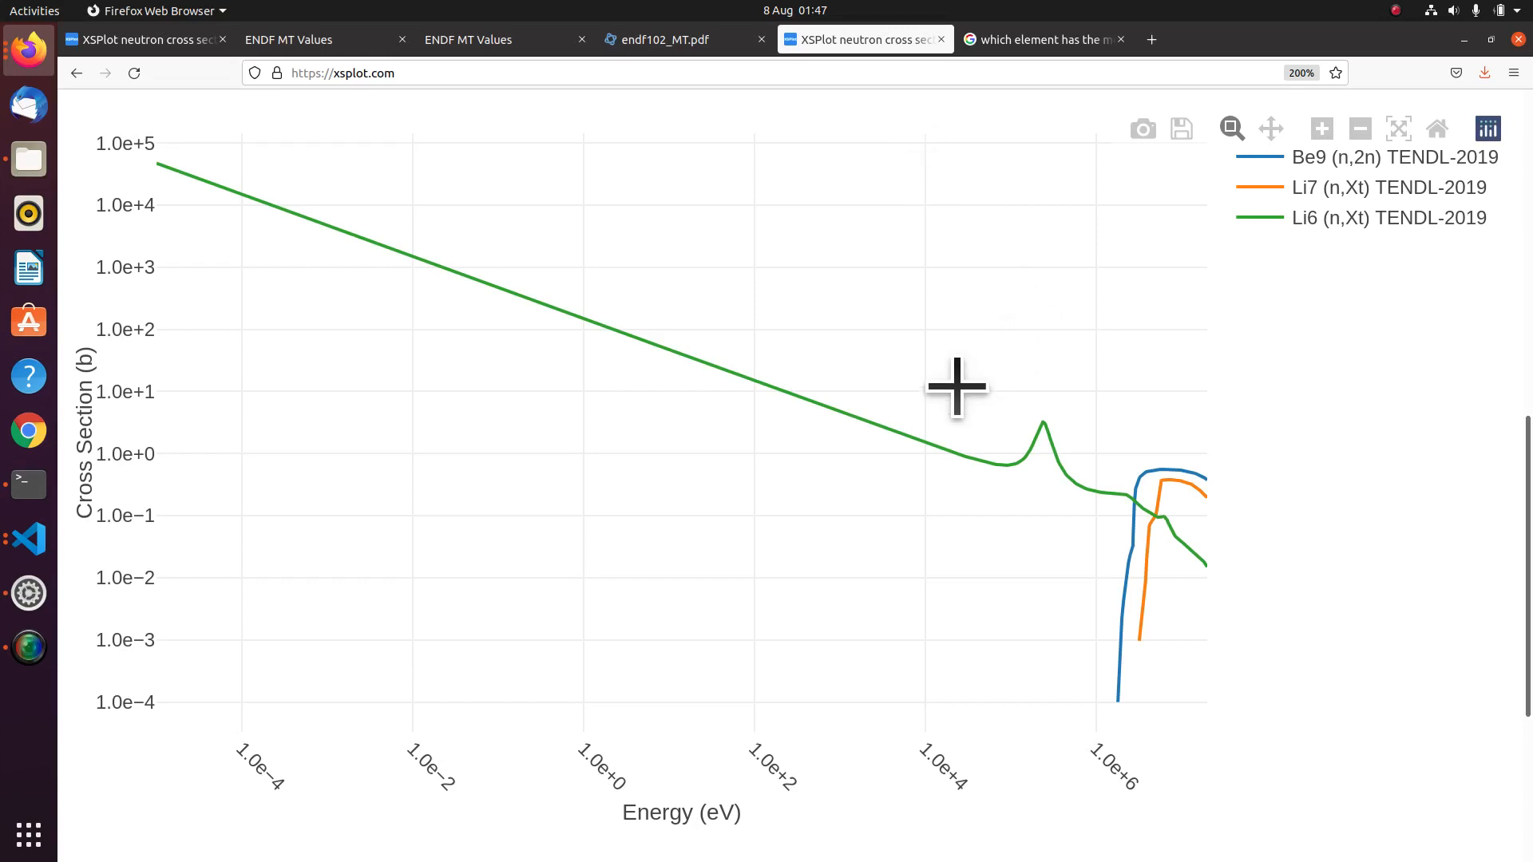
pyautogui.moveTo(1238, 469)
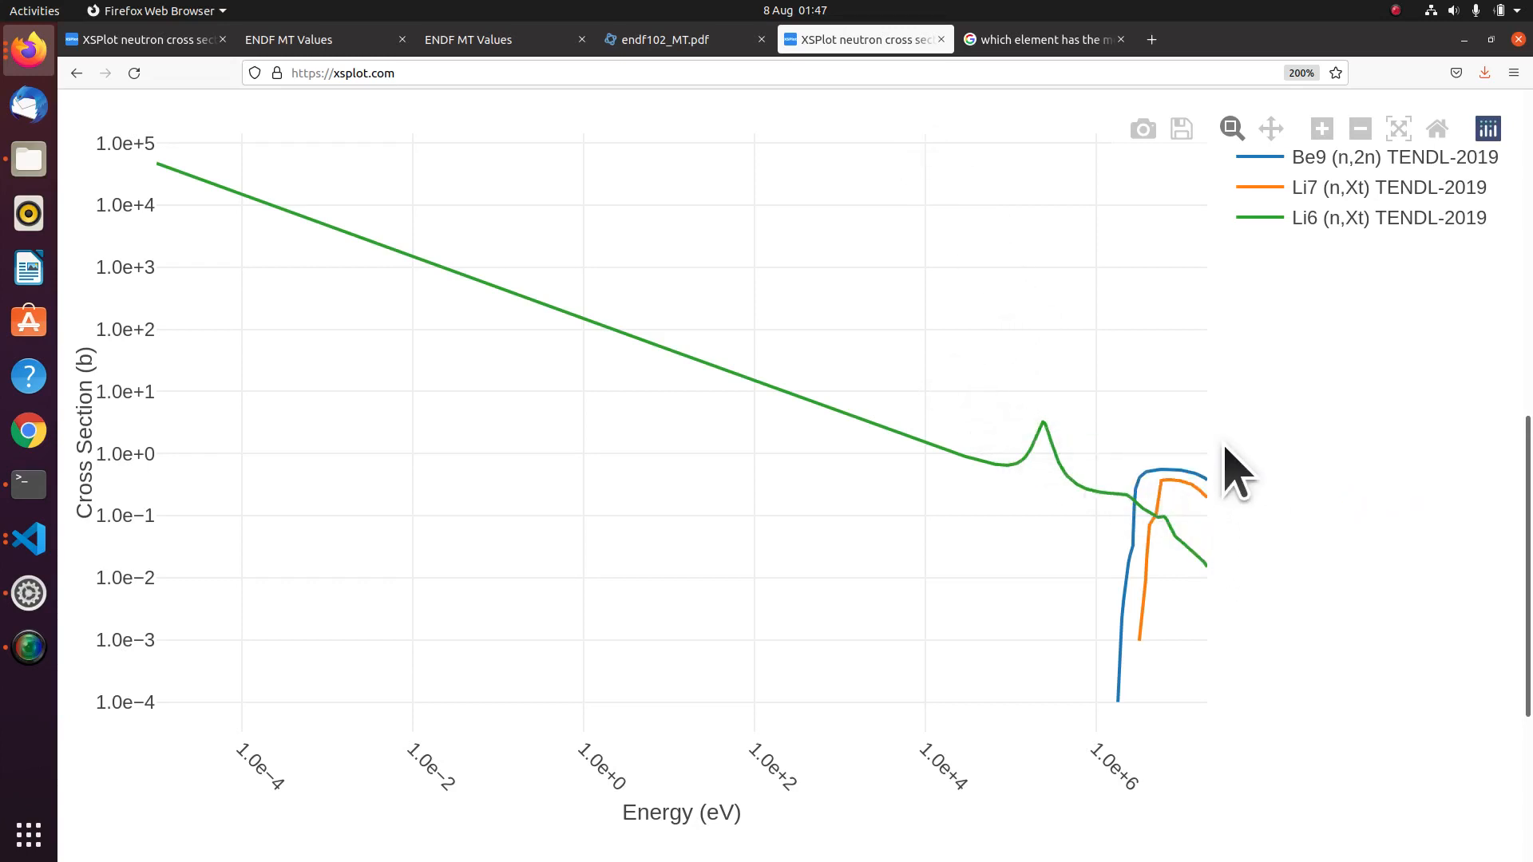
pyautogui.moveTo(1250, 572)
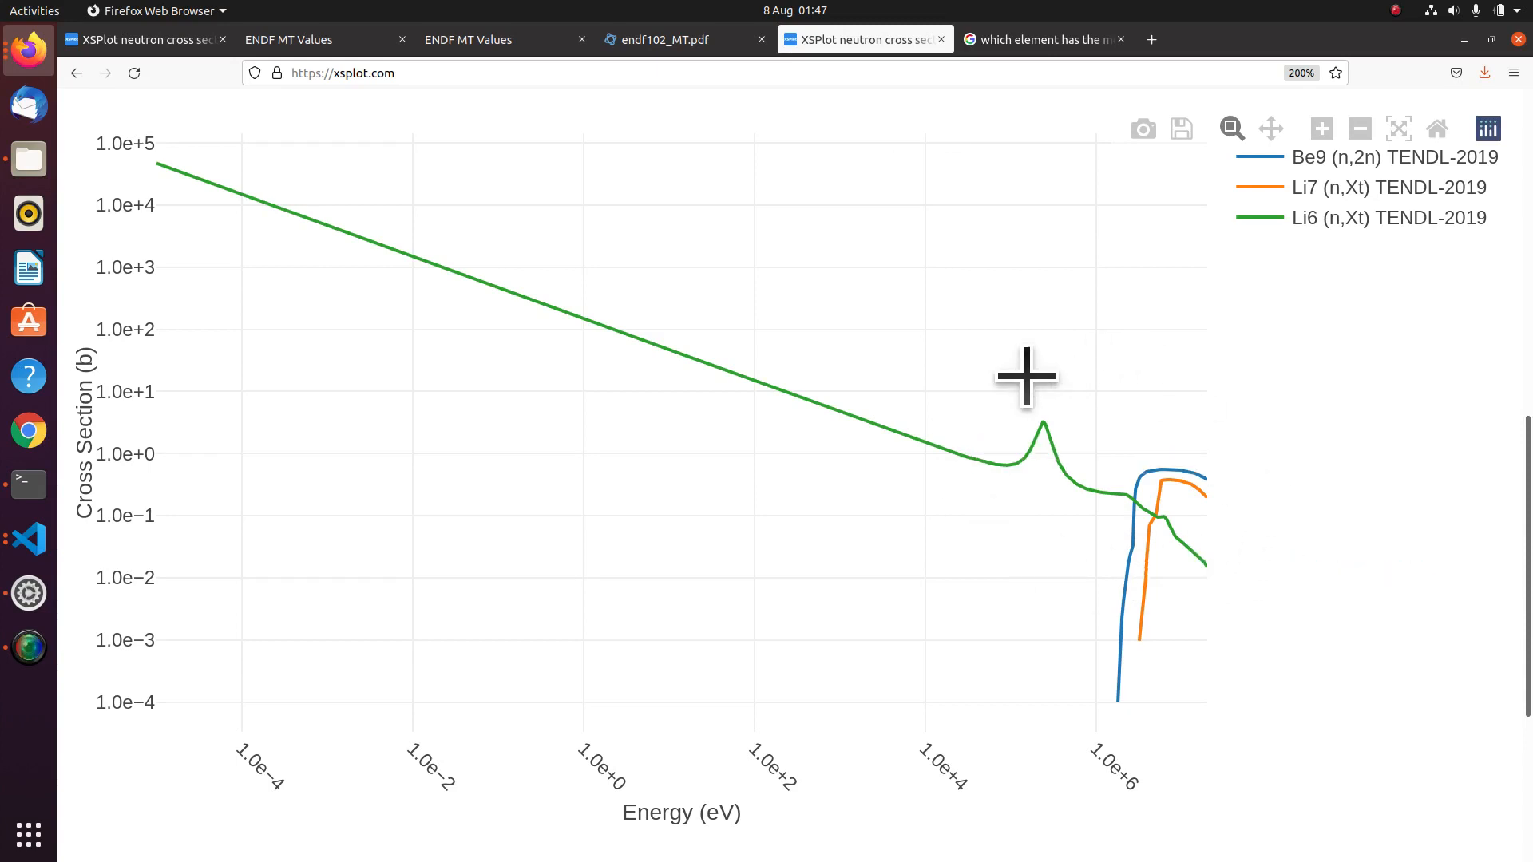
pyautogui.moveTo(1107, 585)
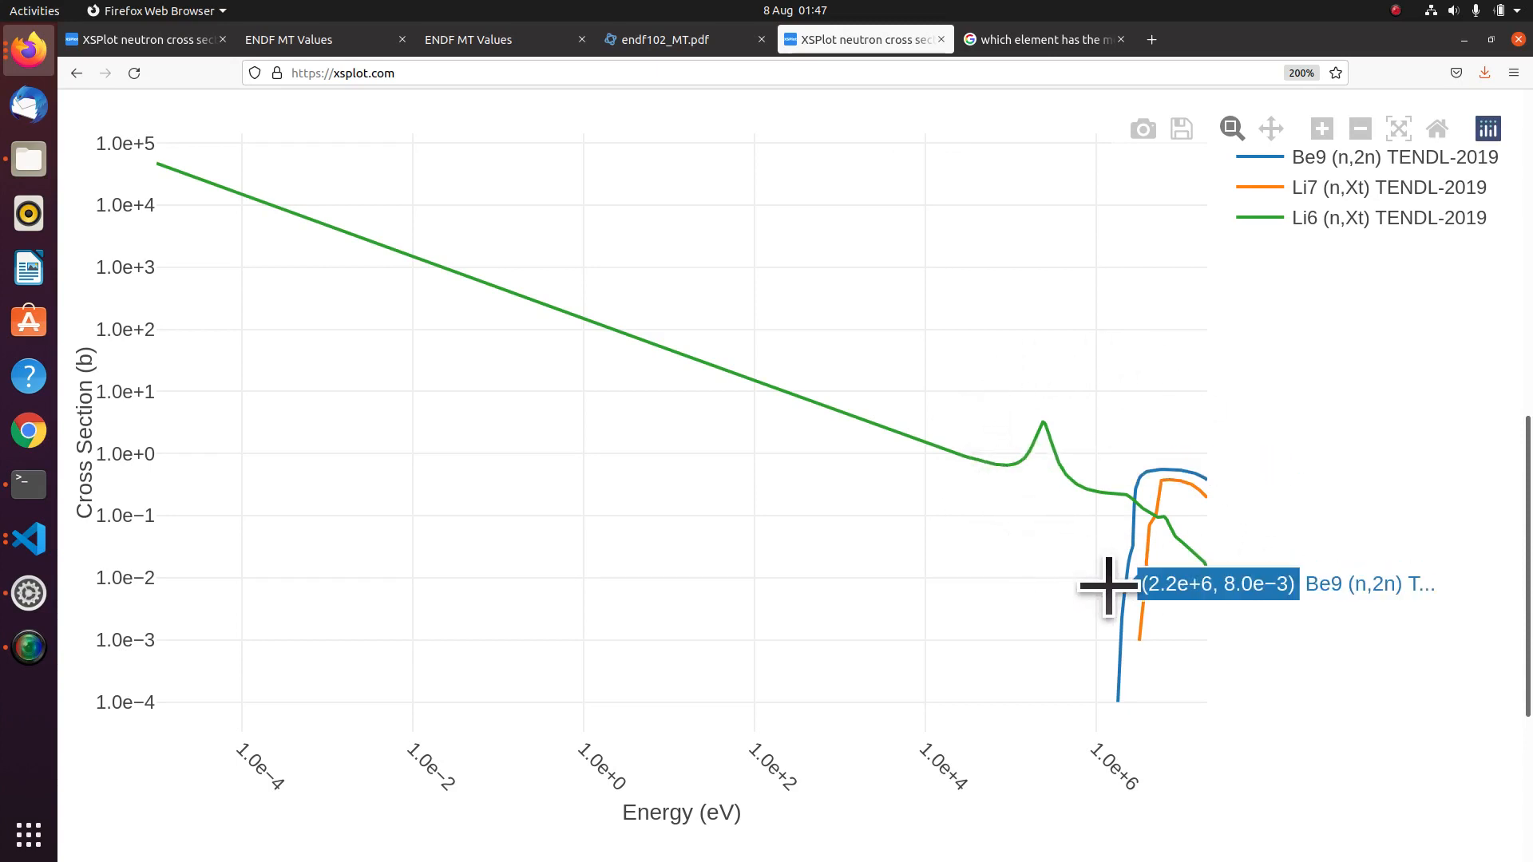
pyautogui.moveTo(967, 467)
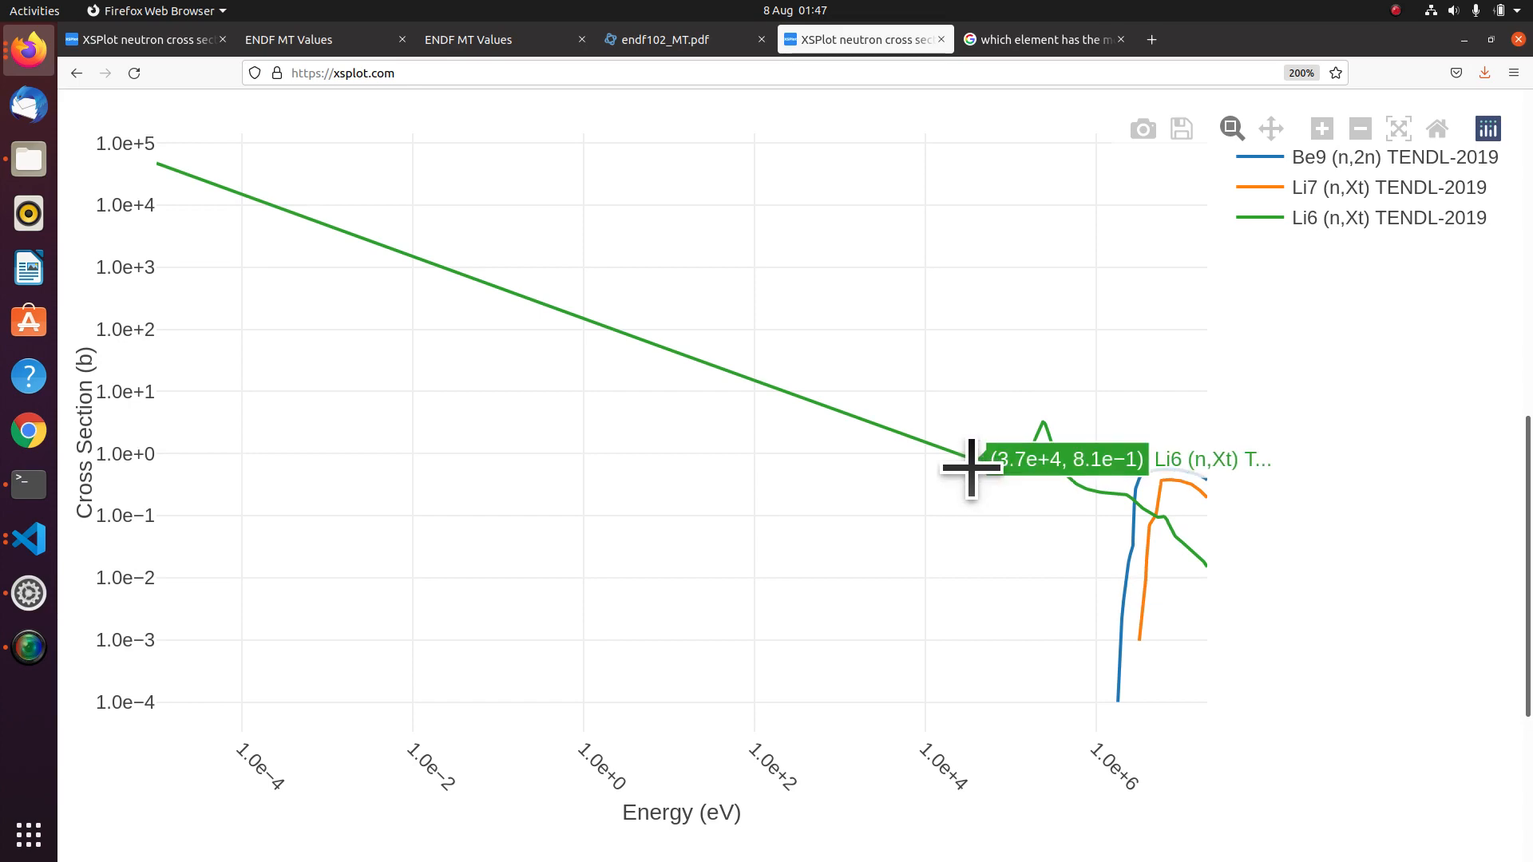
pyautogui.moveTo(262, 156)
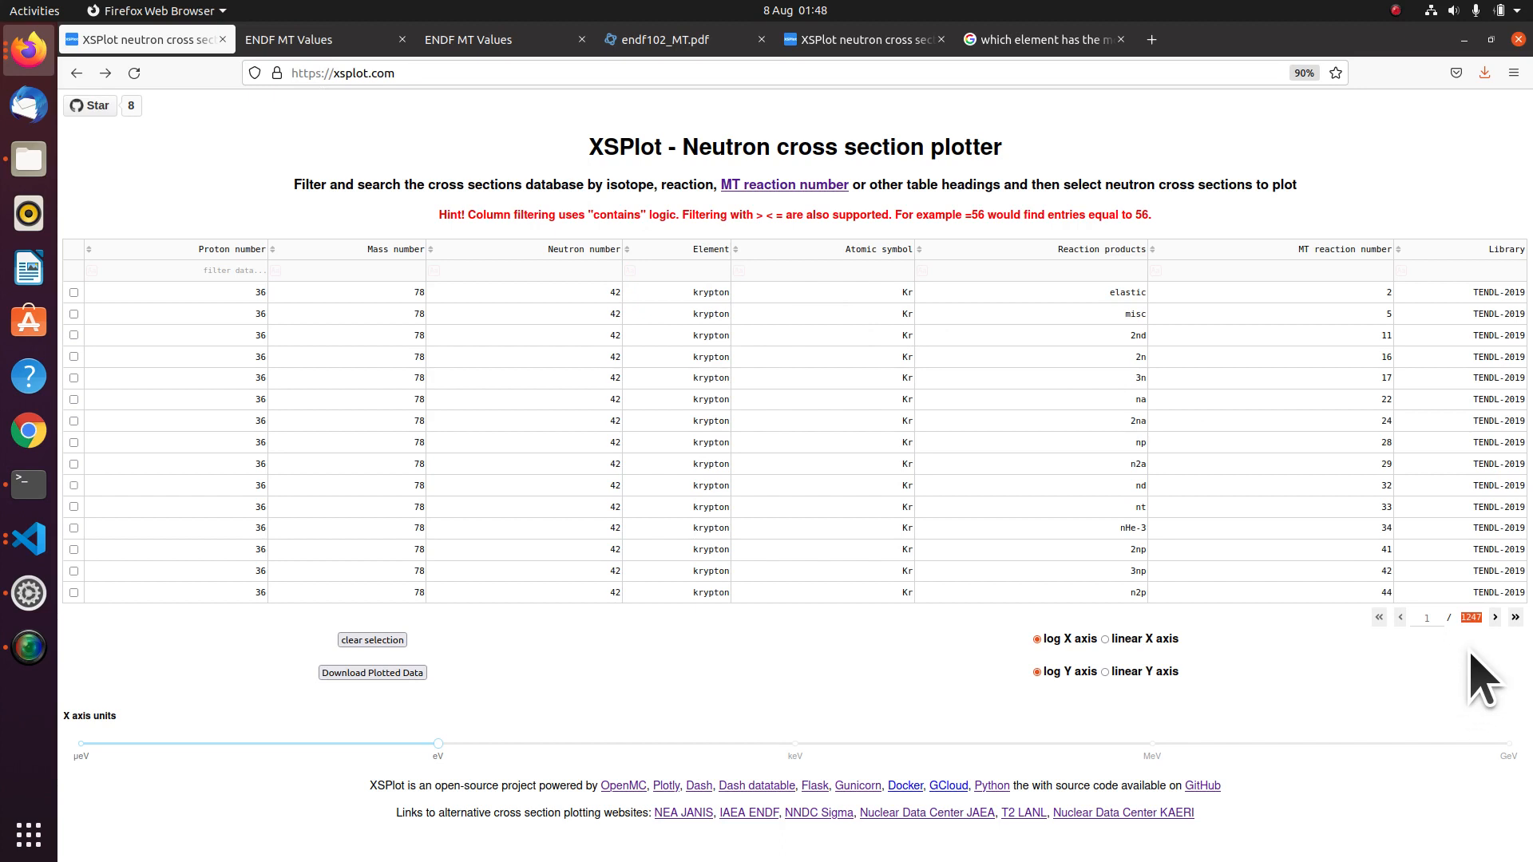
# Page forward twice through the cross-section table, then filter the Element column to lithium.
pyautogui.click(1493, 617)
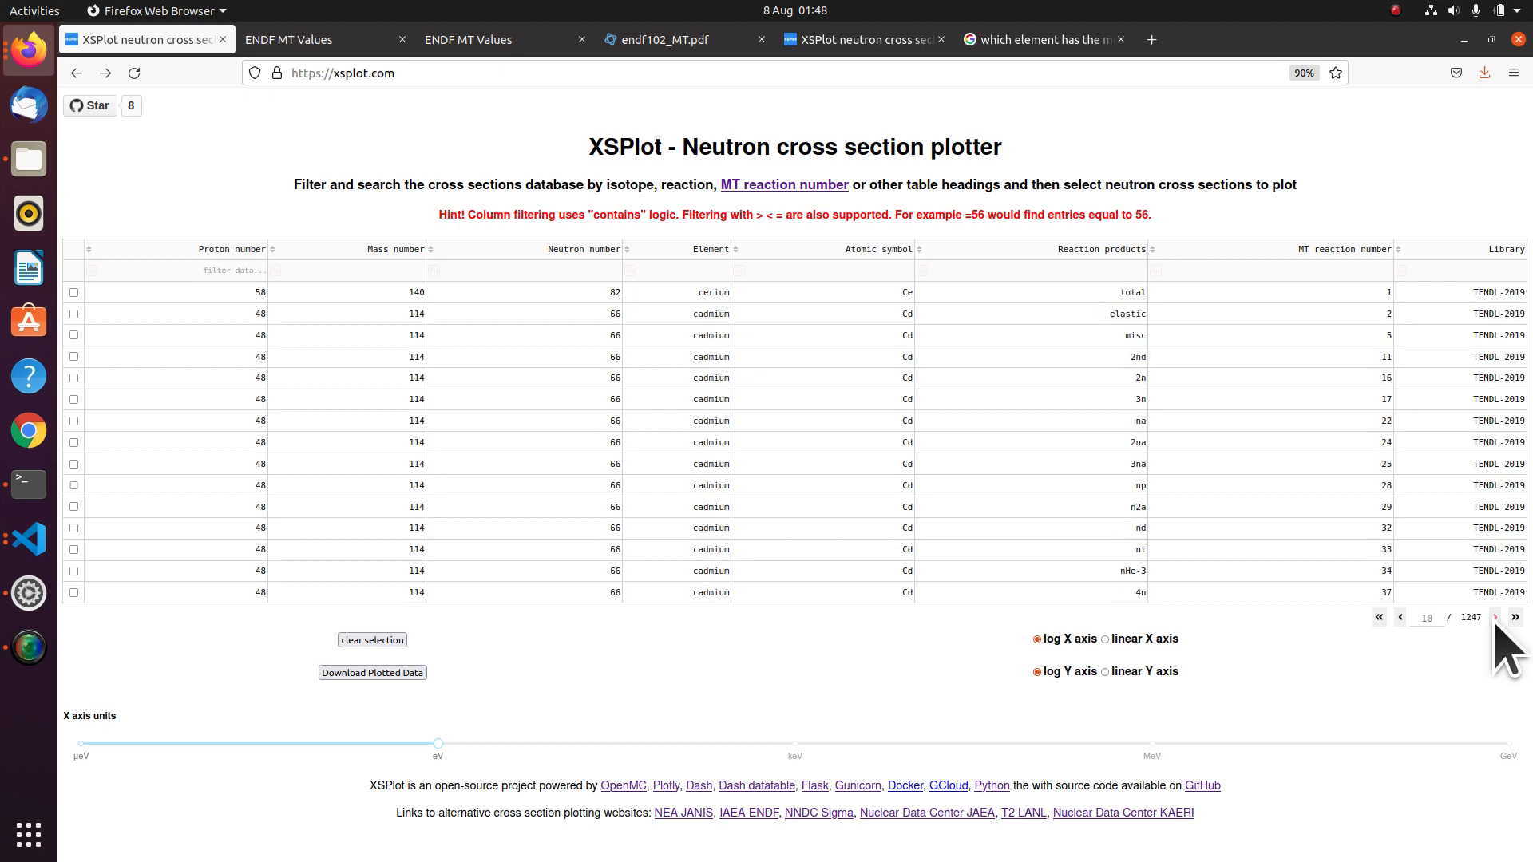
pyautogui.click(1494, 617)
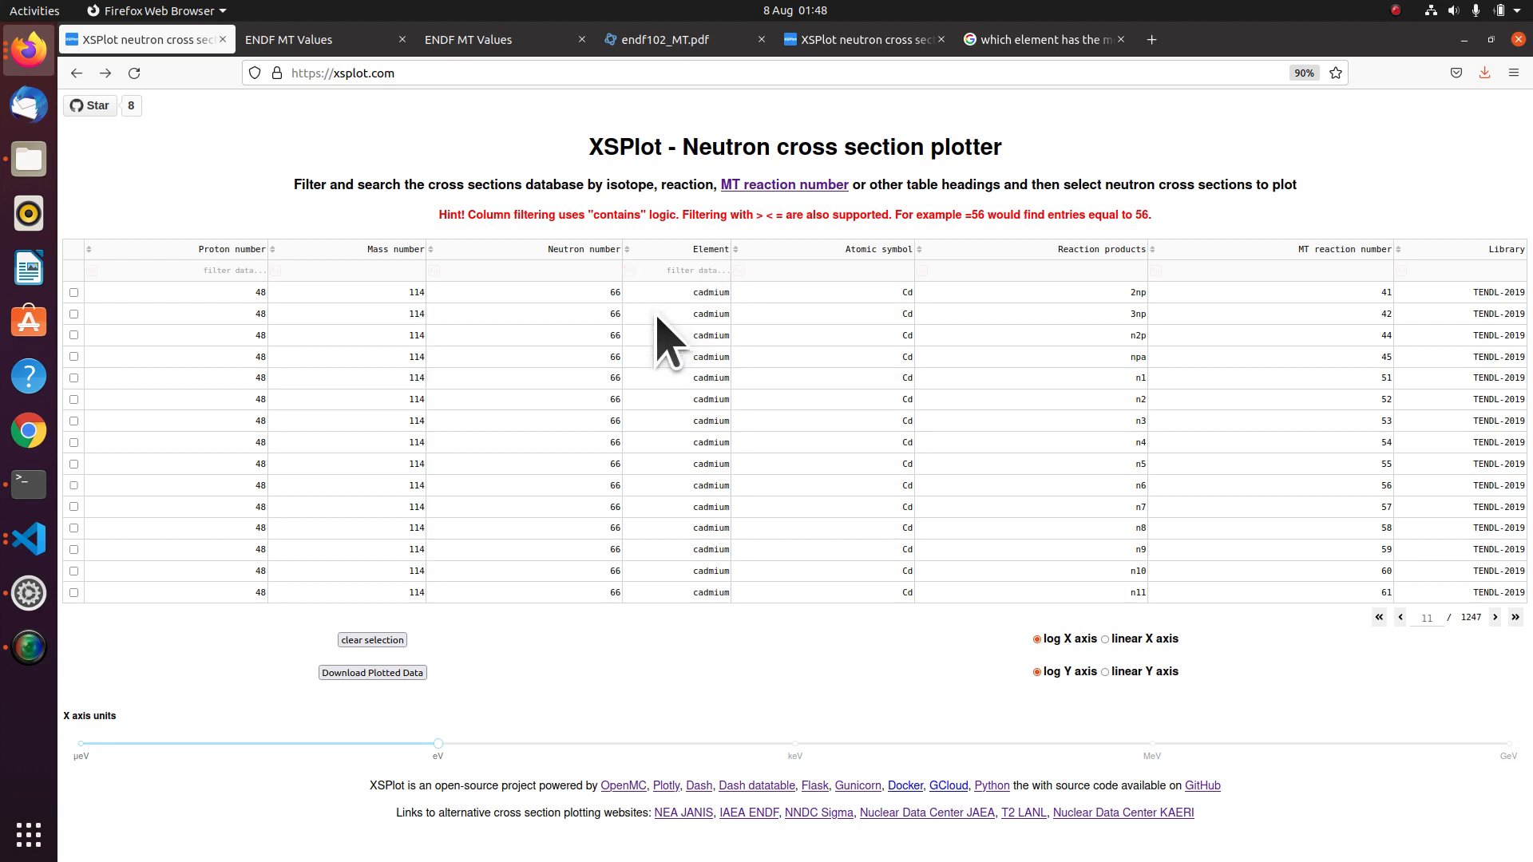
pyautogui.click(696, 270)
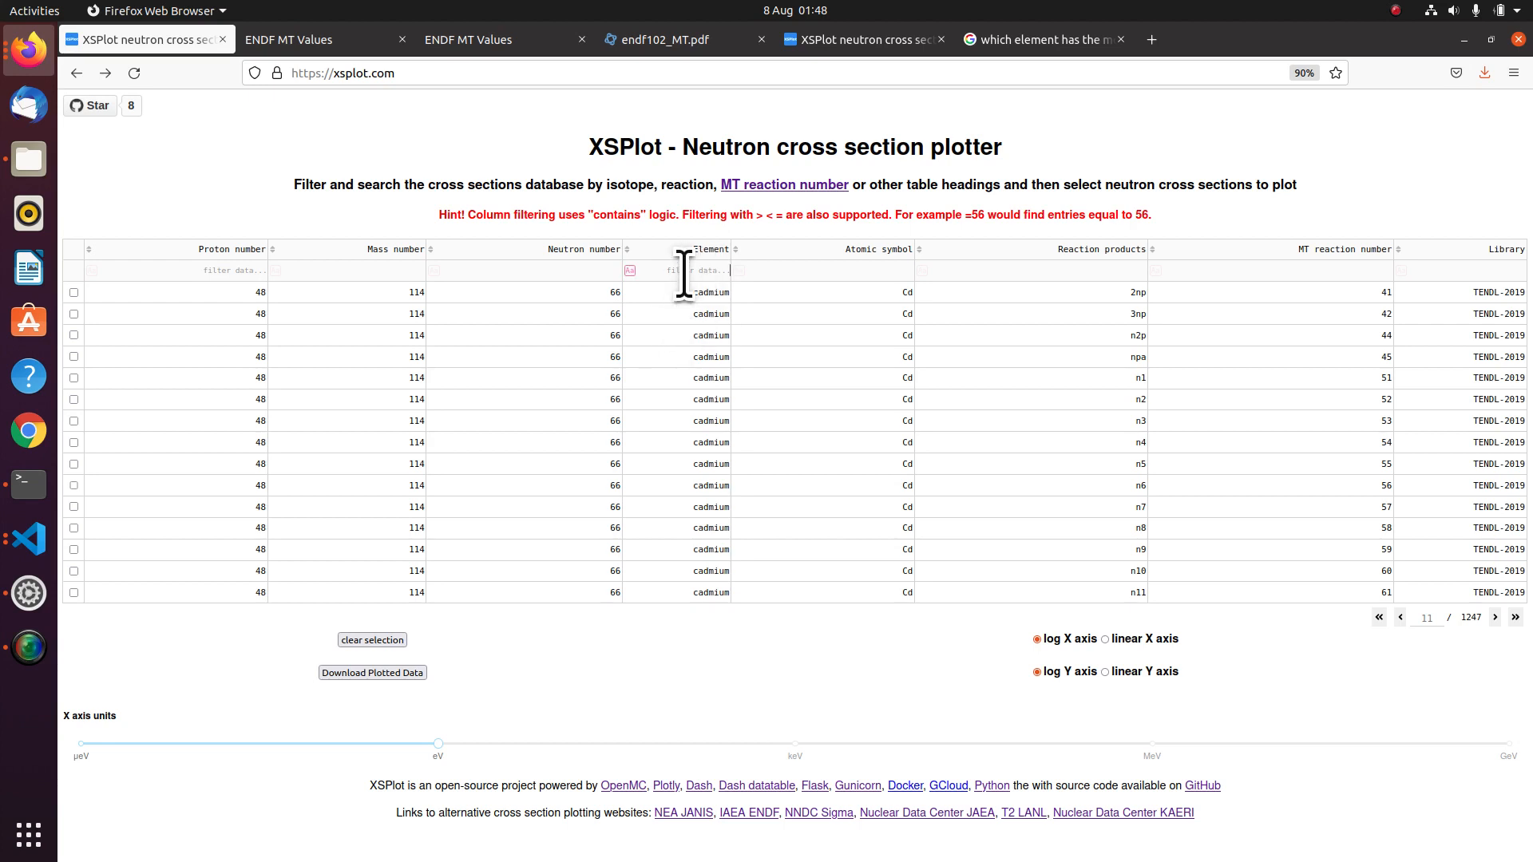
pyautogui.write('lithium')
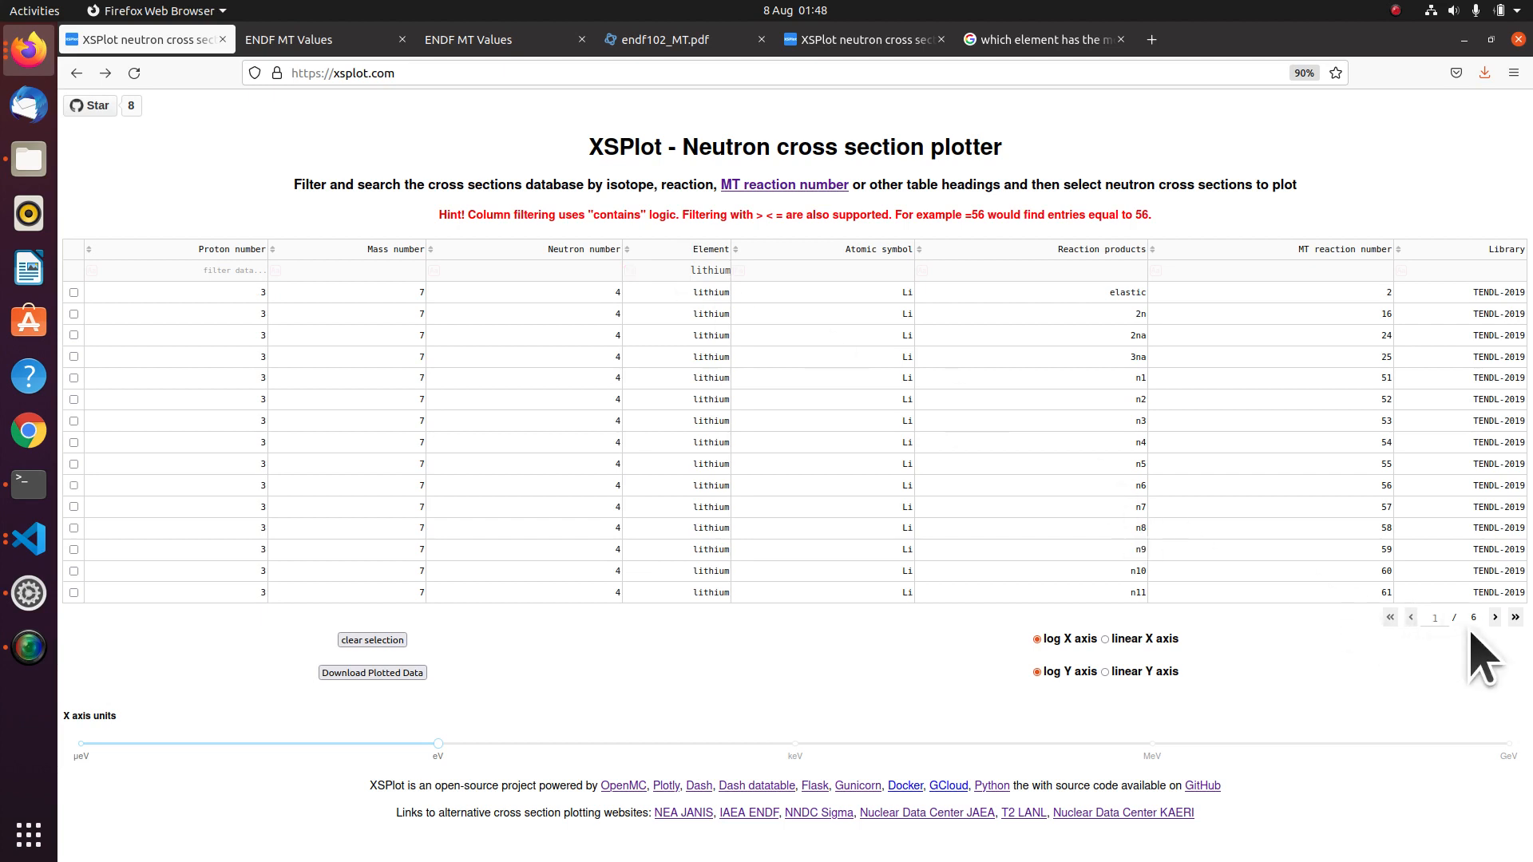
pyautogui.moveTo(1110, 337)
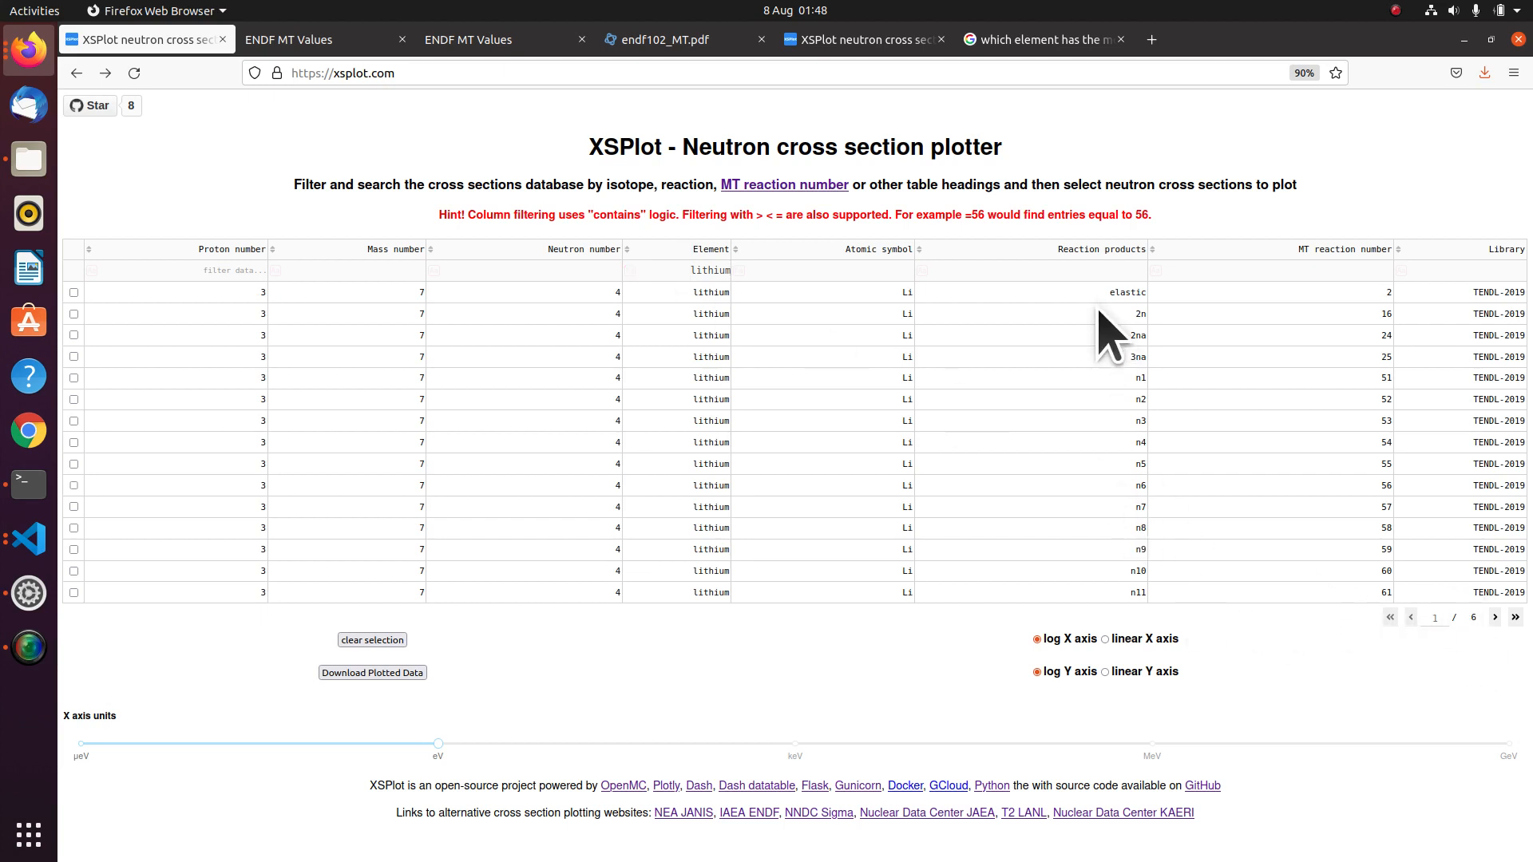
pyautogui.click(1354, 270)
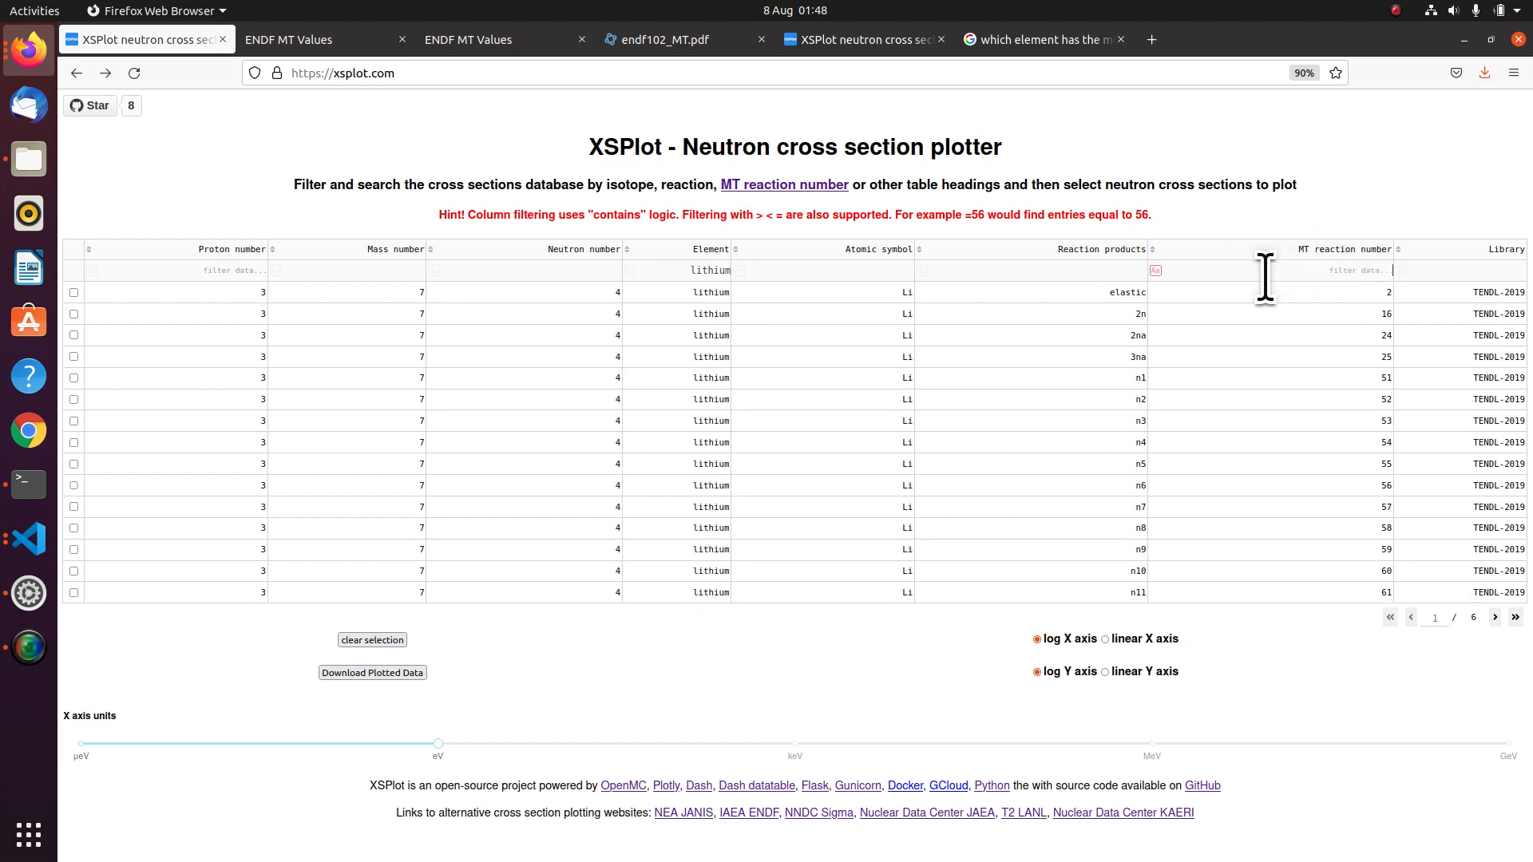
pyautogui.moveTo(783, 184)
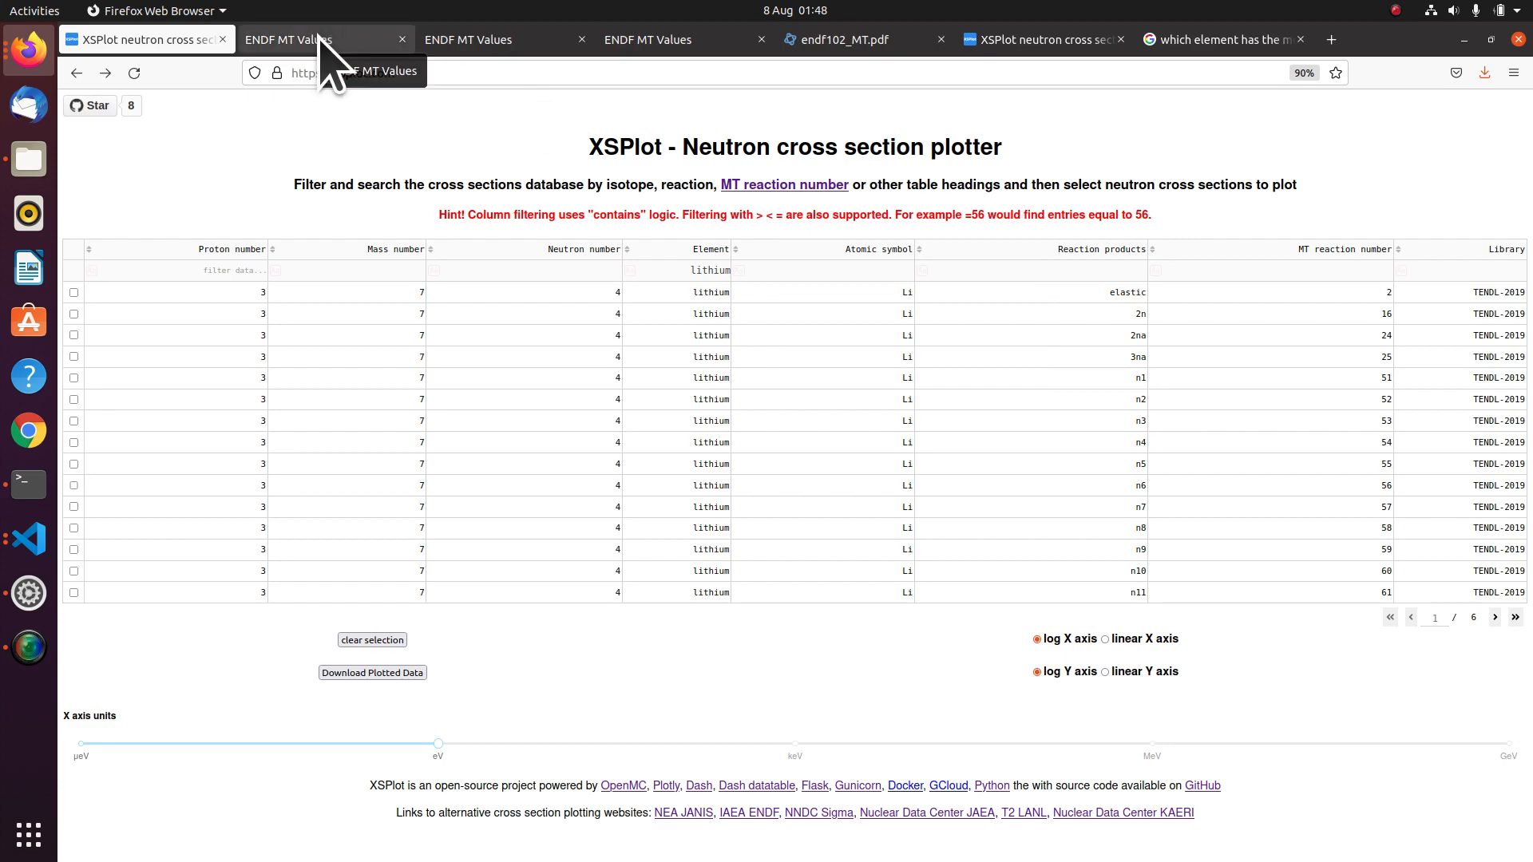
# Browse the ENDF MT Values page, scrolling through the MT reaction-number reference tables.
pyautogui.click(322, 39)
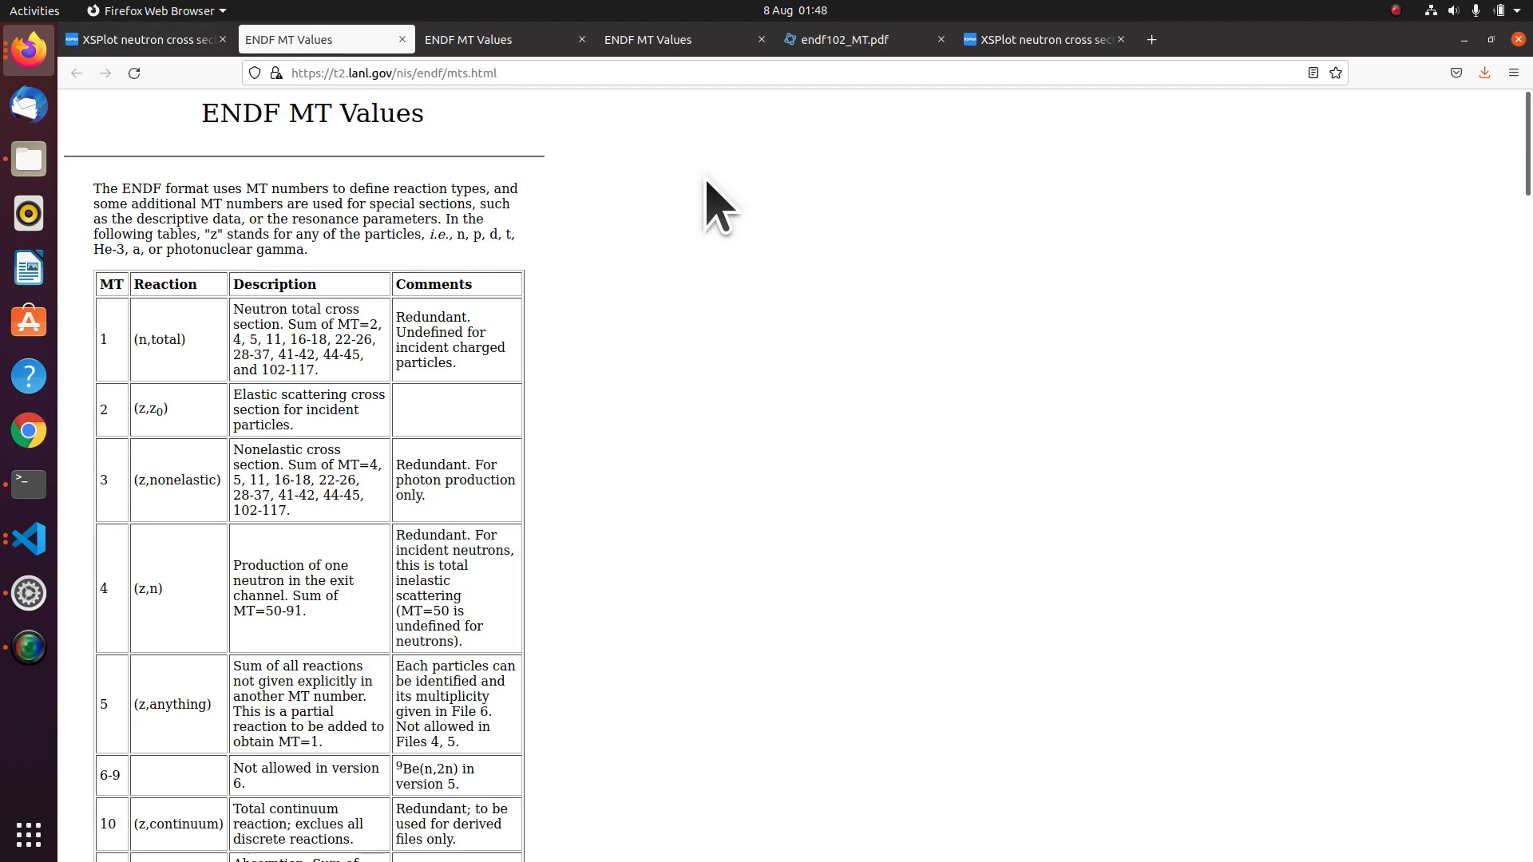
pyautogui.scroll(-3)
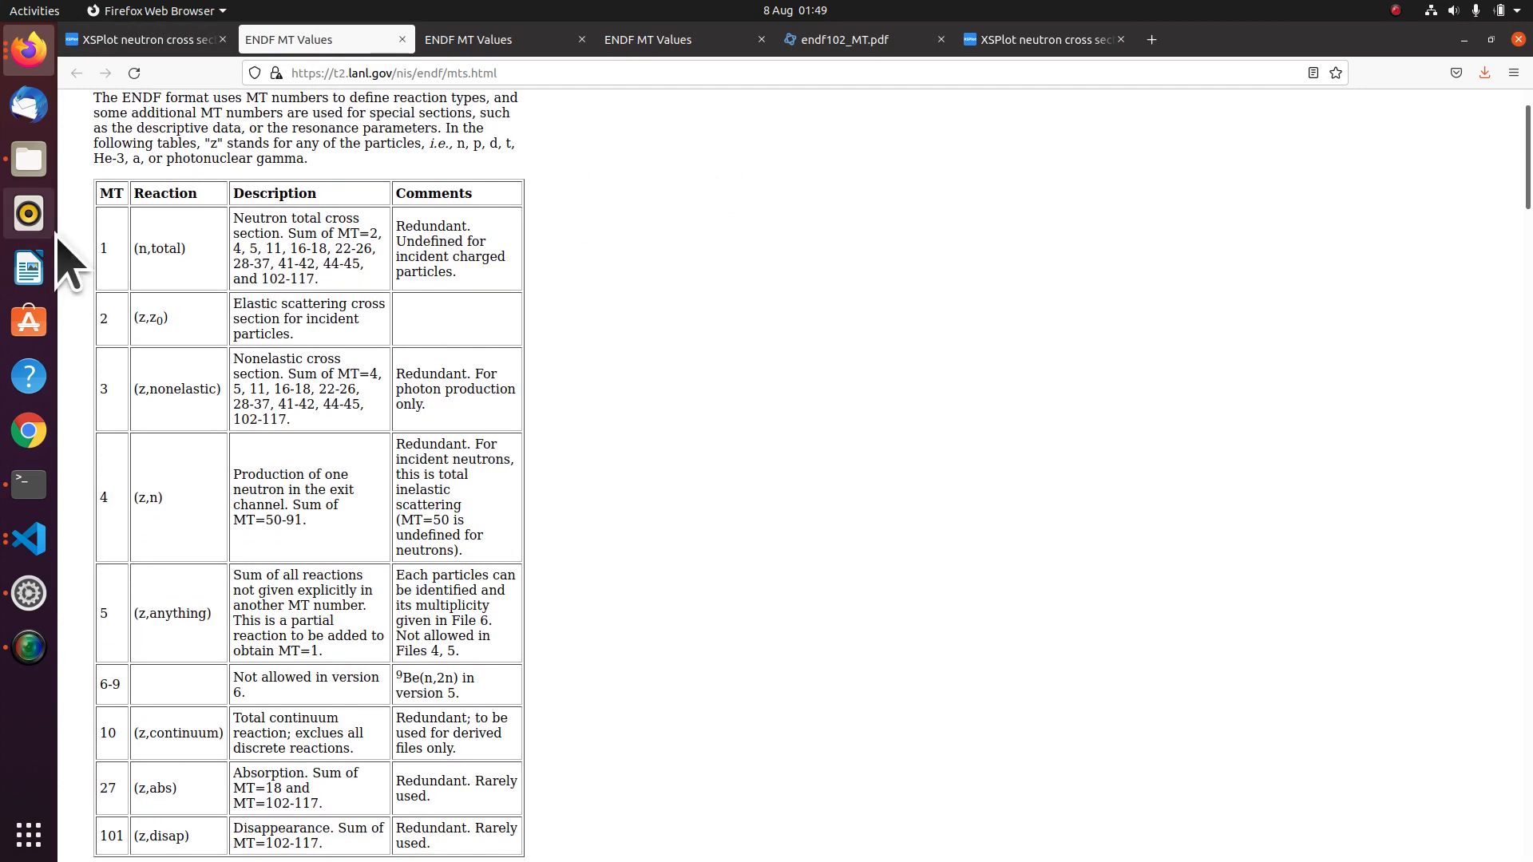
pyautogui.scroll(-3)
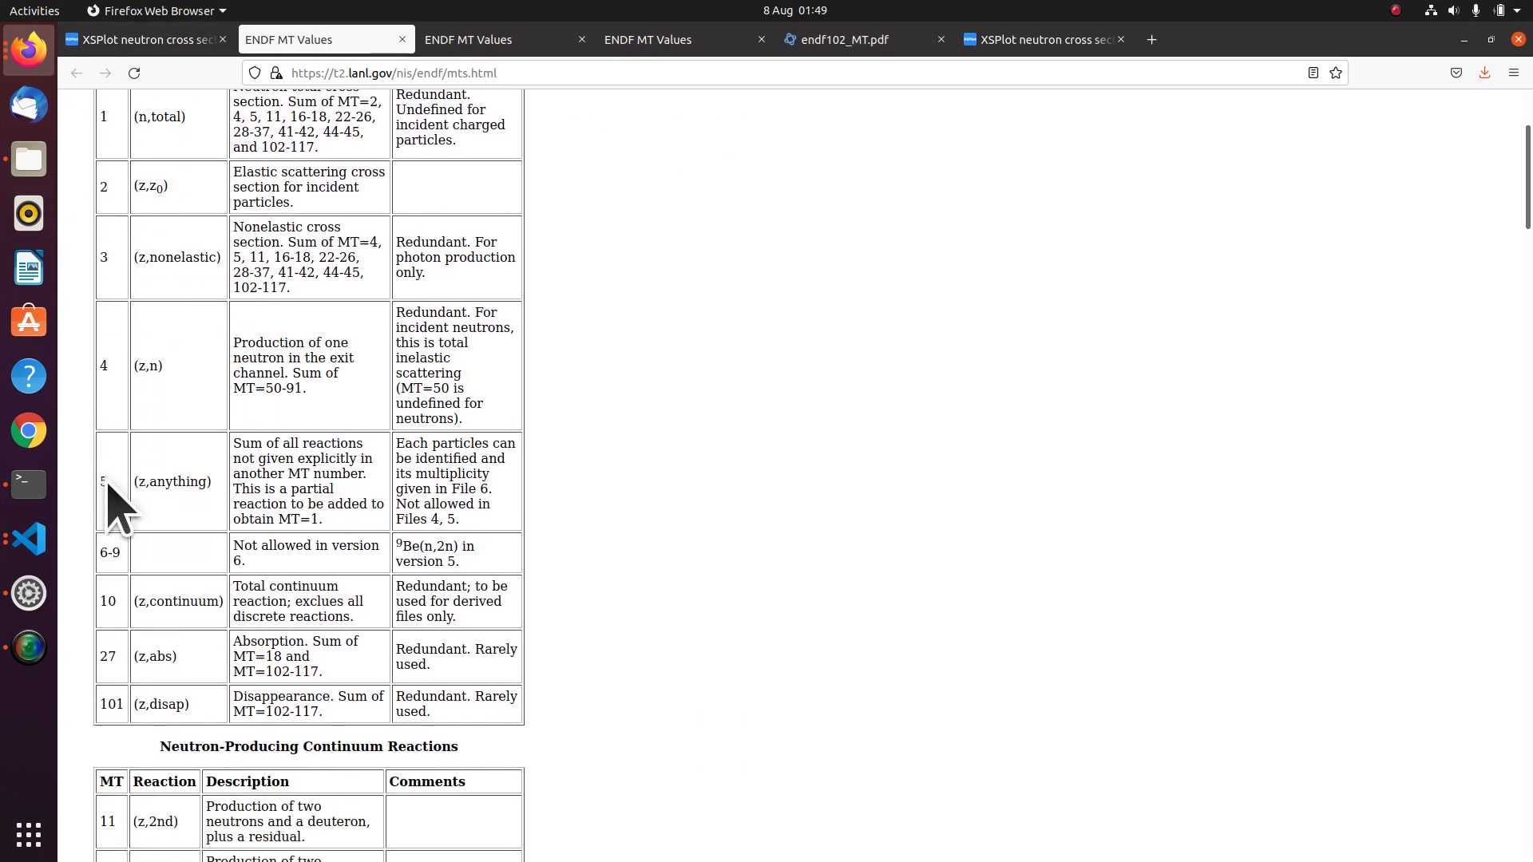
pyautogui.scroll(-3)
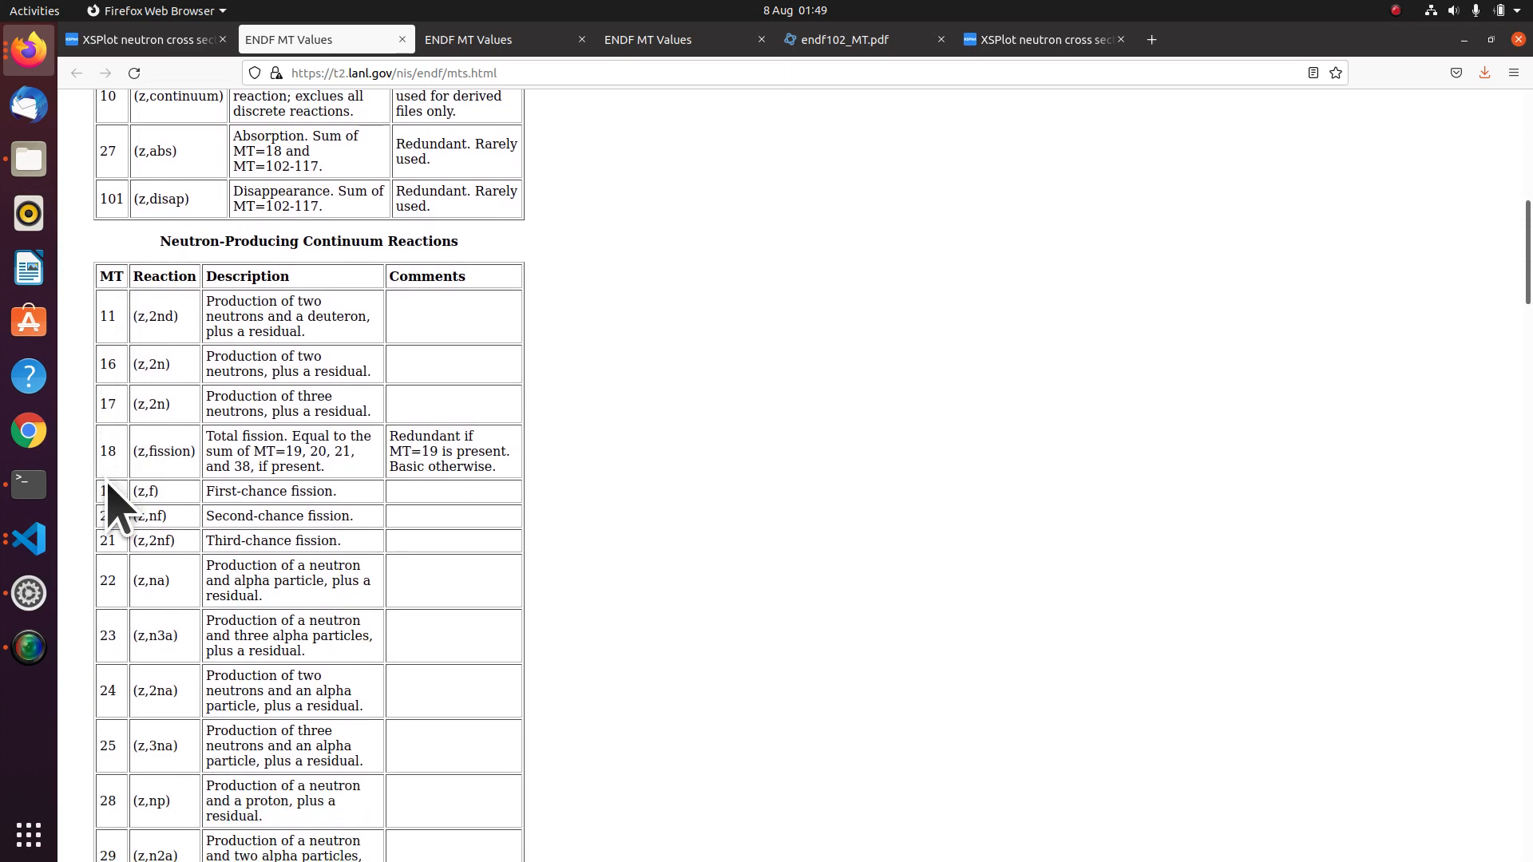
pyautogui.scroll(-3)
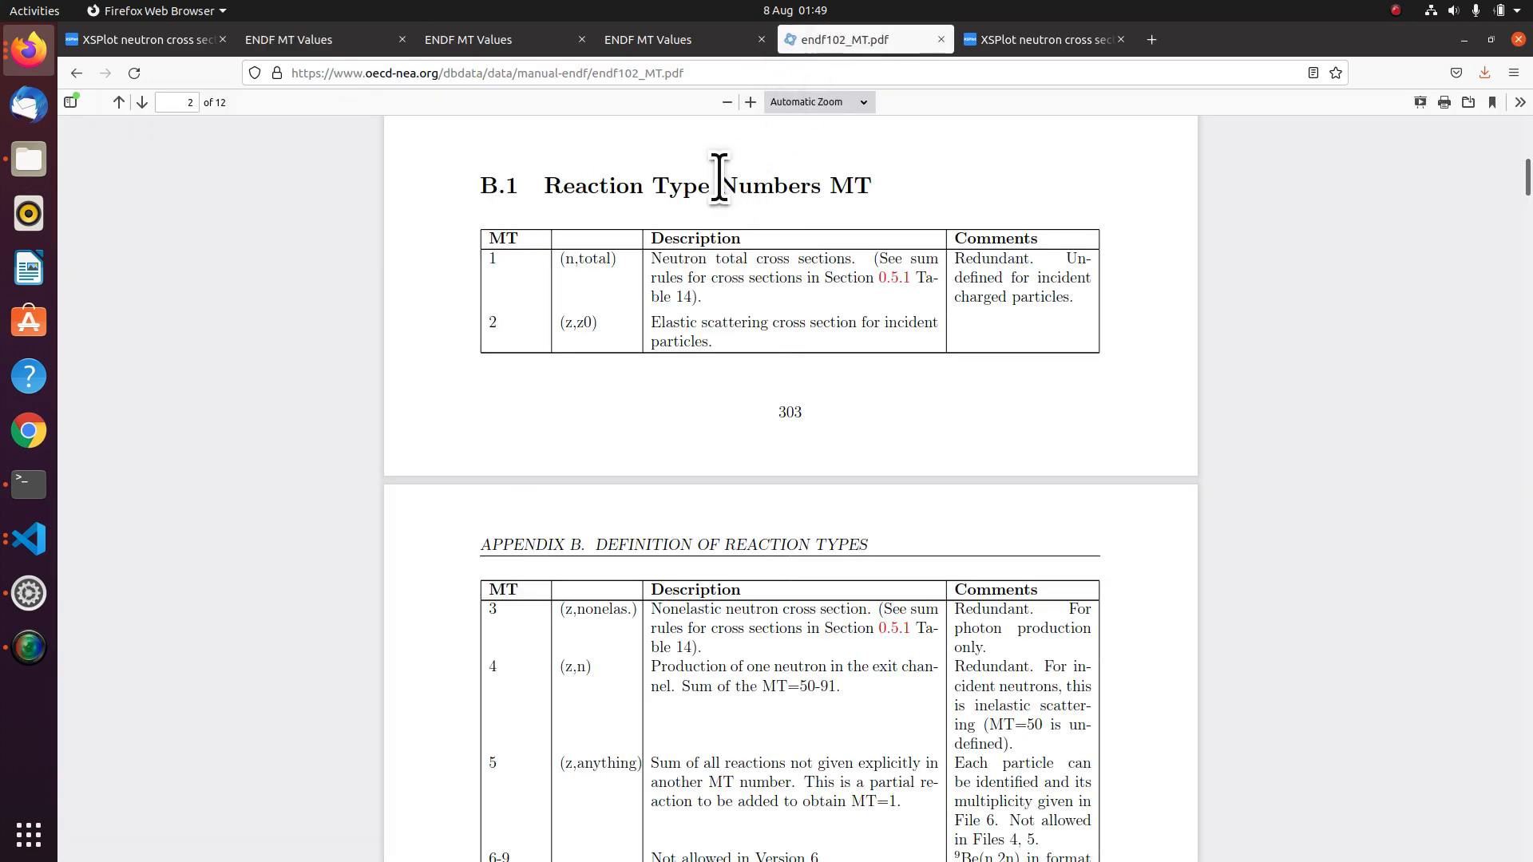
pyautogui.scroll(-3)
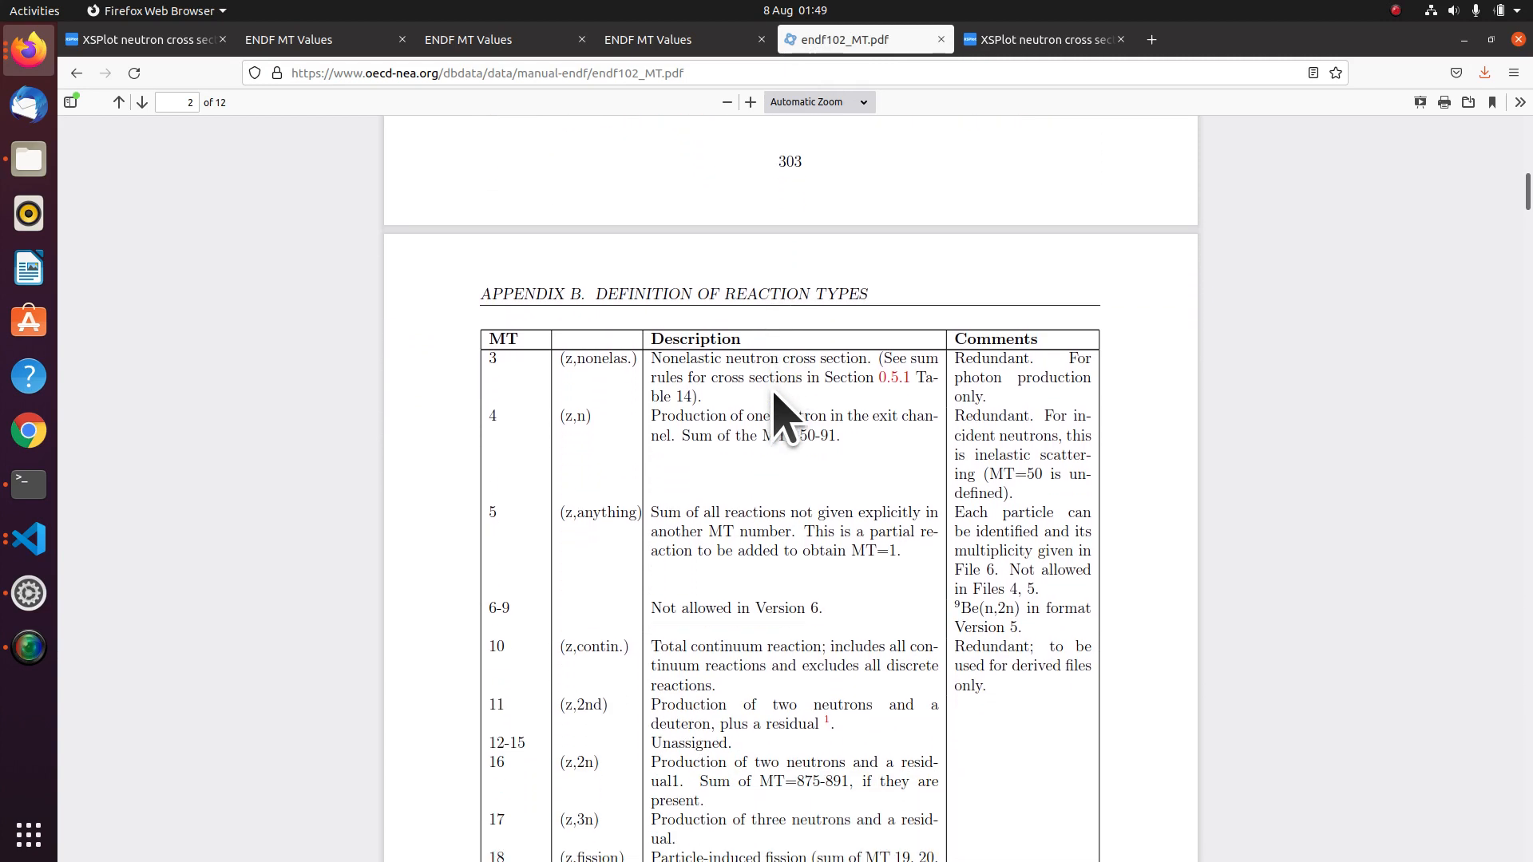
pyautogui.scroll(-3)
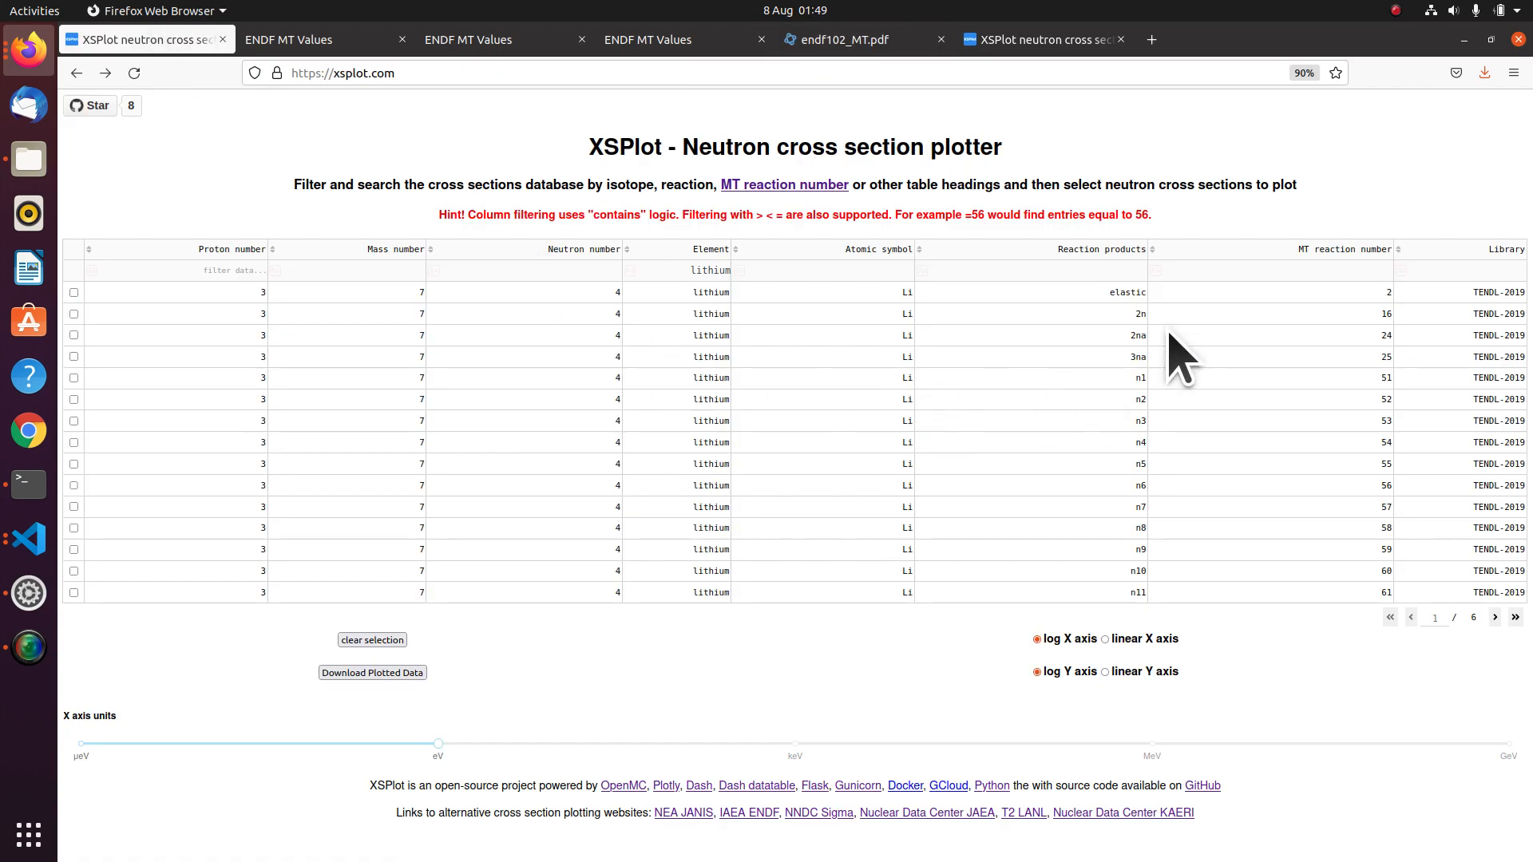
# Filter the lithium table to MT 205 and plot the Li7 and Li6 (n,Xt) curves.
pyautogui.click(1353, 271)
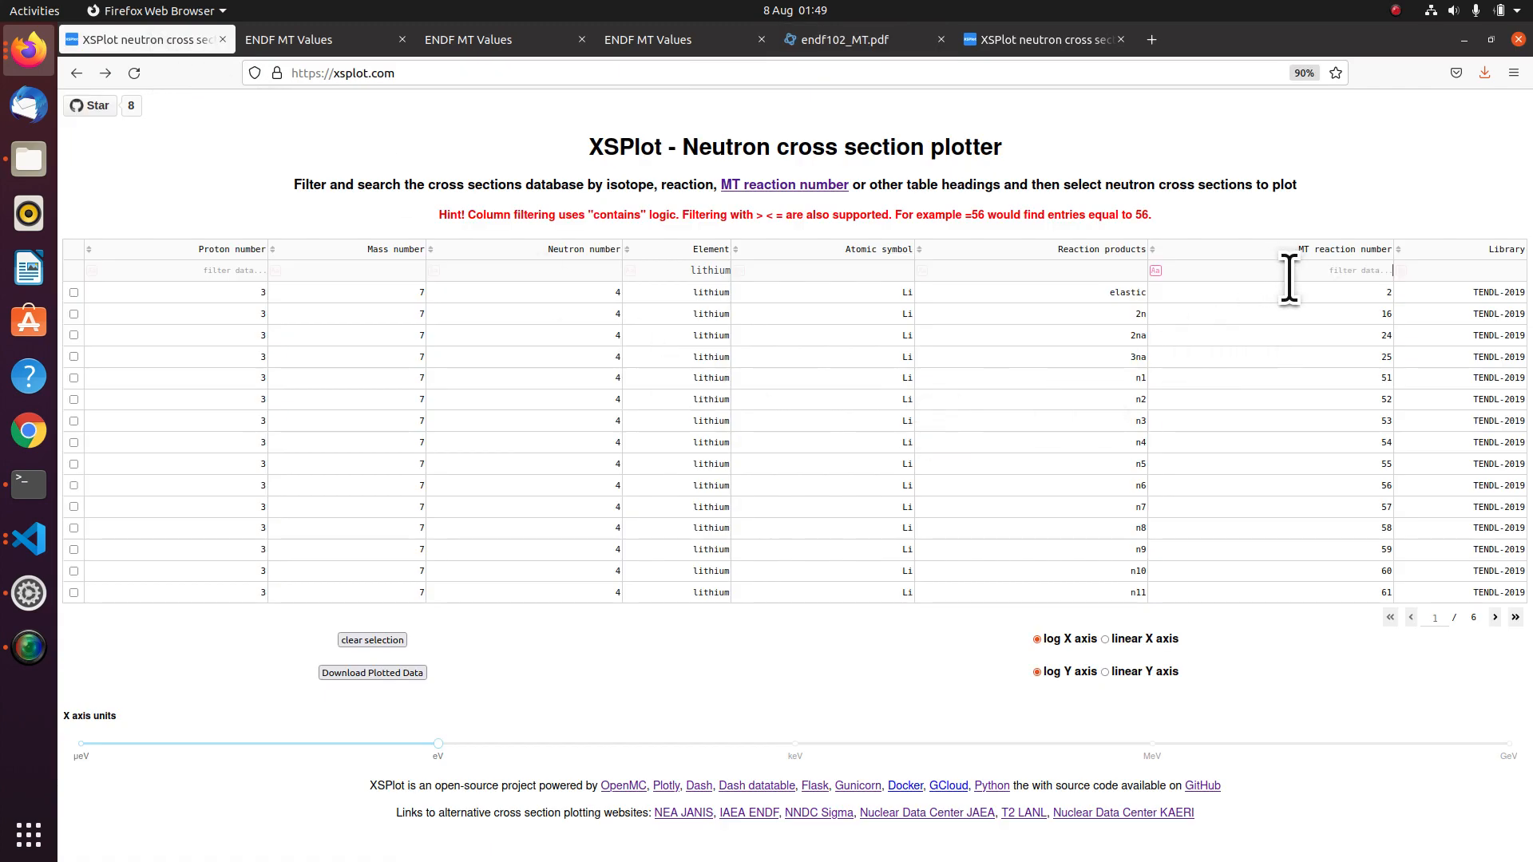
pyautogui.write('20')
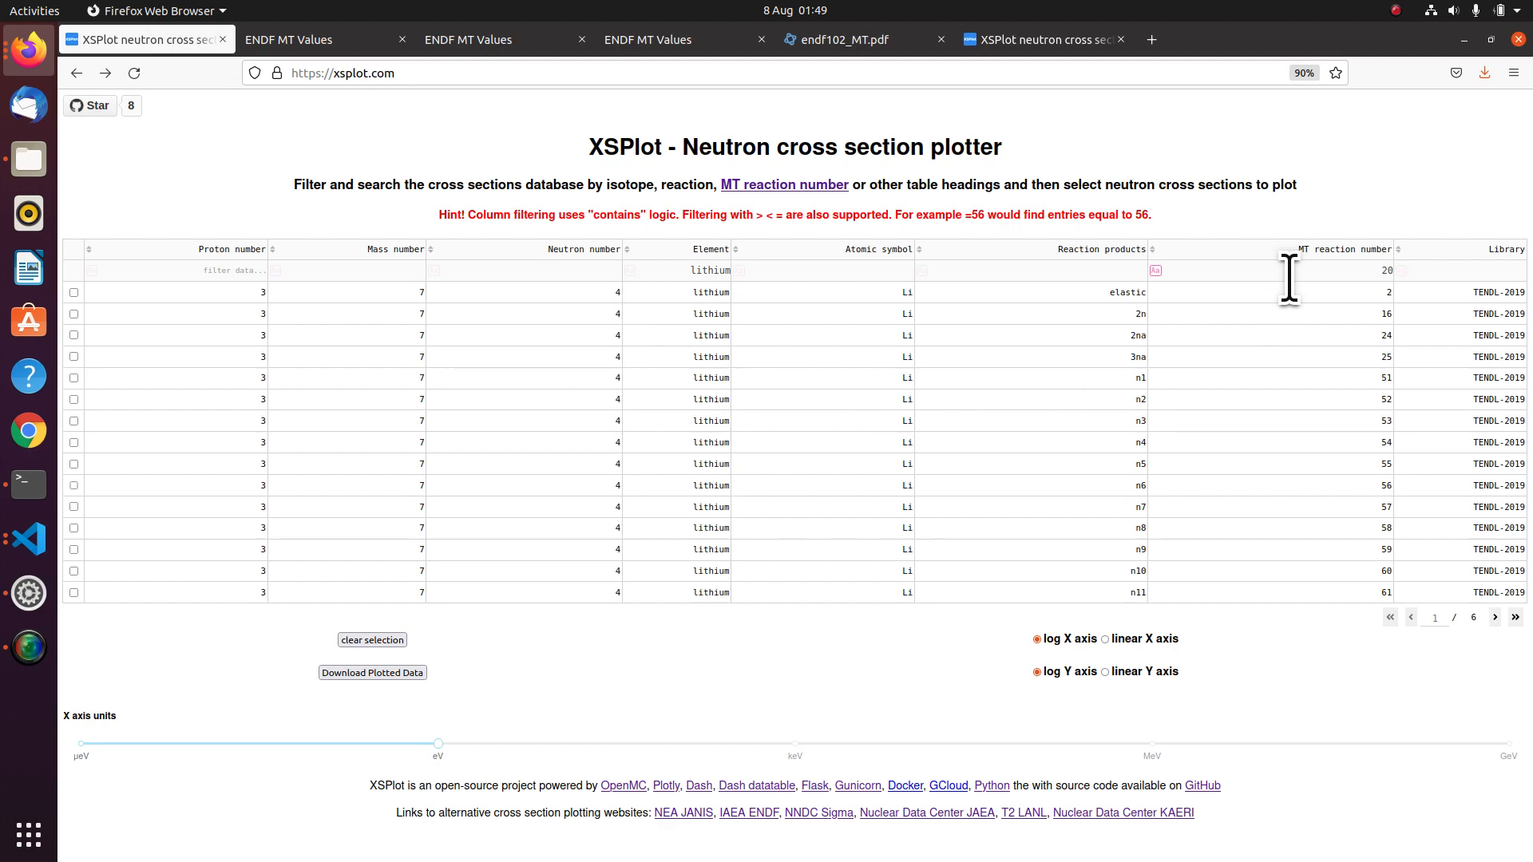
pyautogui.write('205')
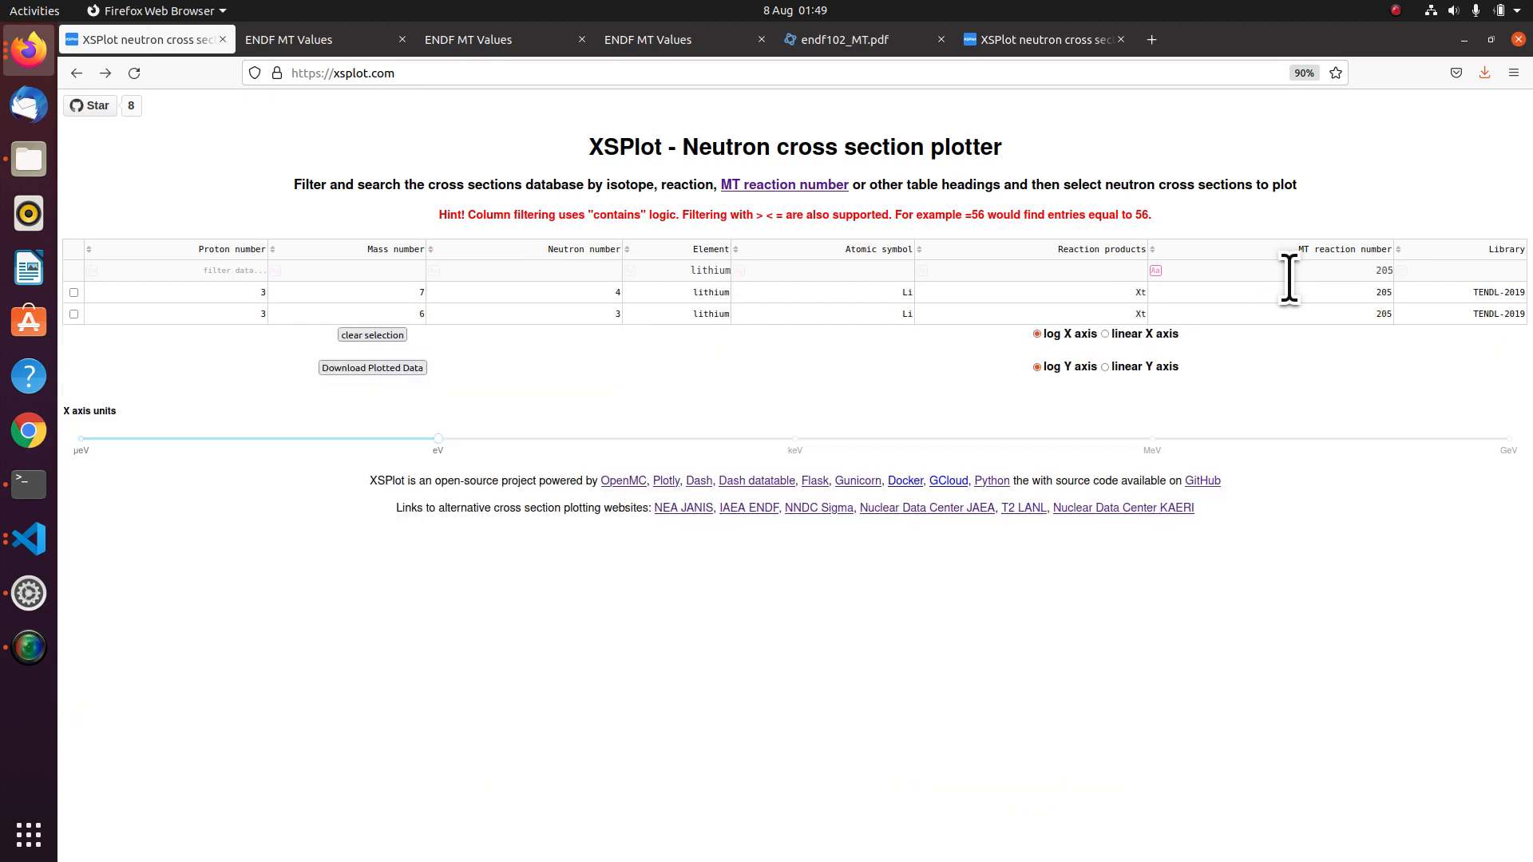
pyautogui.moveTo(695, 270)
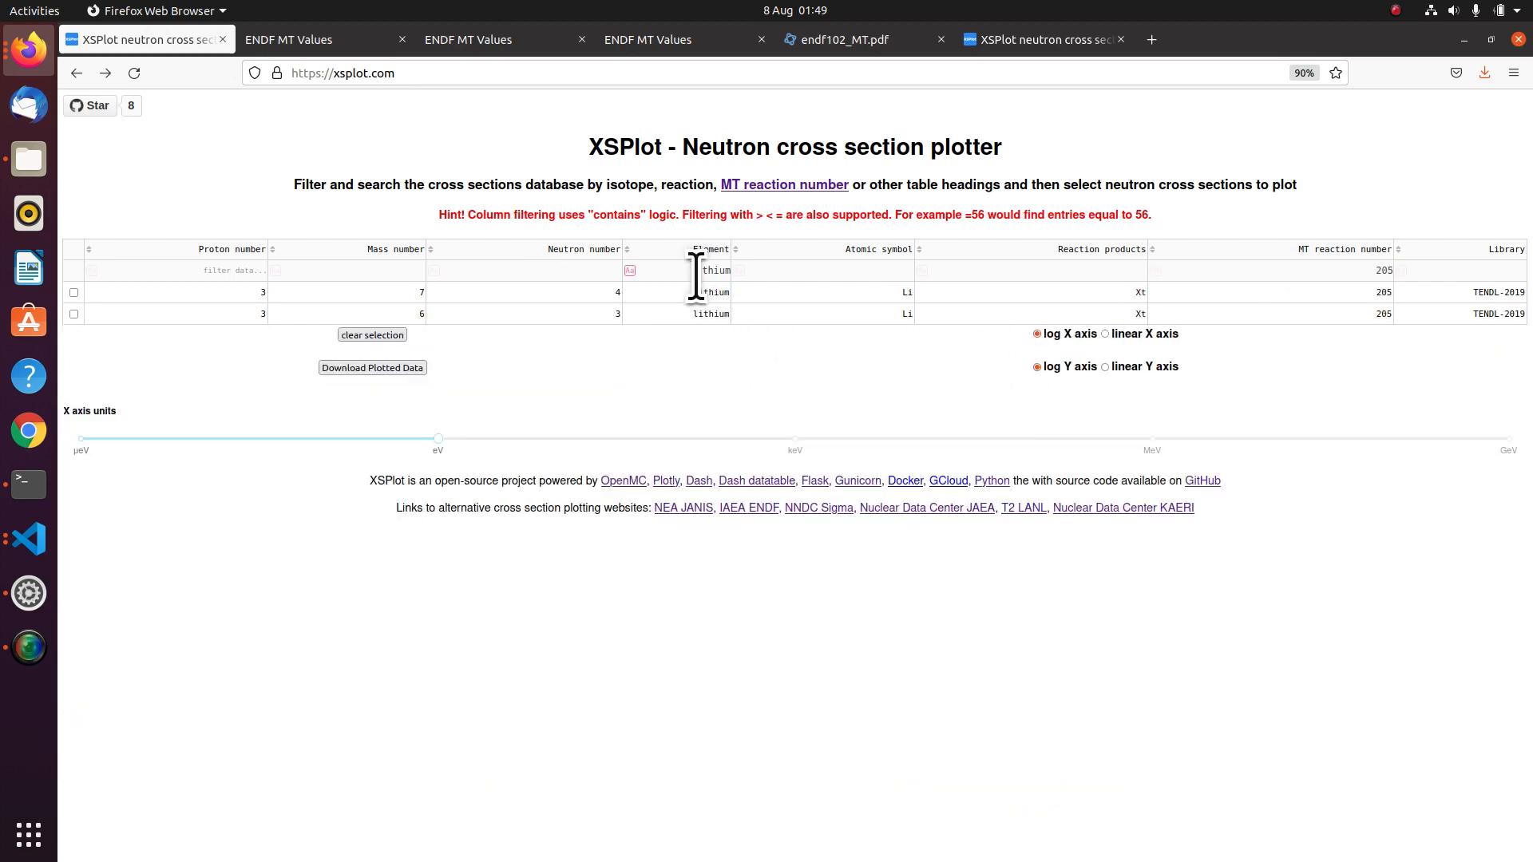
pyautogui.moveTo(675, 352)
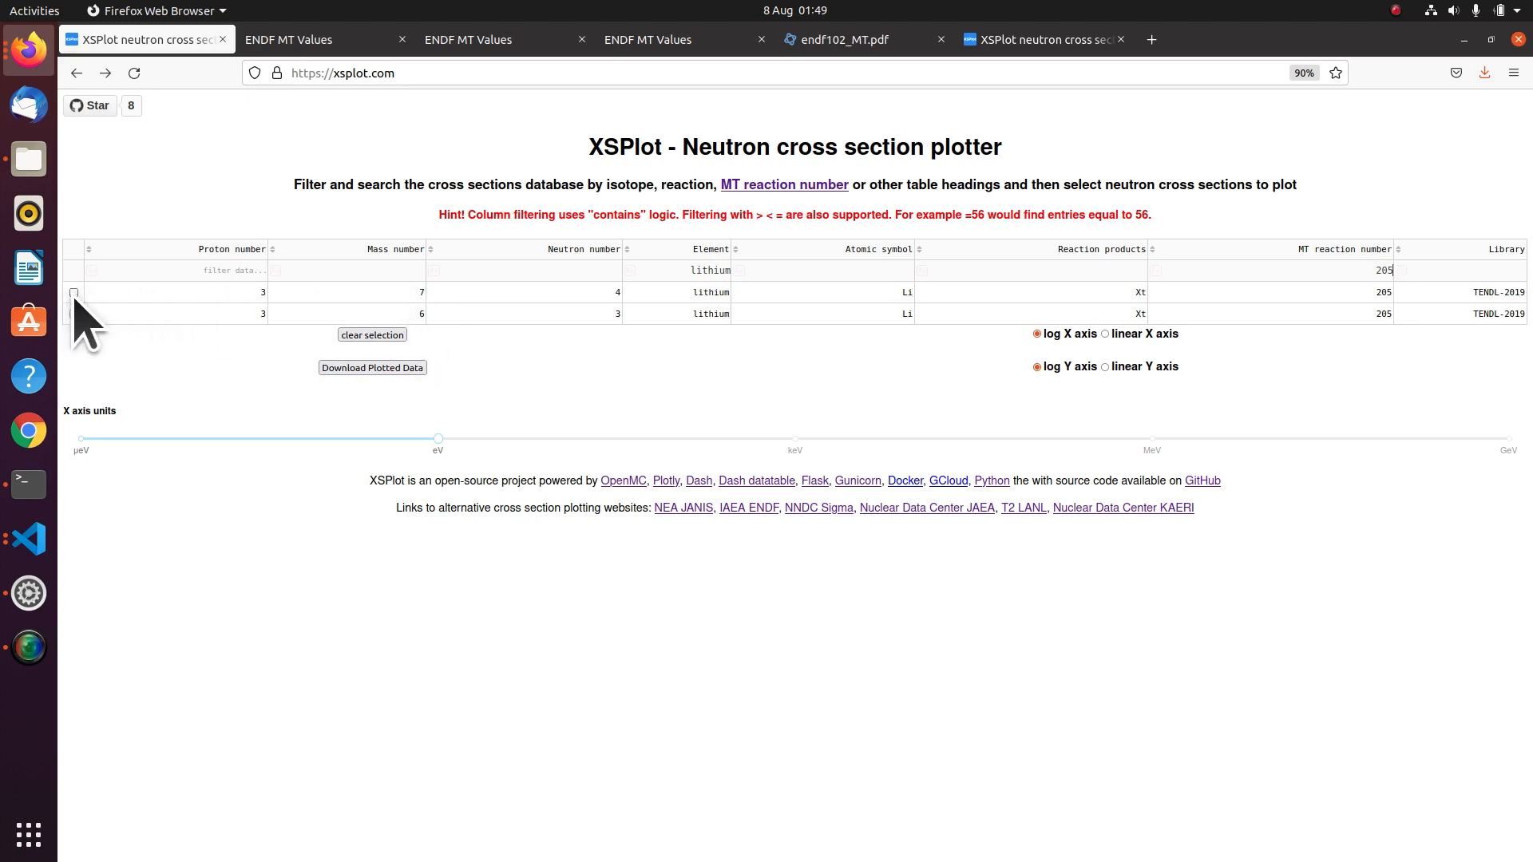
pyautogui.click(74, 292)
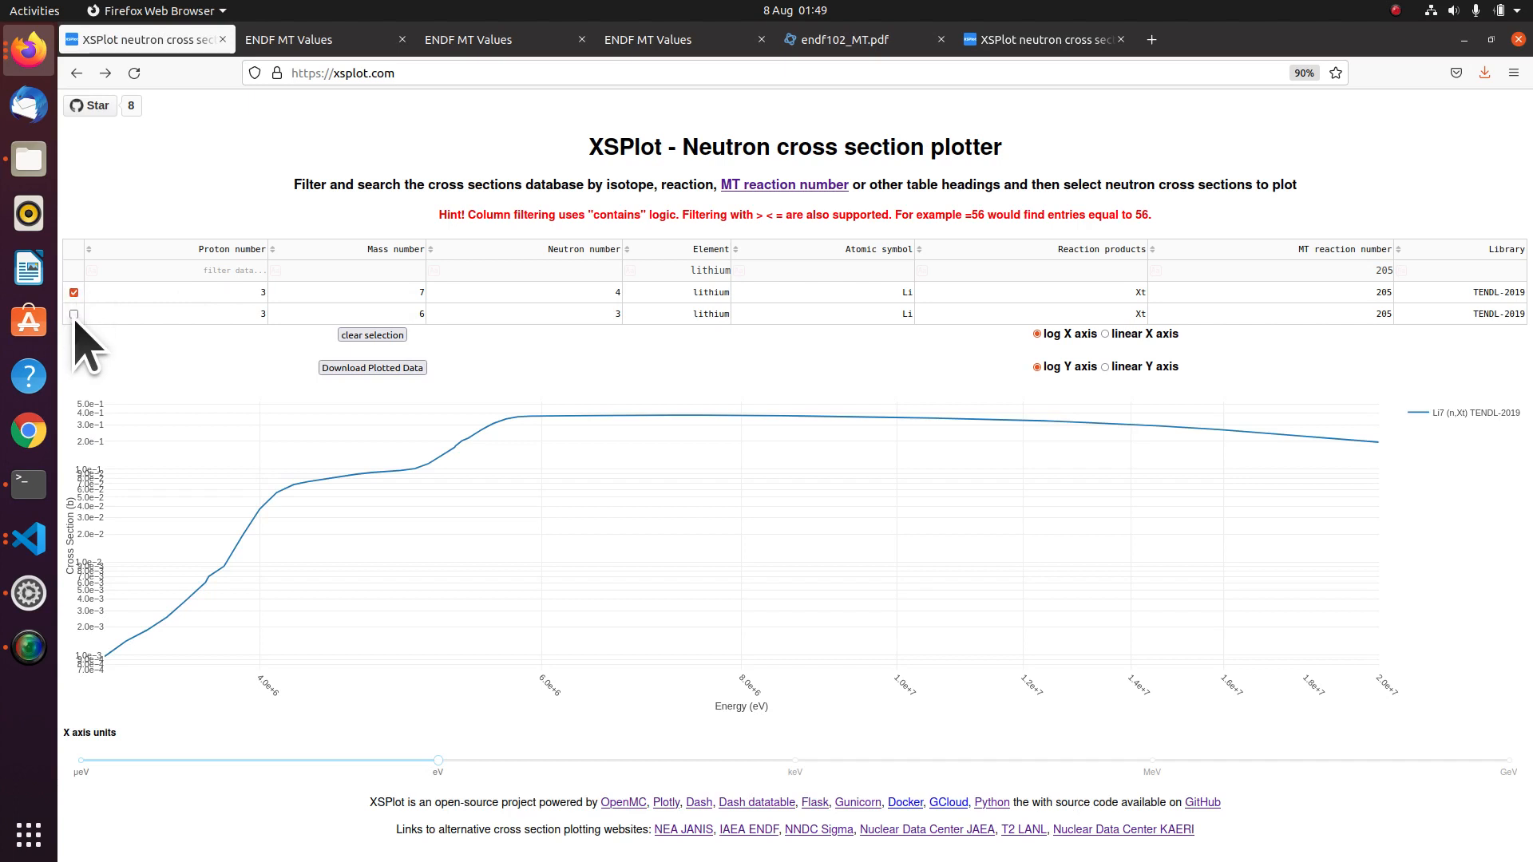
pyautogui.click(73, 314)
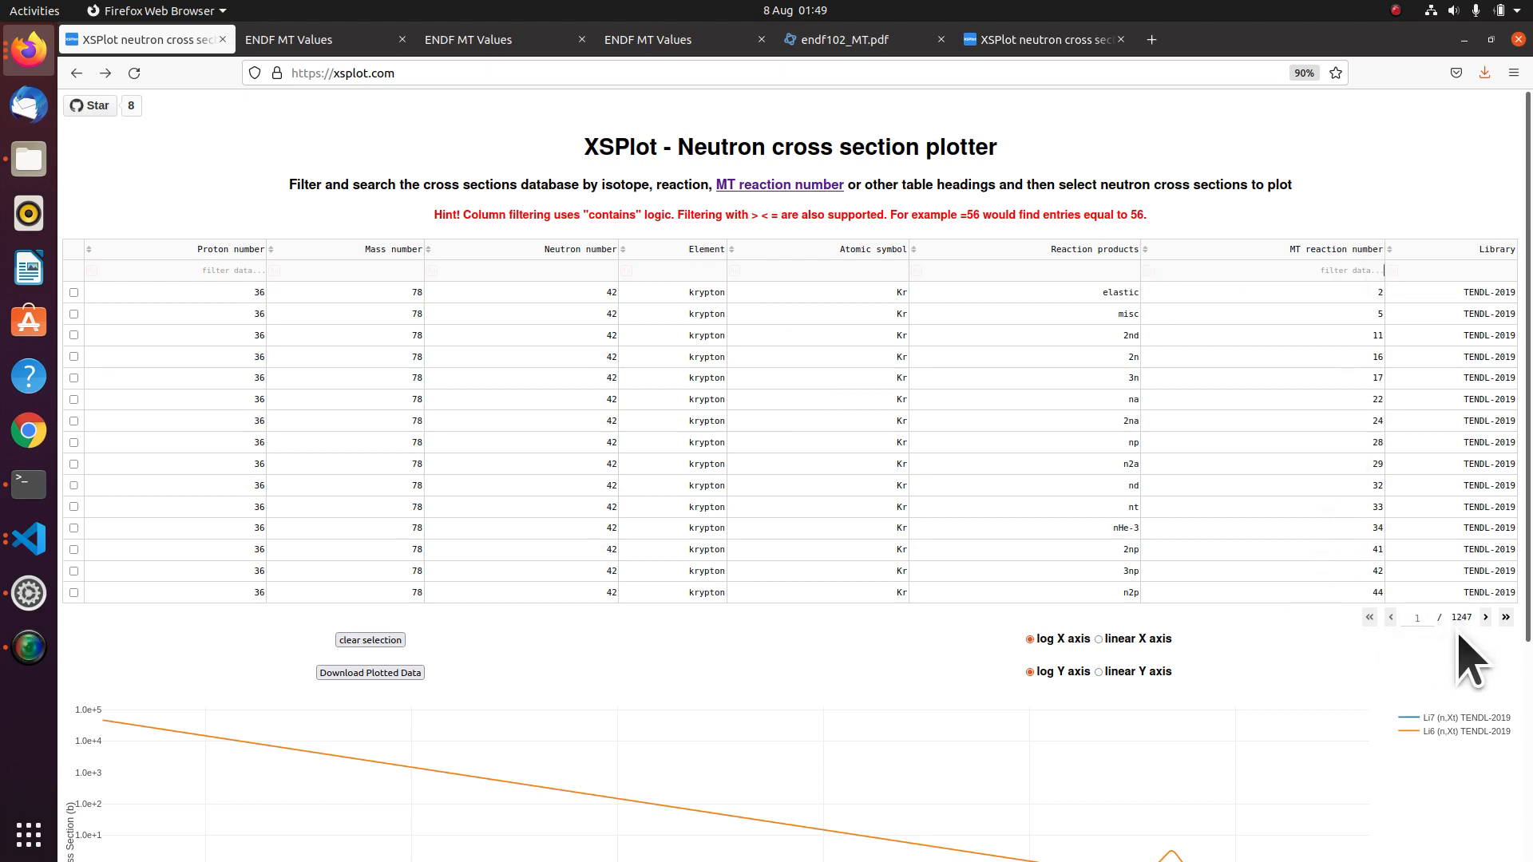
pyautogui.moveTo(966, 655)
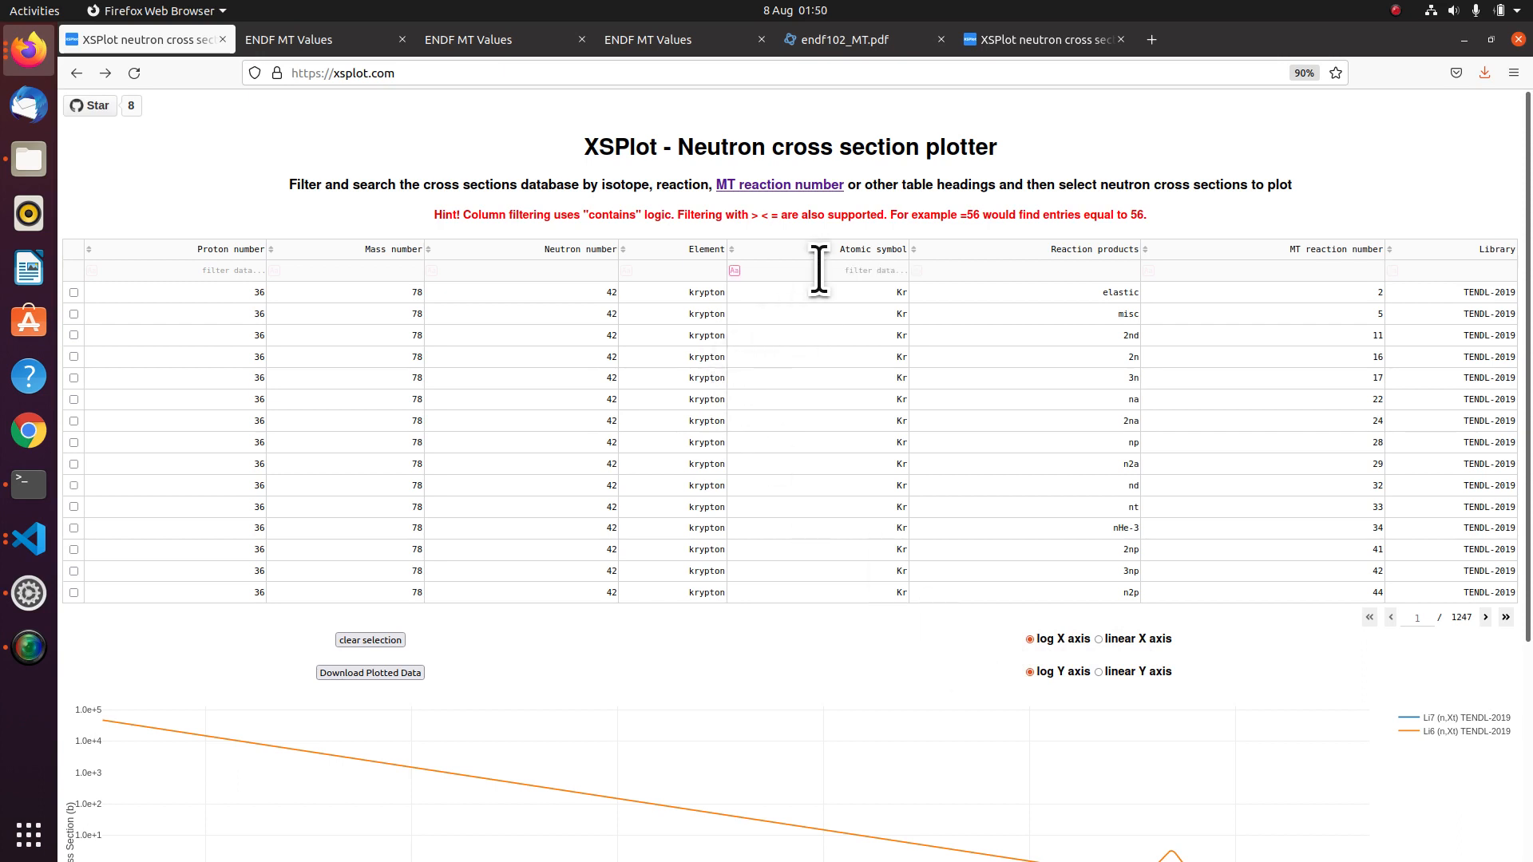
# Filter the table to Be with 2n products and plot the Be9 (n,2n) curve.
pyautogui.write('Be')
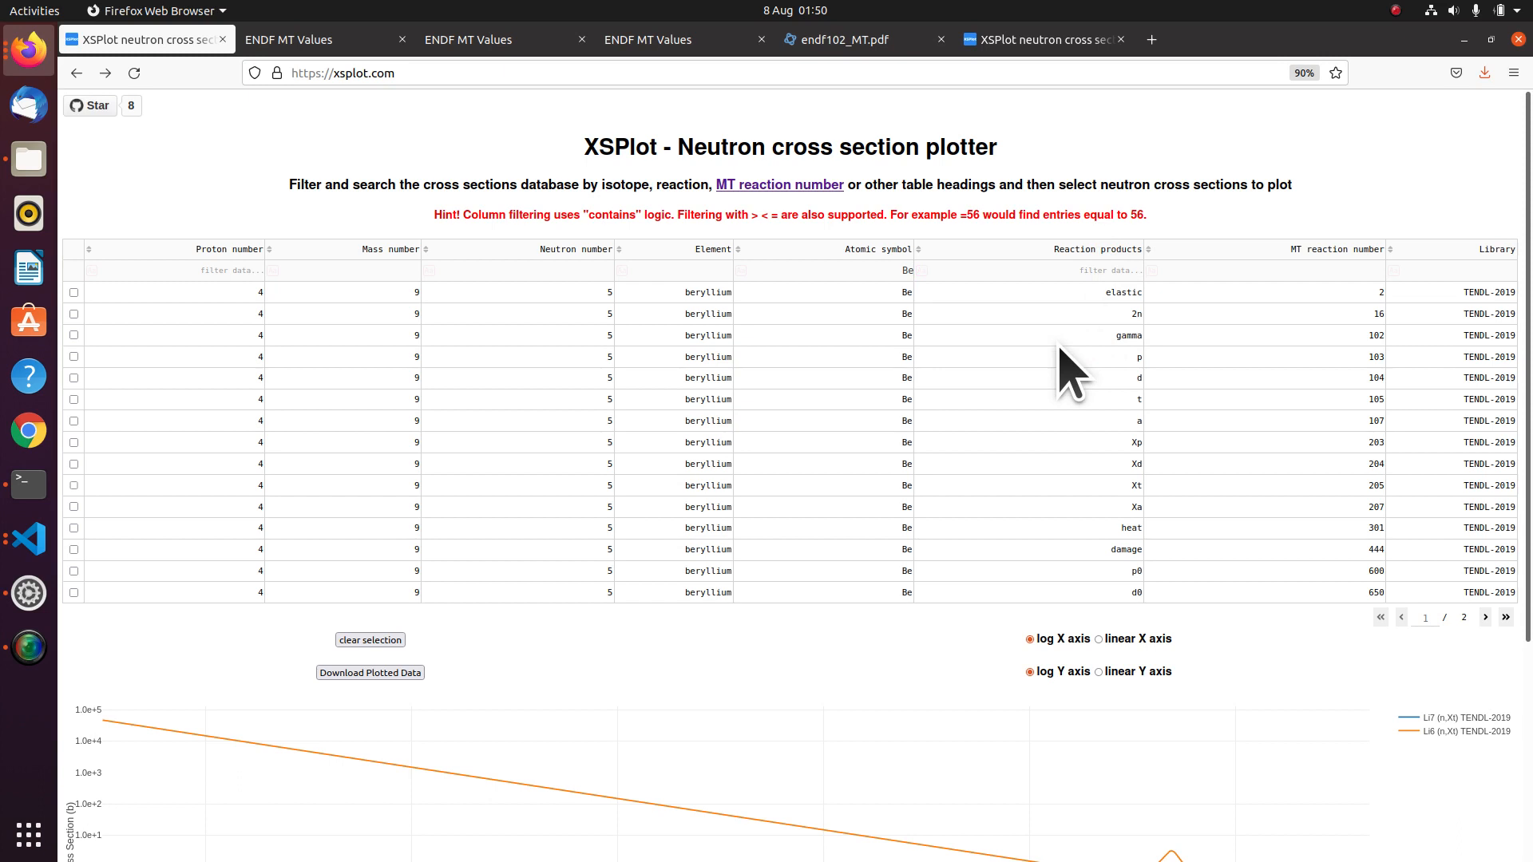
pyautogui.write('2n')
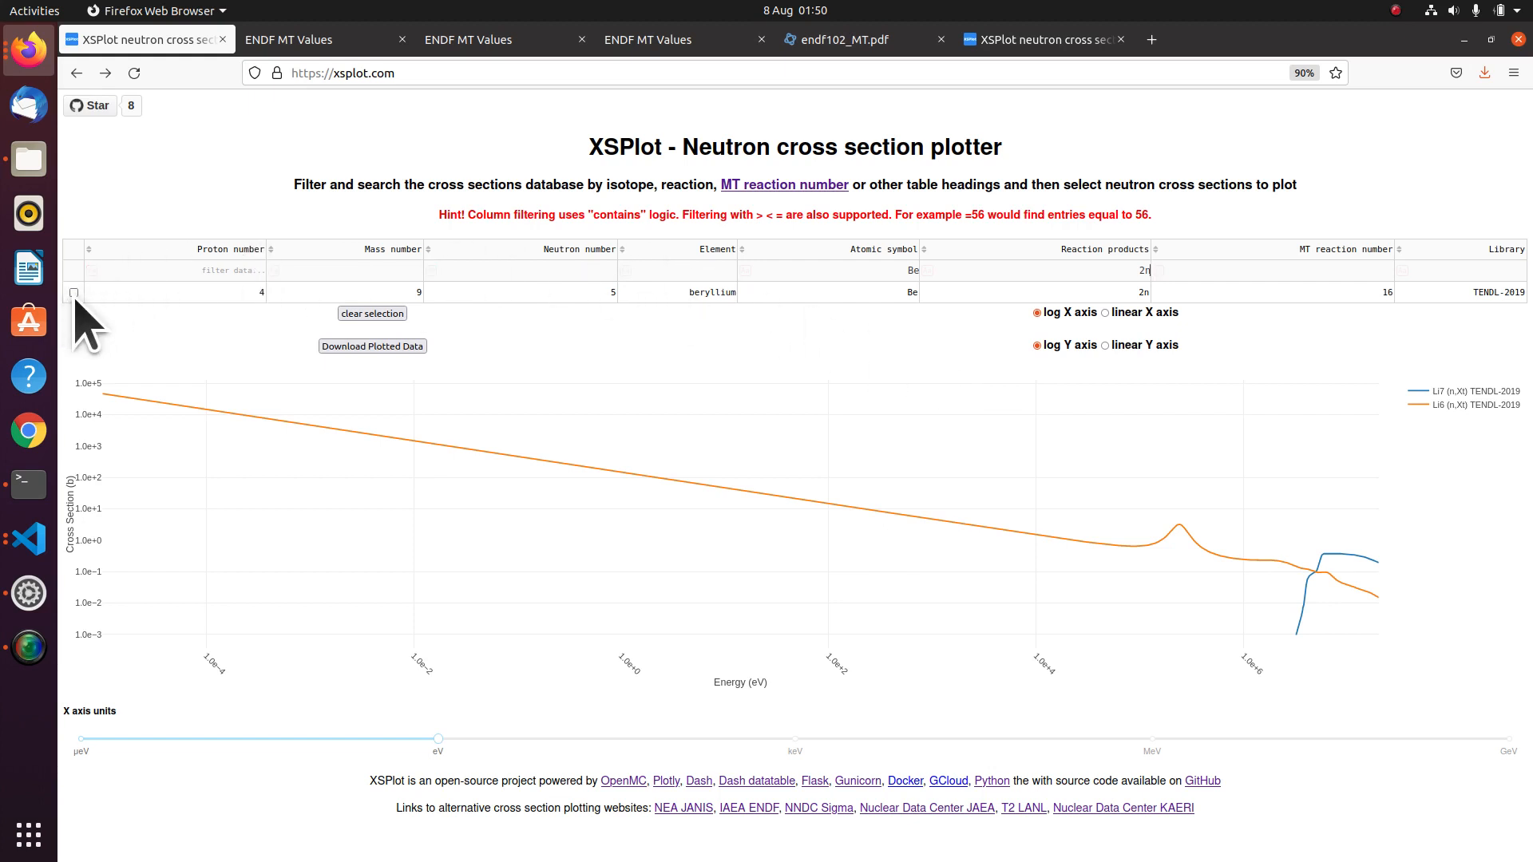
pyautogui.click(73, 292)
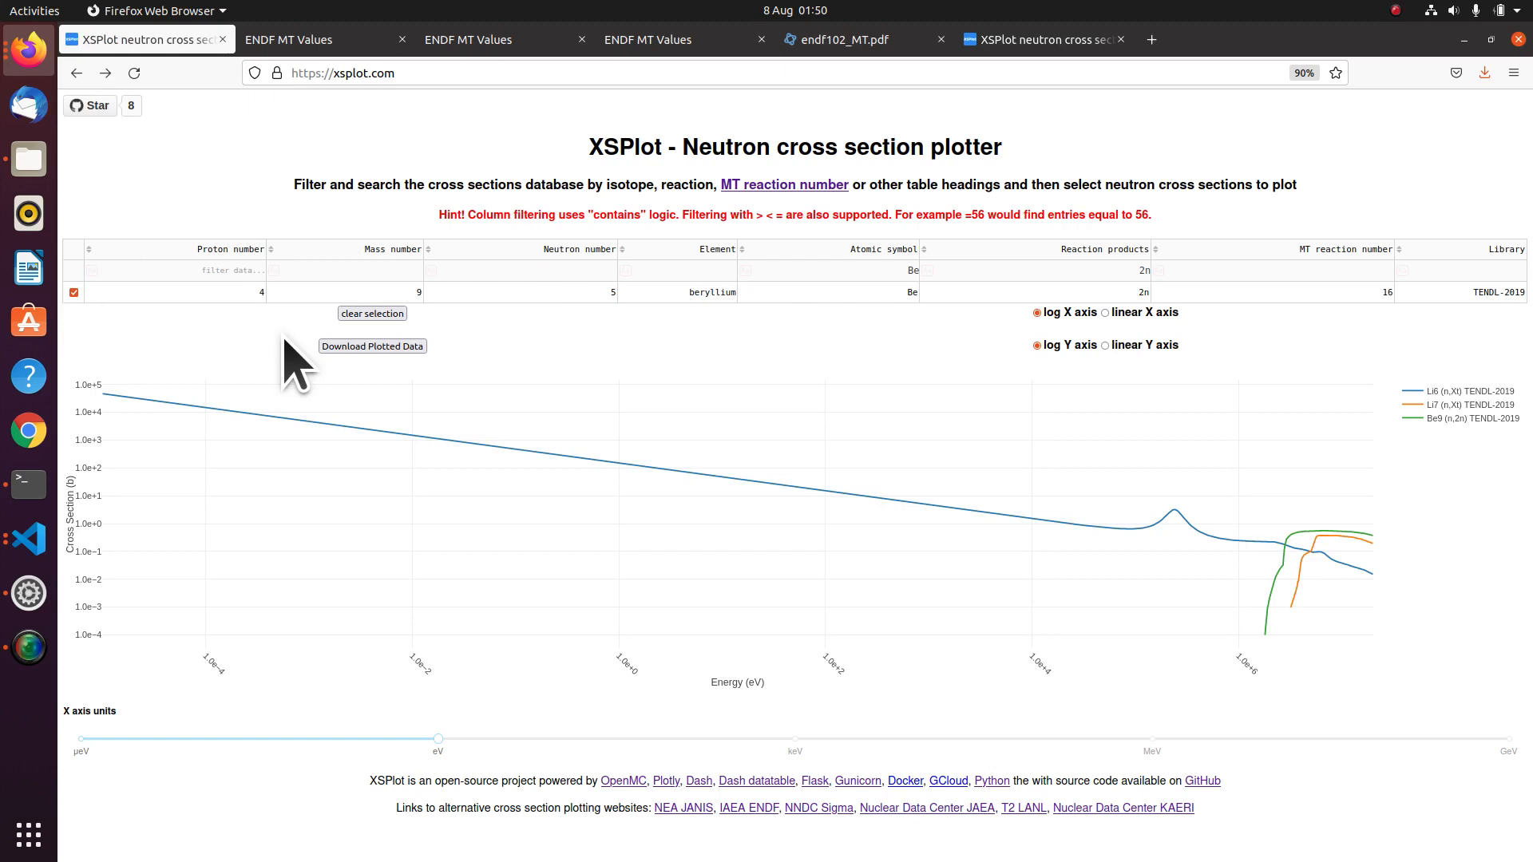
pyautogui.moveTo(877, 391)
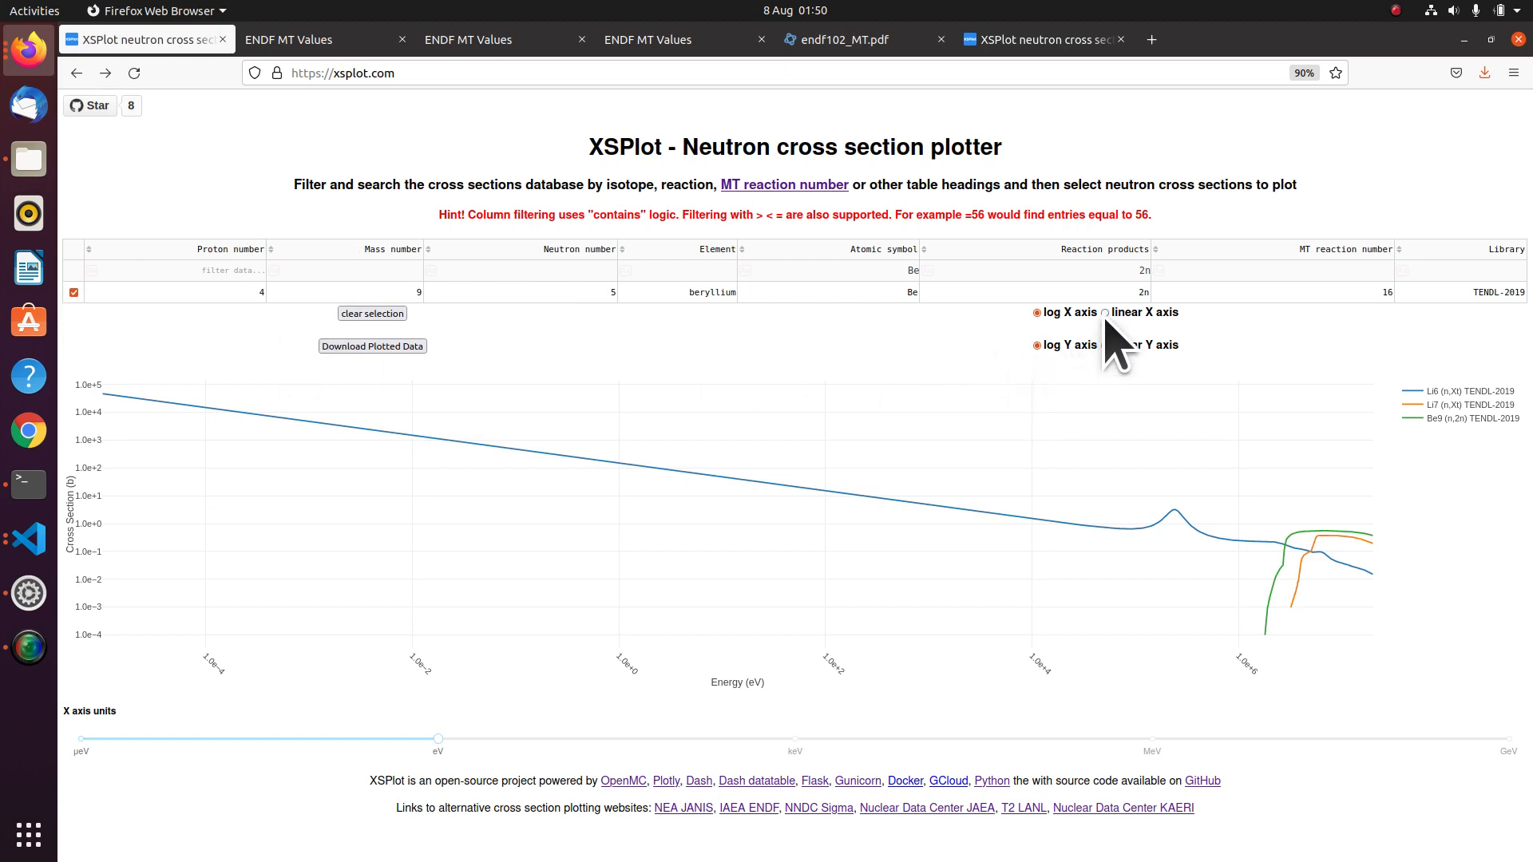
# Try linear and log axis combinations, ending with a linear energy axis and log cross-section axis.
pyautogui.click(1103, 312)
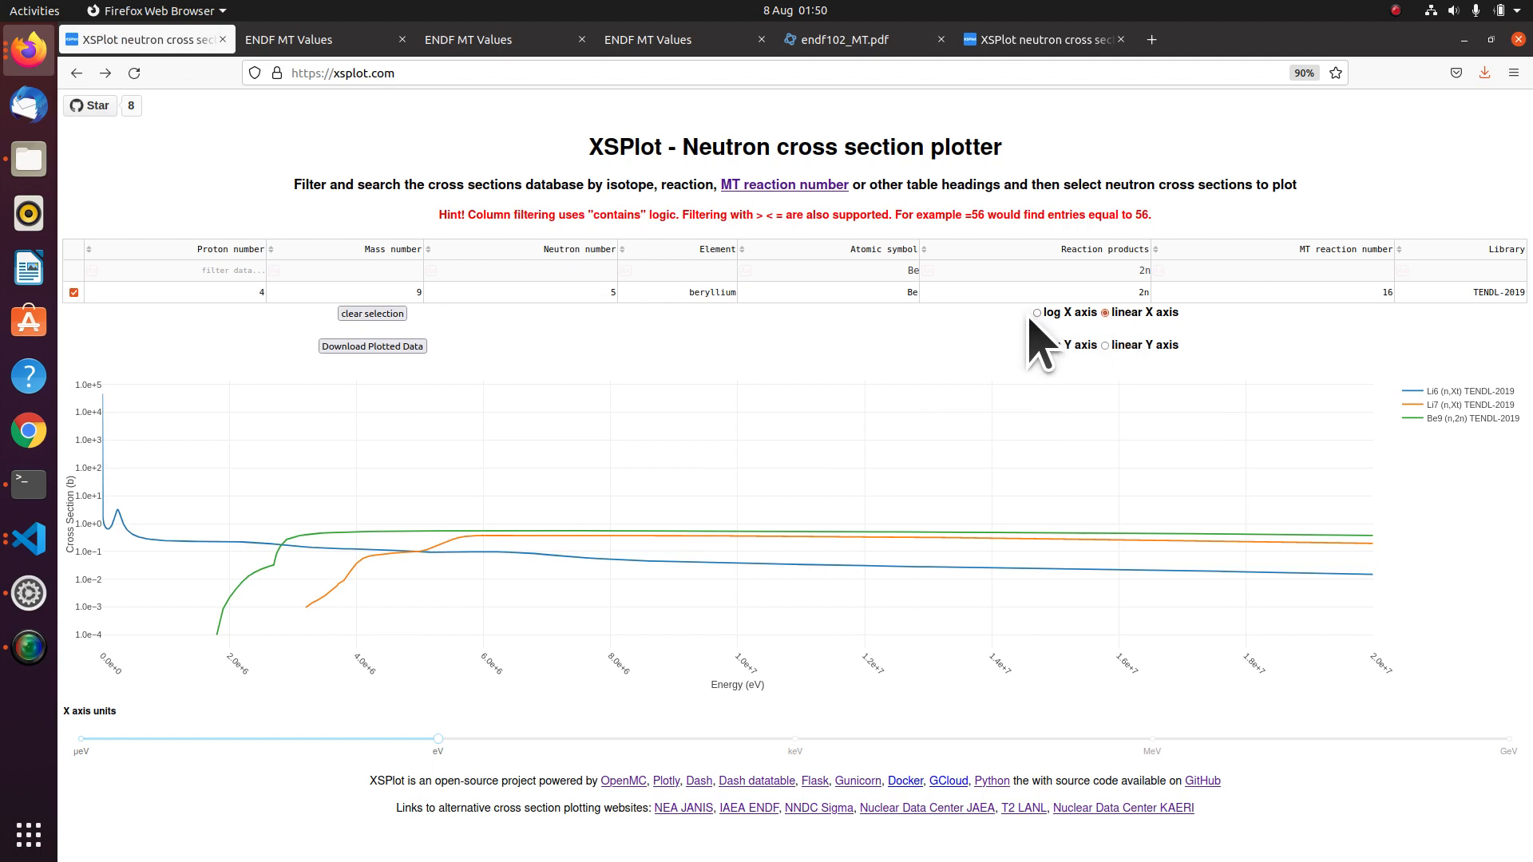
pyautogui.click(1106, 344)
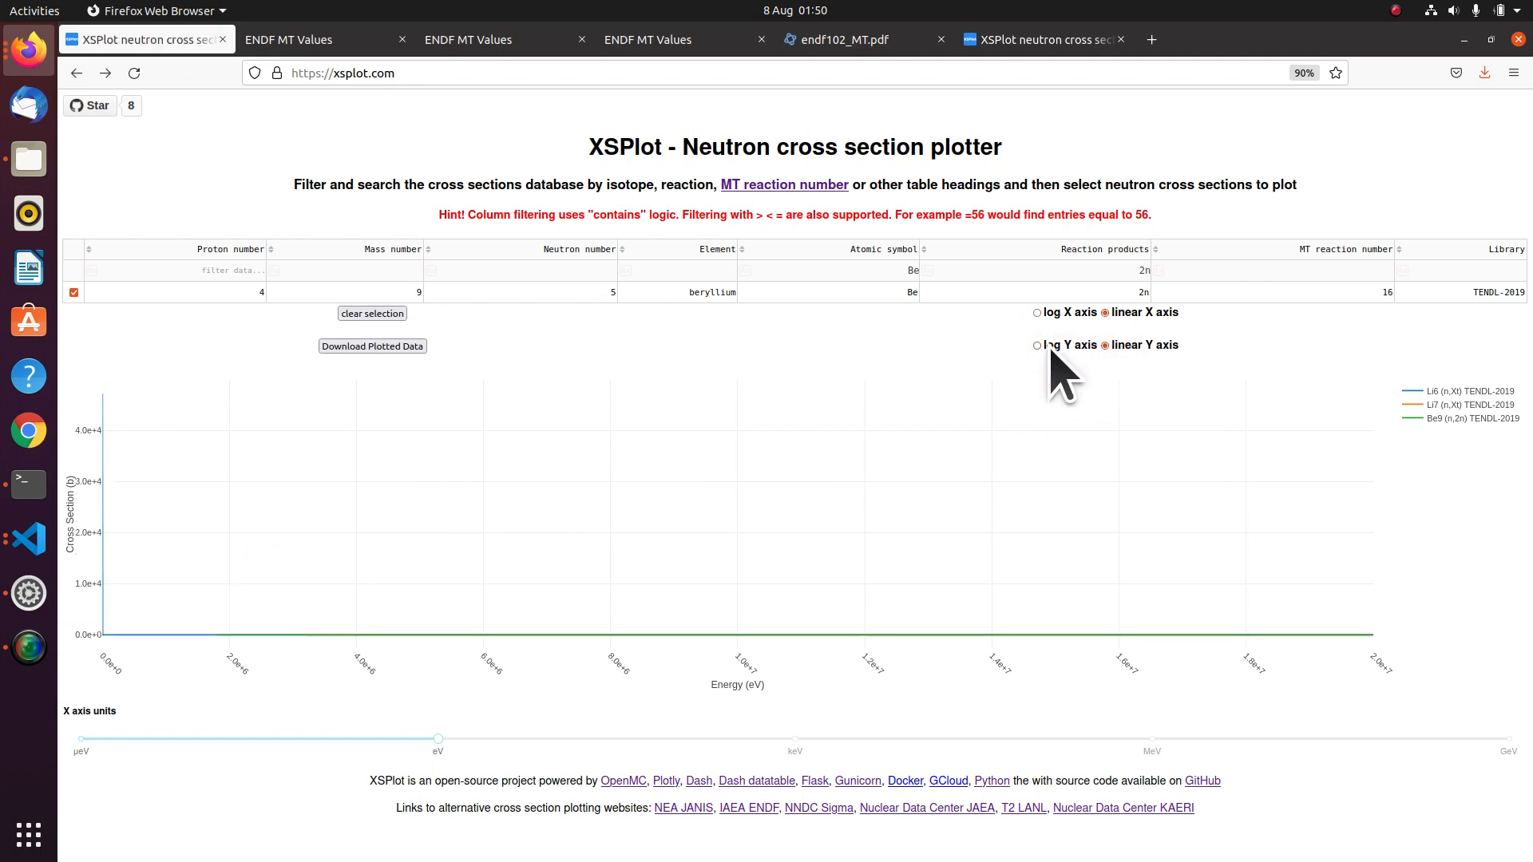
pyautogui.click(1037, 312)
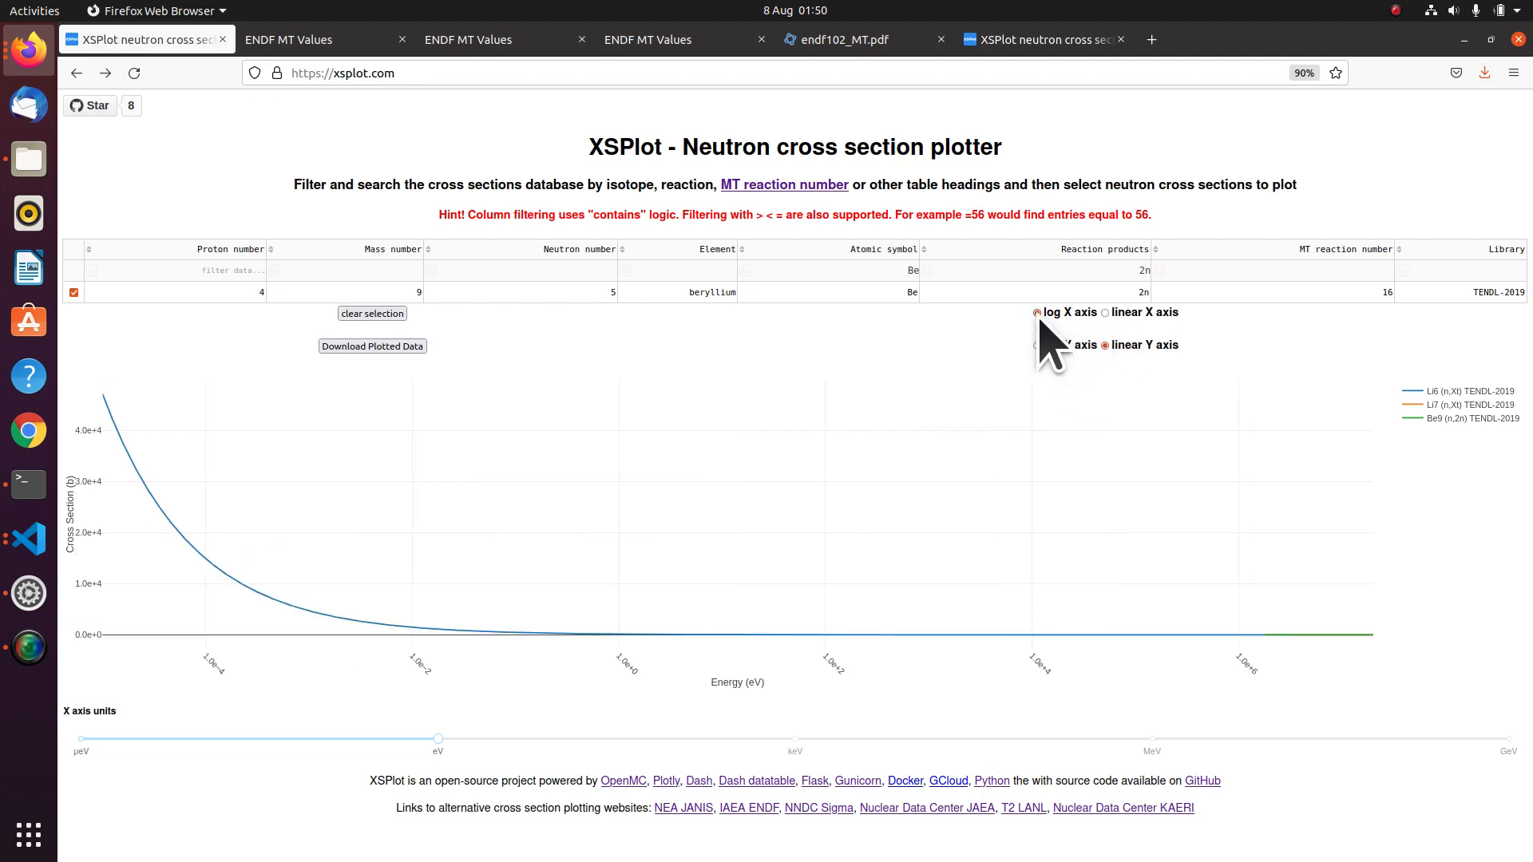
pyautogui.click(1036, 344)
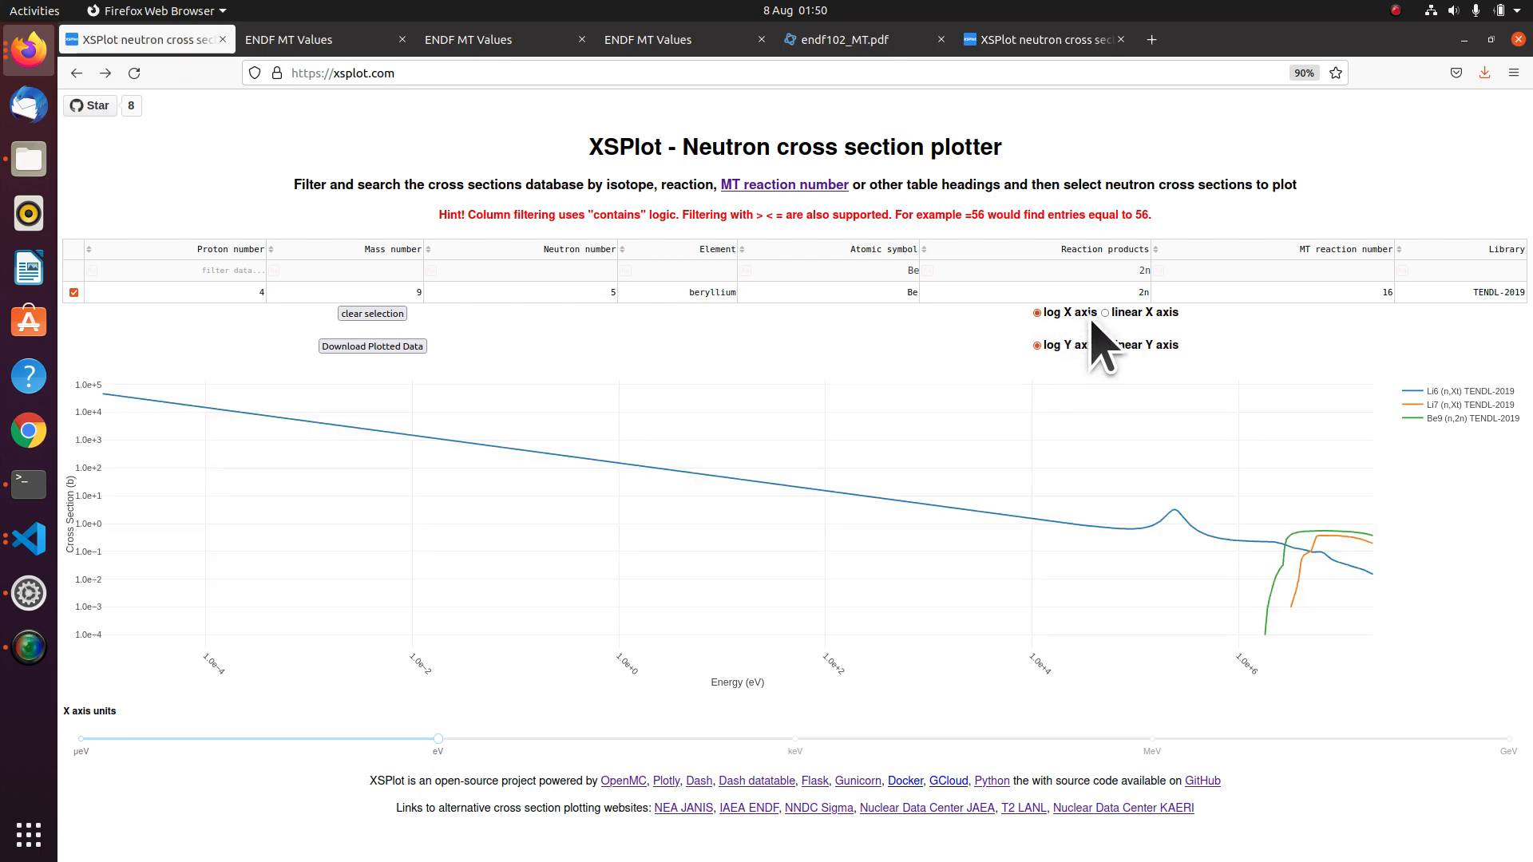
pyautogui.click(1105, 312)
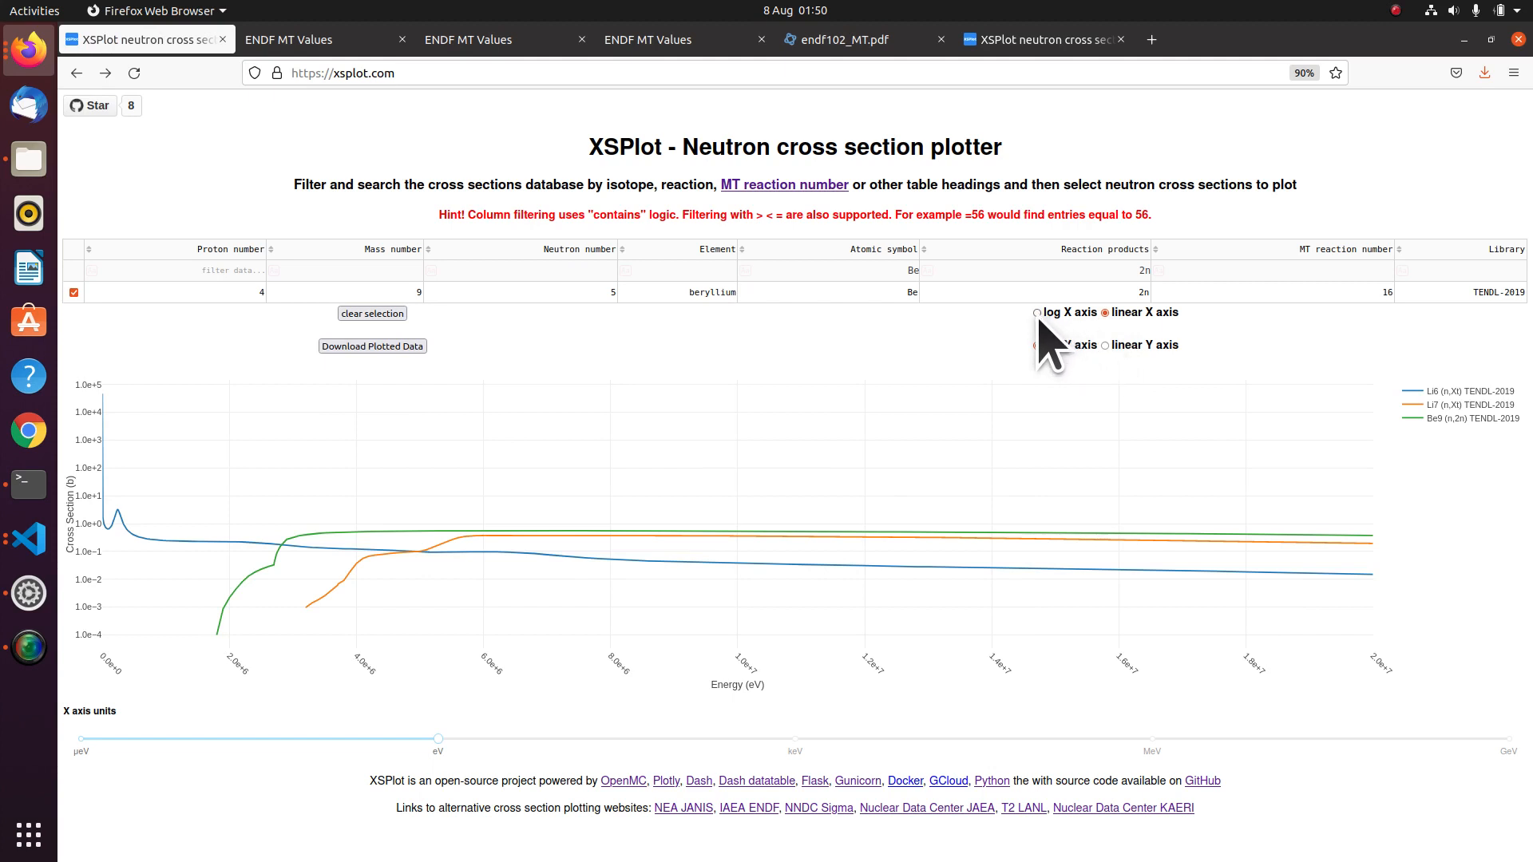
# Return the energy axis to log, then export and view the zoomed plot as newplot.png.
pyautogui.click(1037, 312)
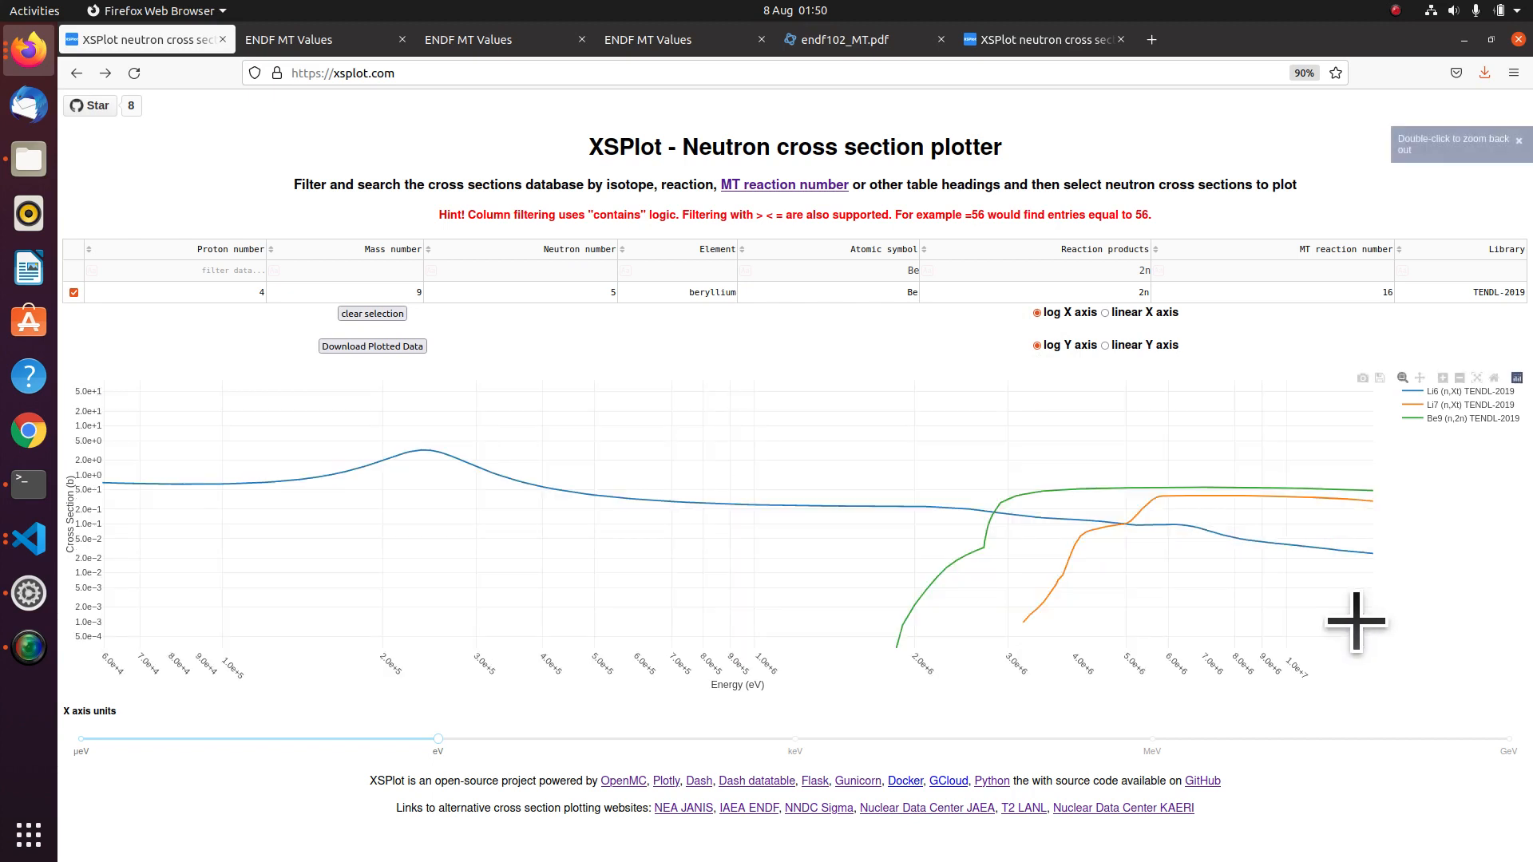
pyautogui.moveTo(1379, 379)
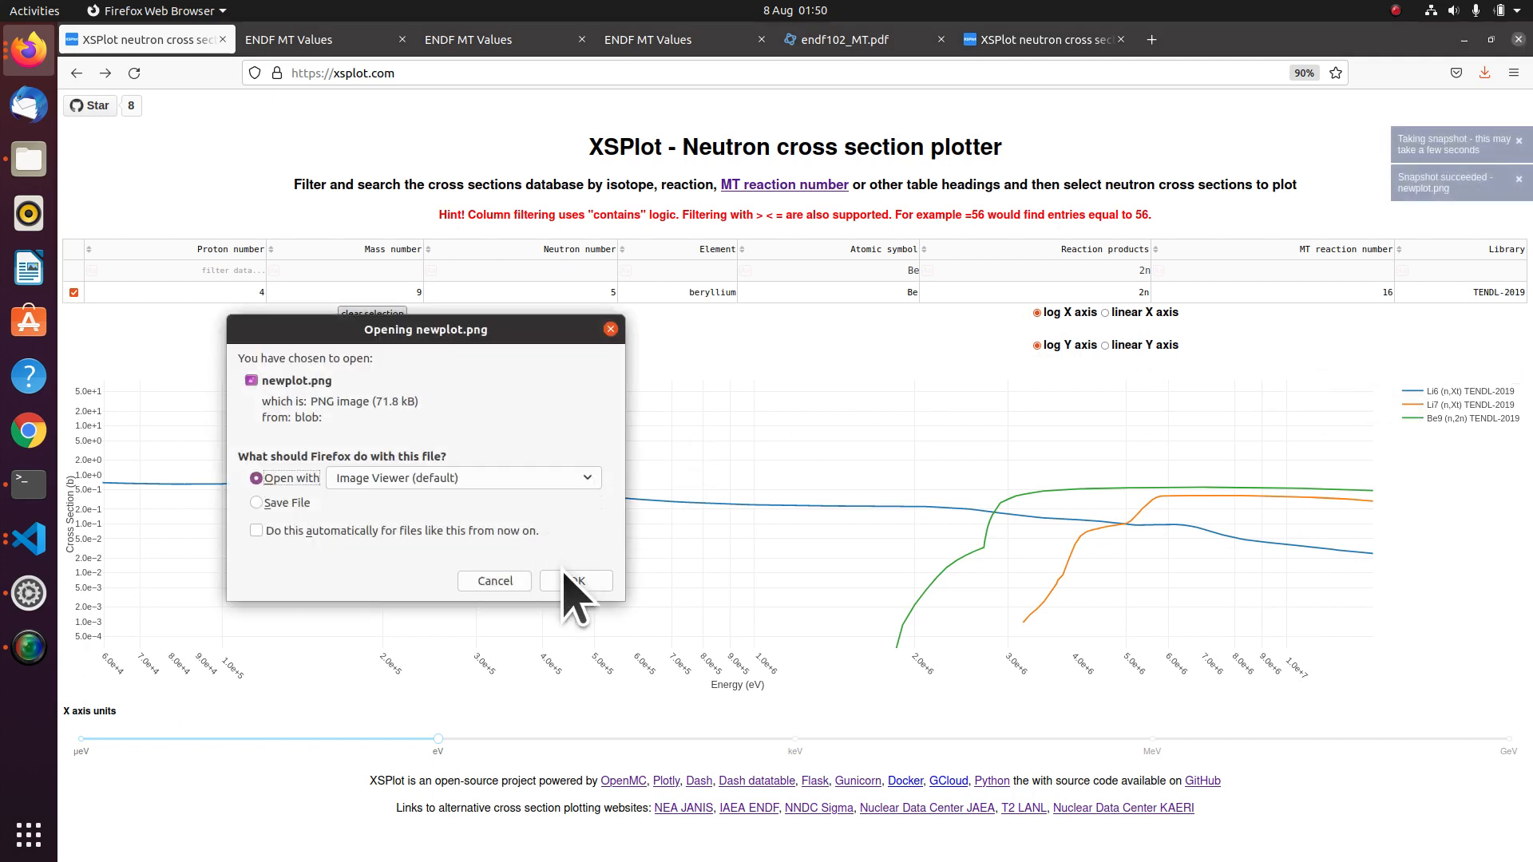
pyautogui.click(576, 580)
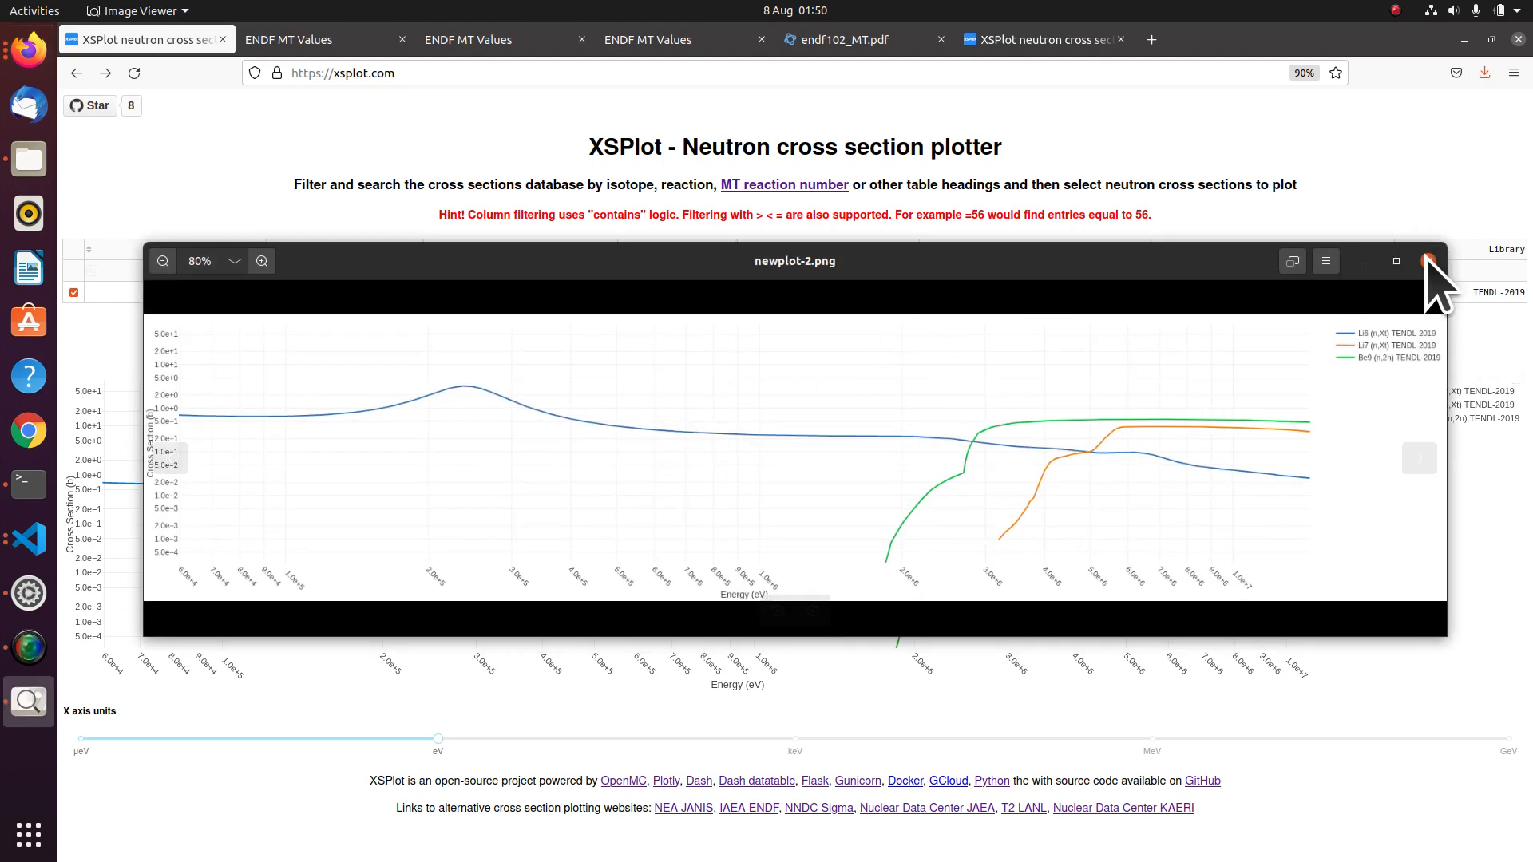
pyautogui.click(1428, 261)
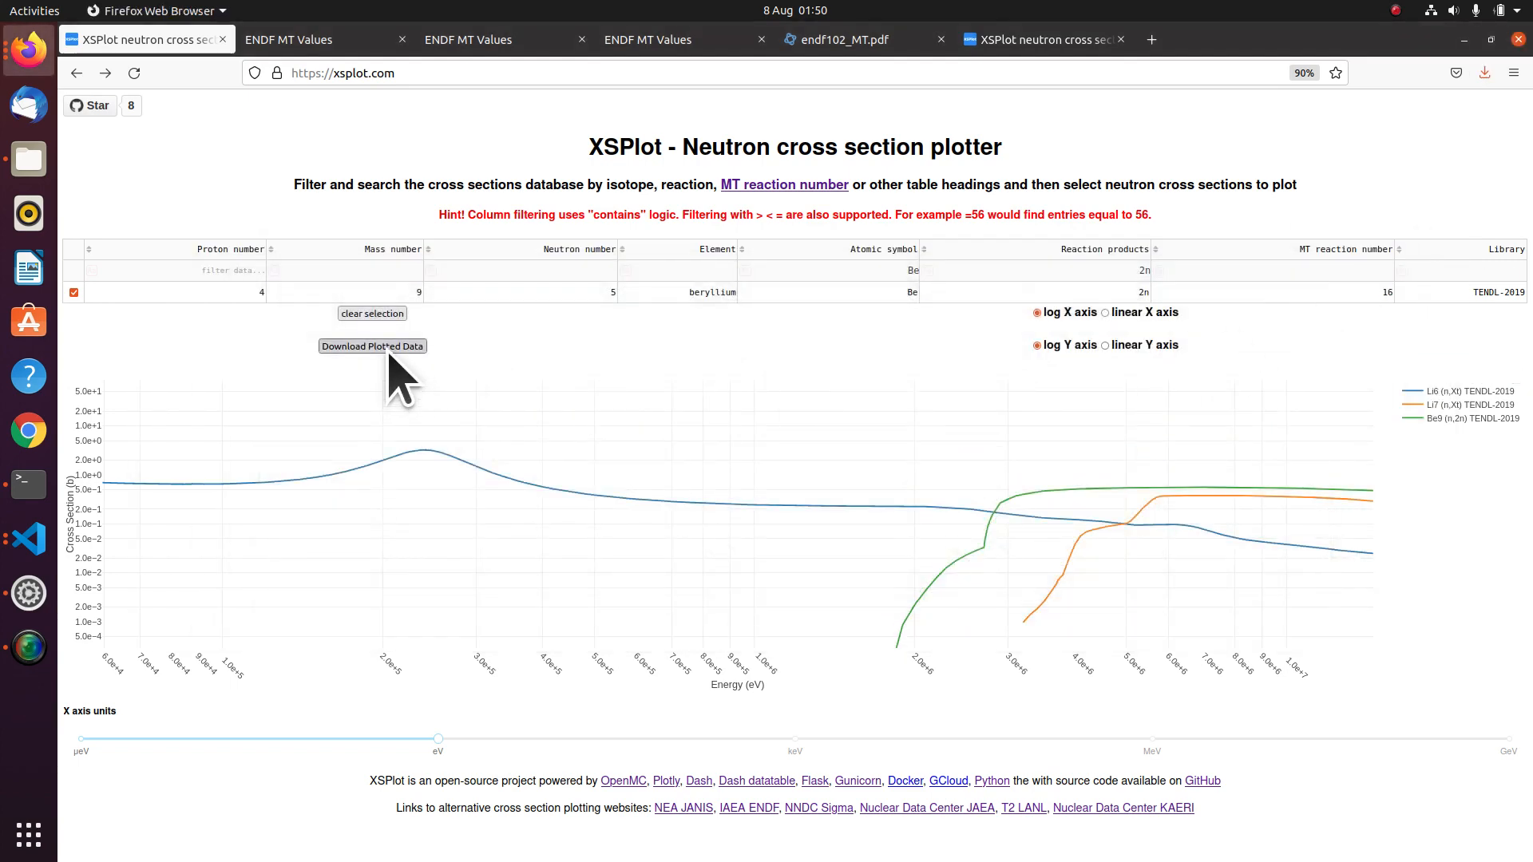
# Save the plotted data as JSON, then open it in a text editor and scroll through it.
pyautogui.click(371, 346)
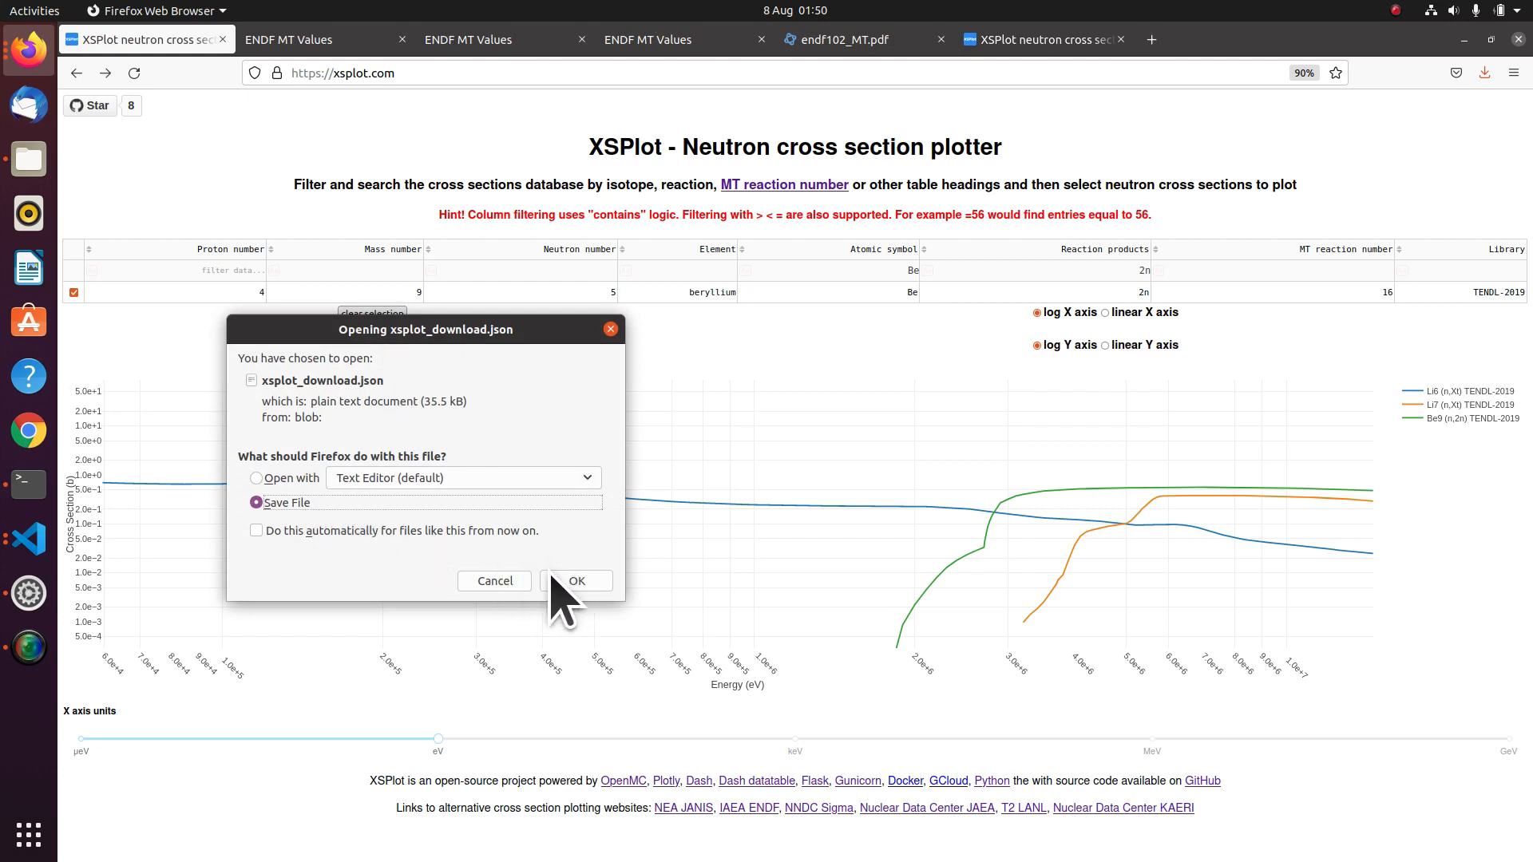
pyautogui.click(576, 580)
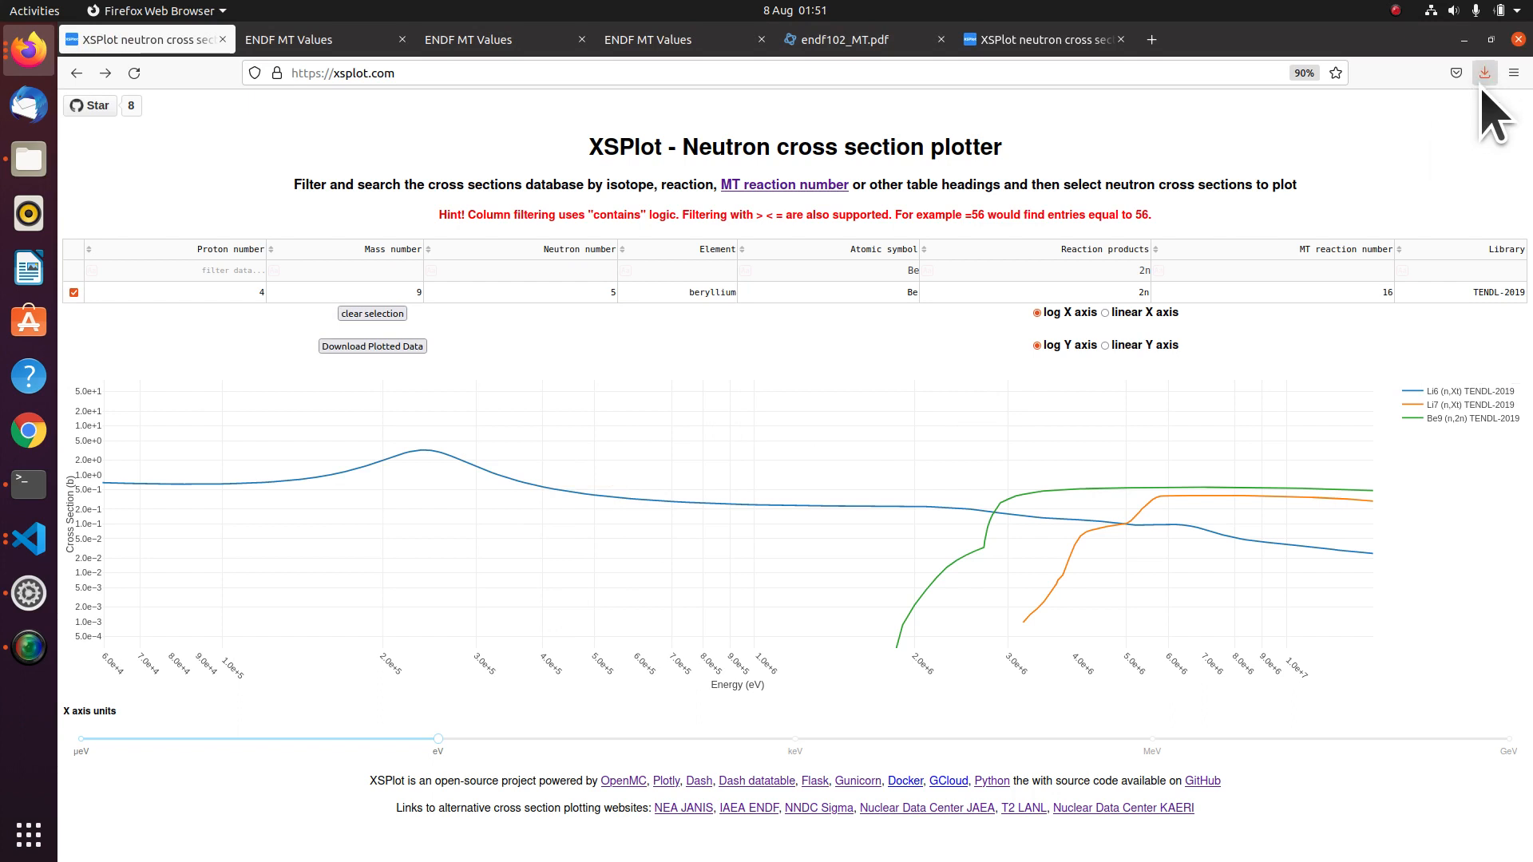
pyautogui.moveTo(1485, 73)
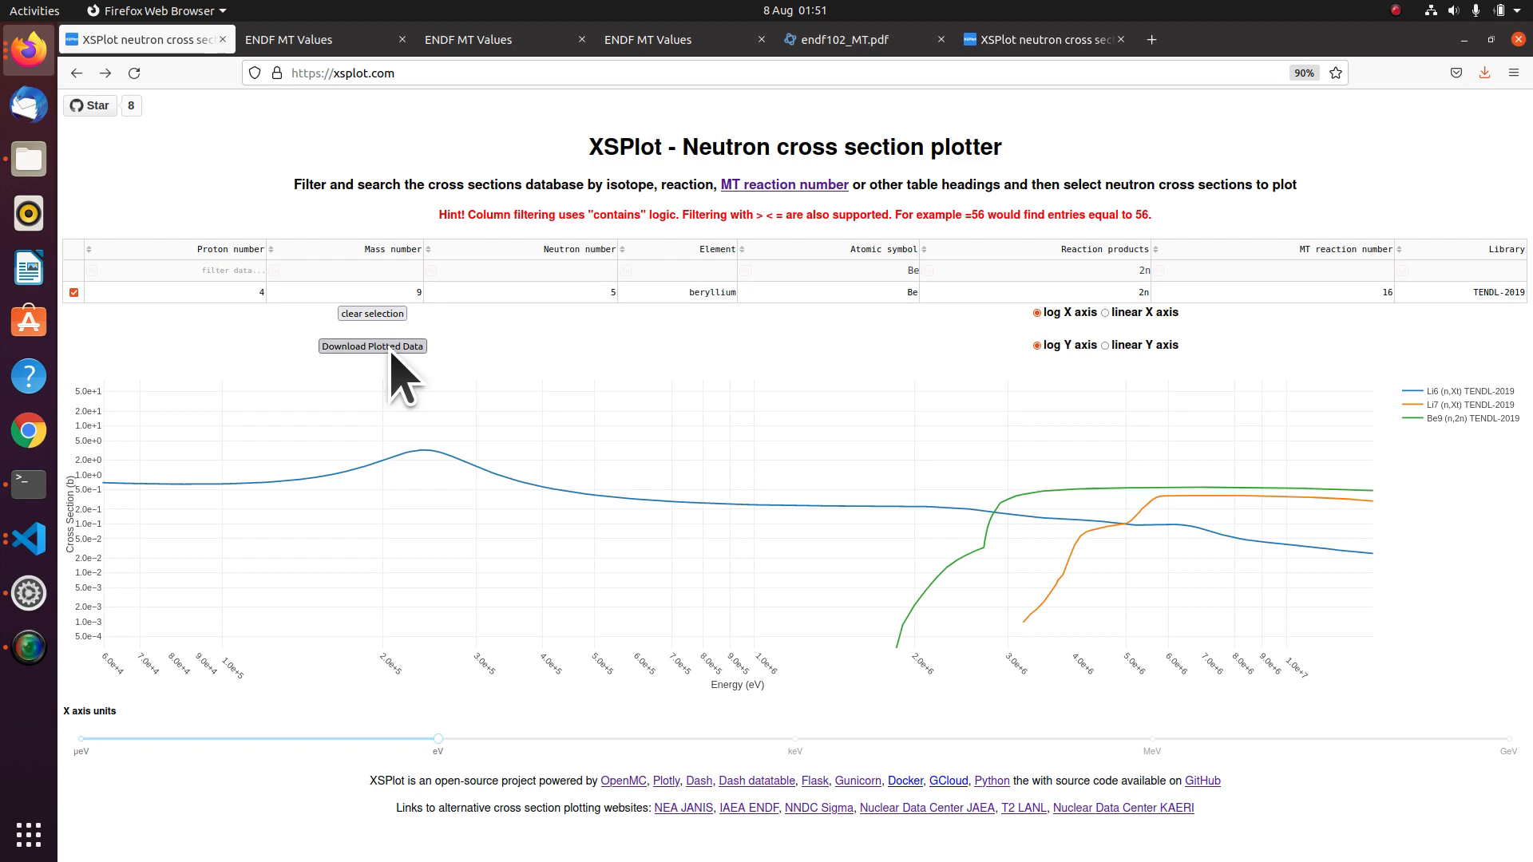
pyautogui.click(371, 346)
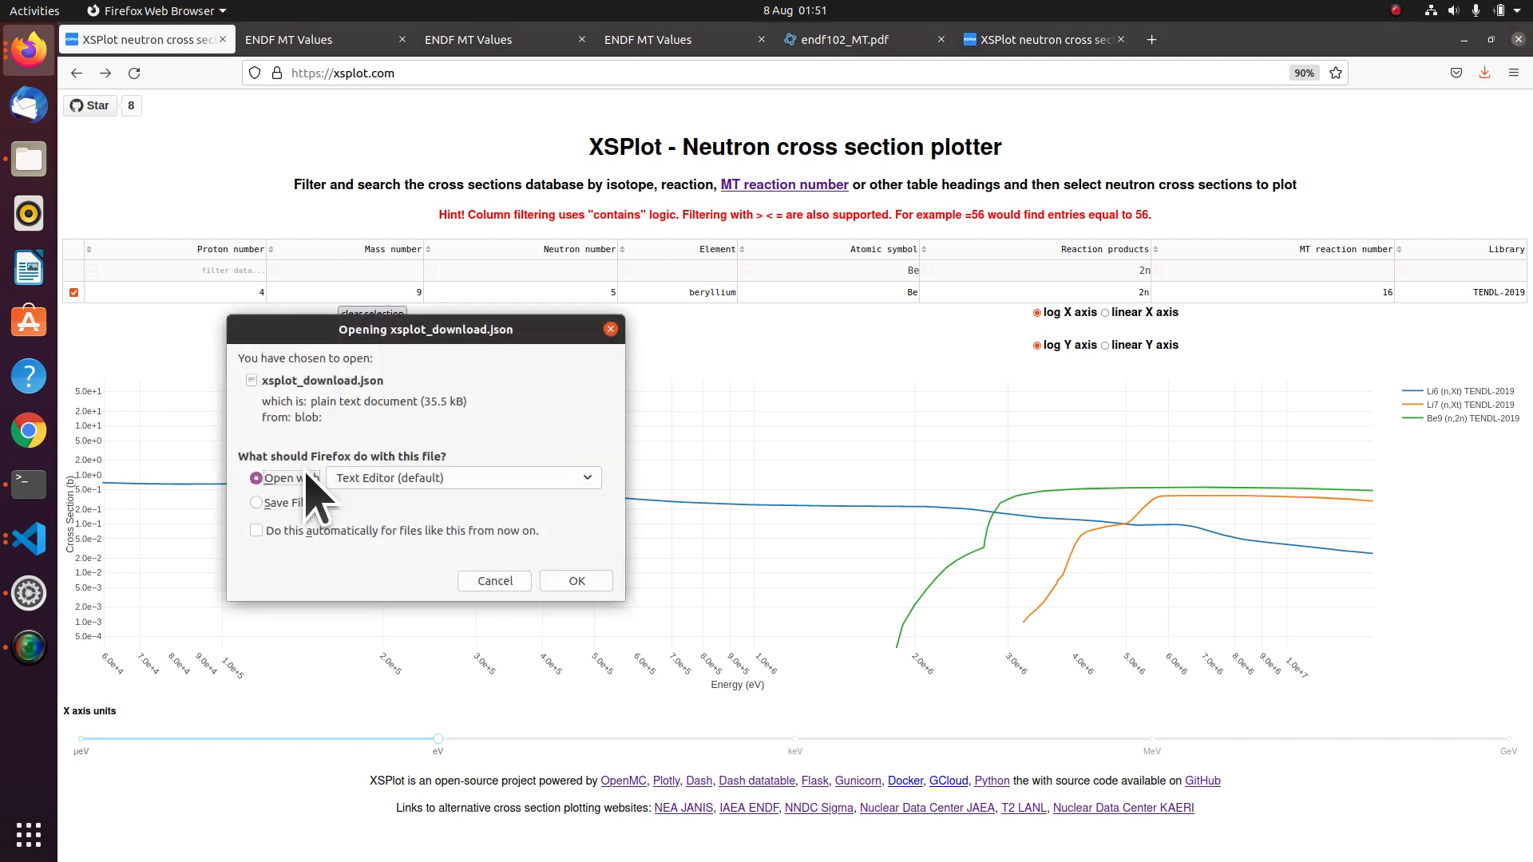
pyautogui.click(575, 580)
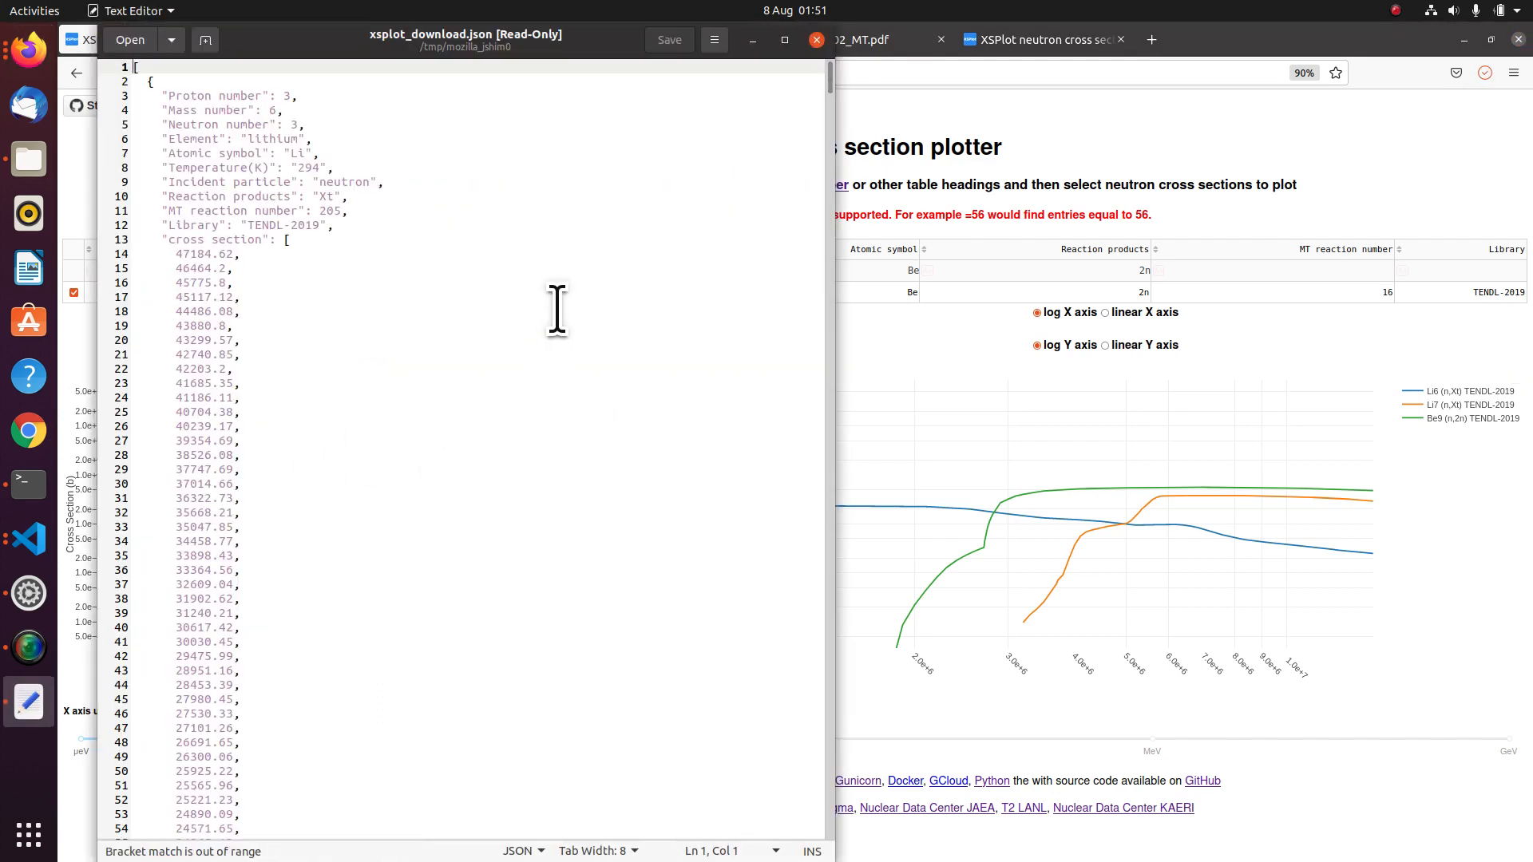
pyautogui.scroll(-3)
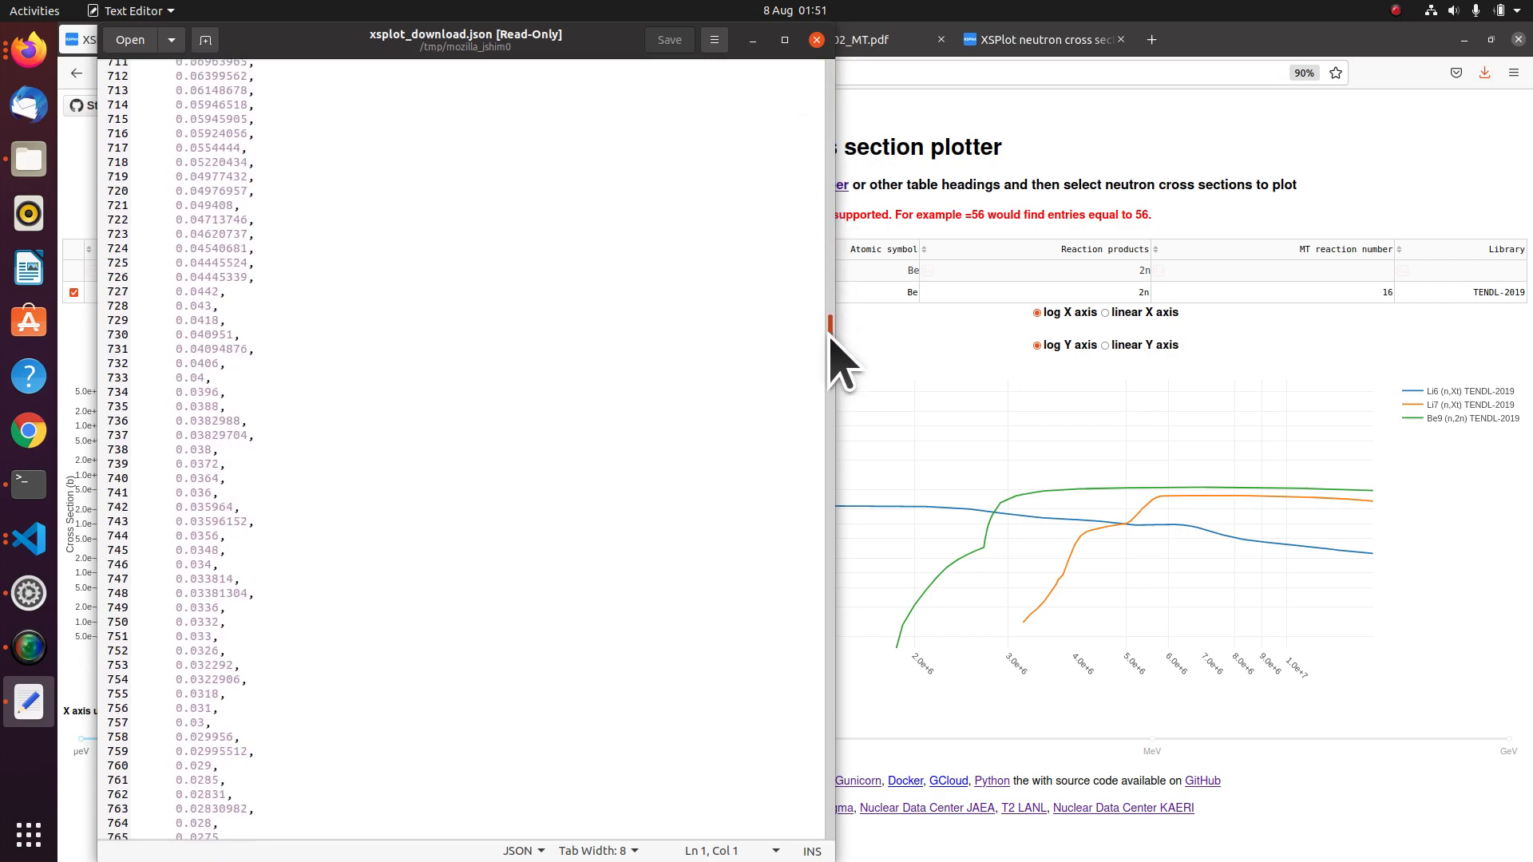
pyautogui.scroll(-3)
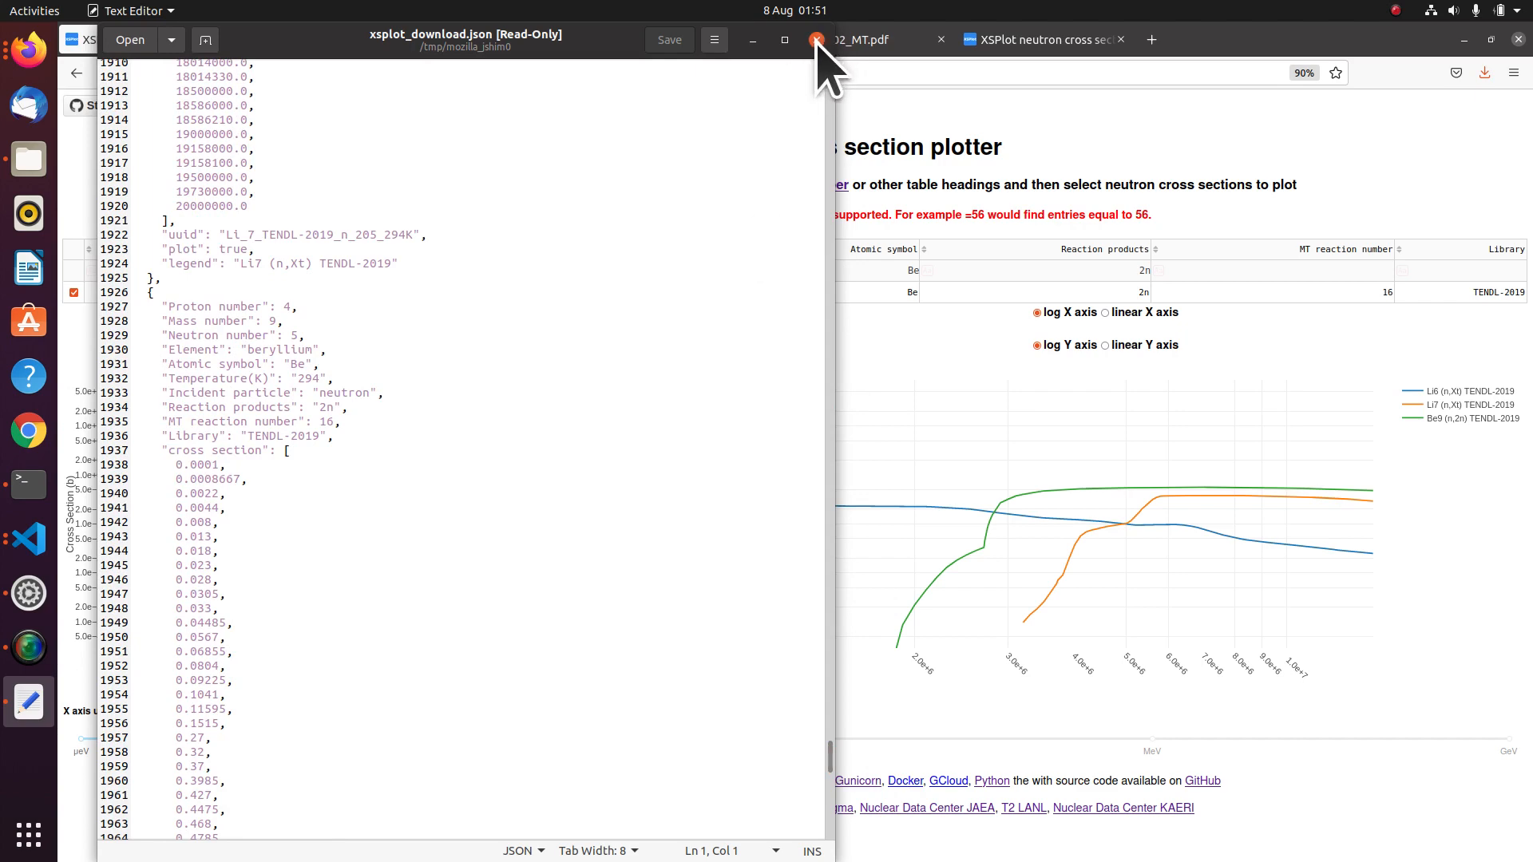
pyautogui.click(817, 40)
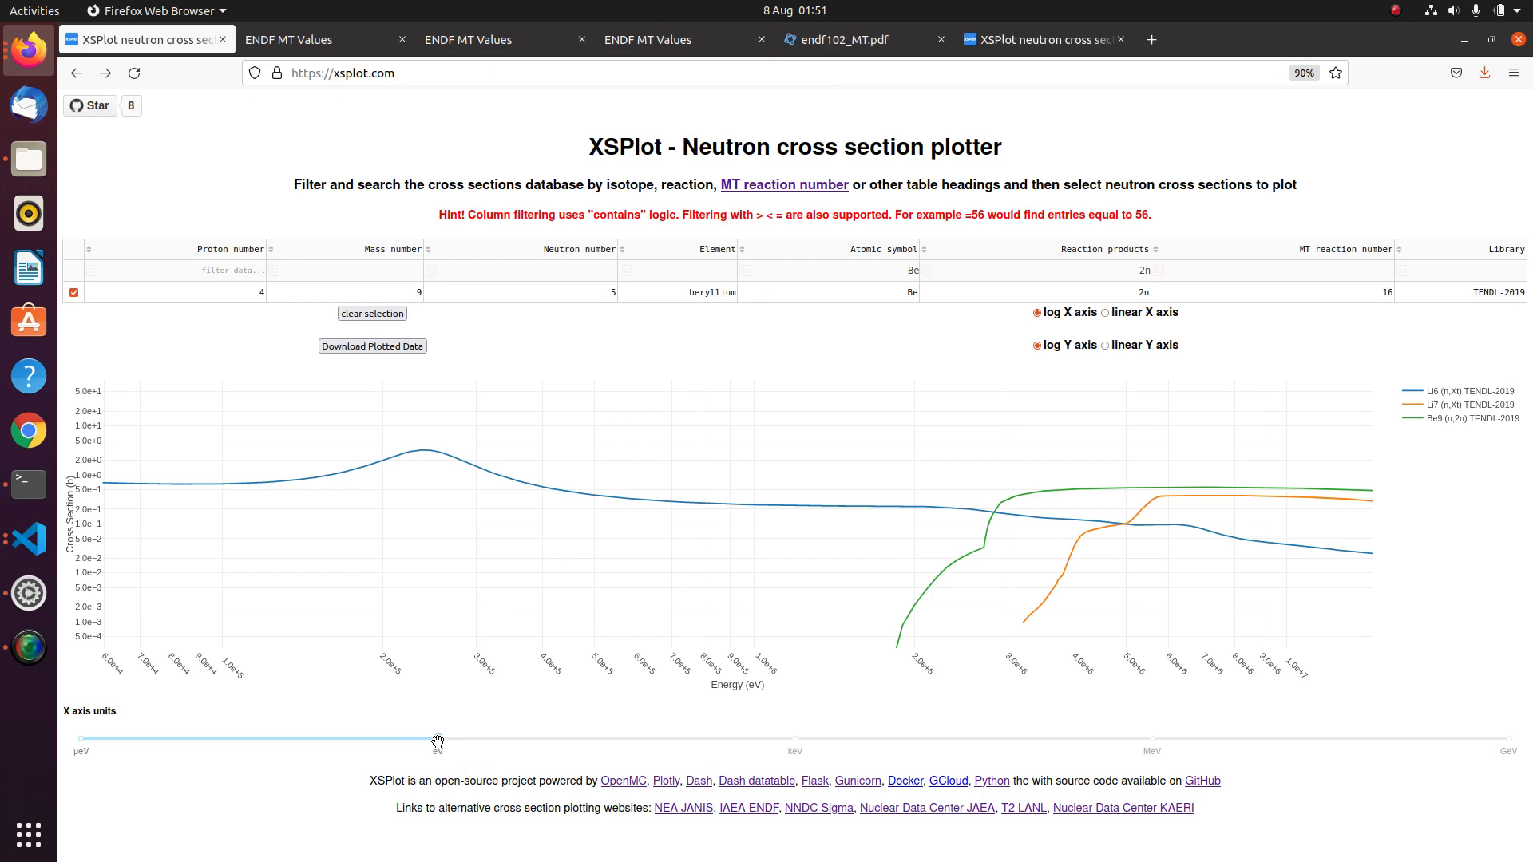
# Change the energy axis units from eV through keV to MeV.
pyautogui.moveTo(438, 740); pyautogui.dragTo(794, 740)
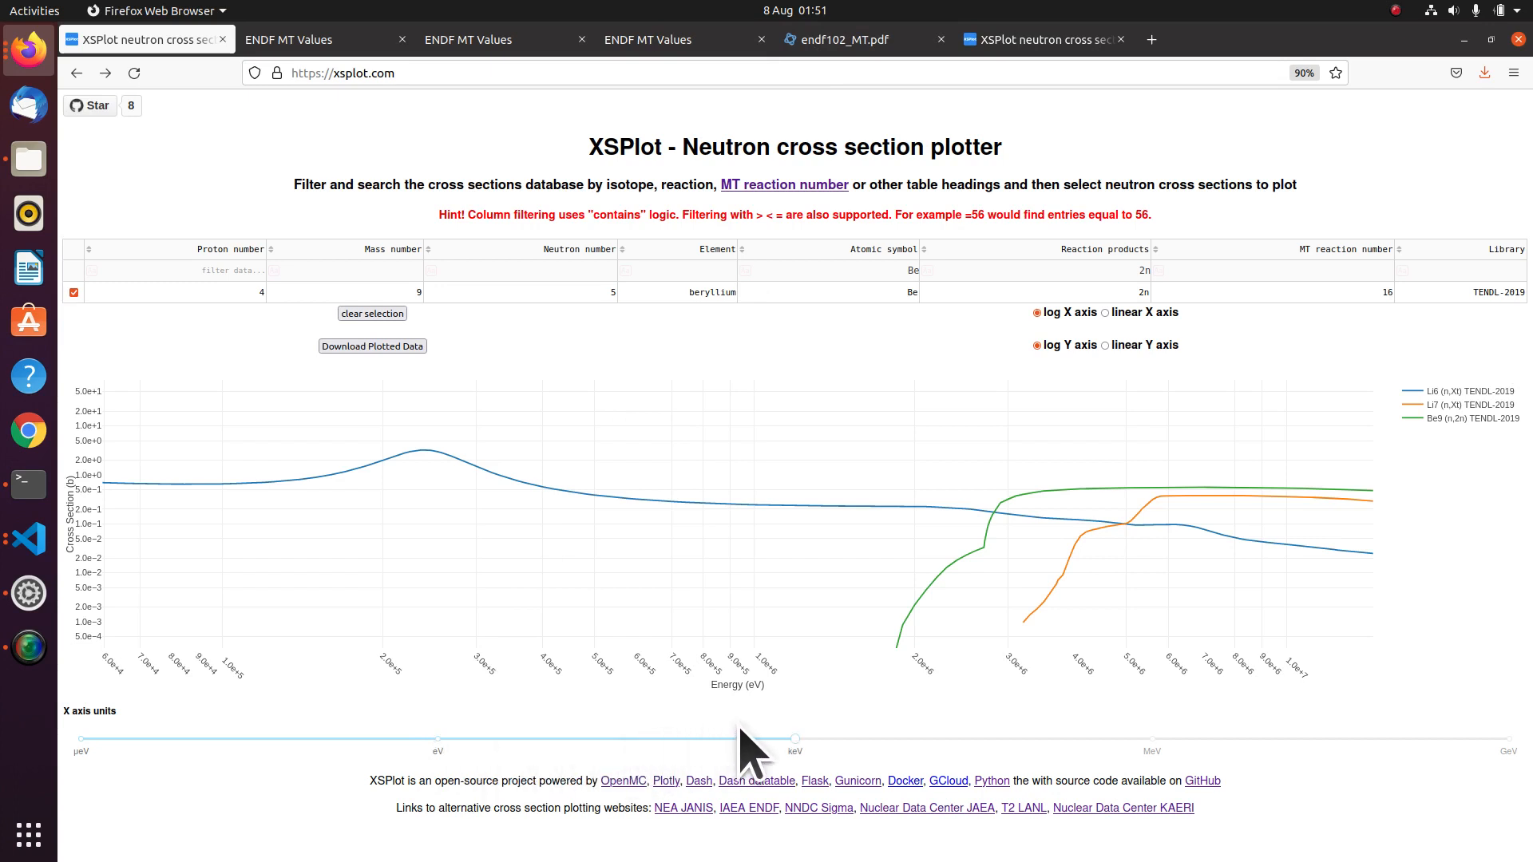
pyautogui.moveTo(795, 739); pyautogui.dragTo(1151, 739)
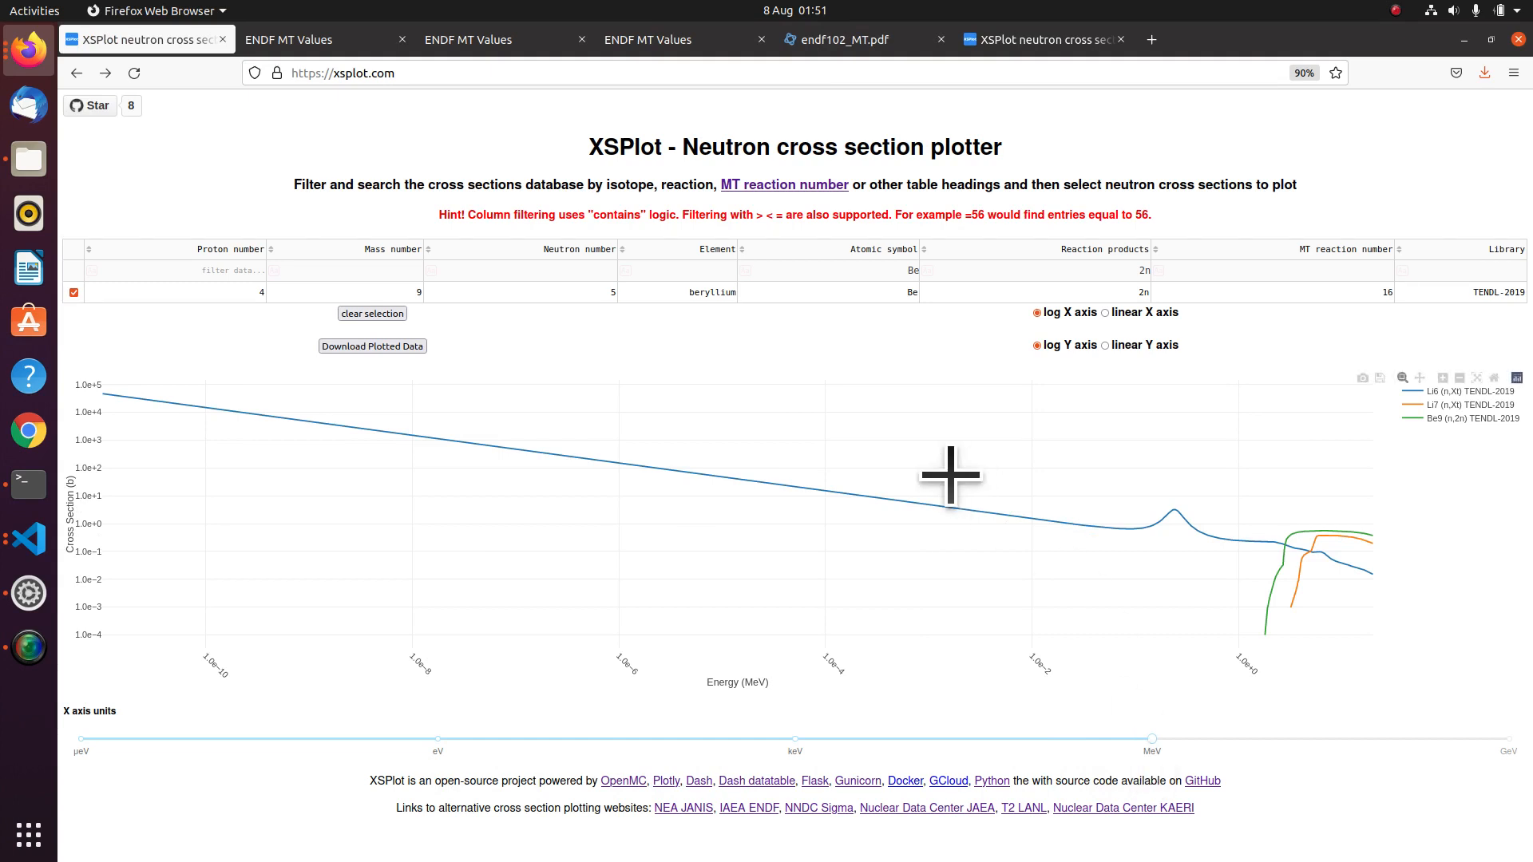
pyautogui.moveTo(477, 352)
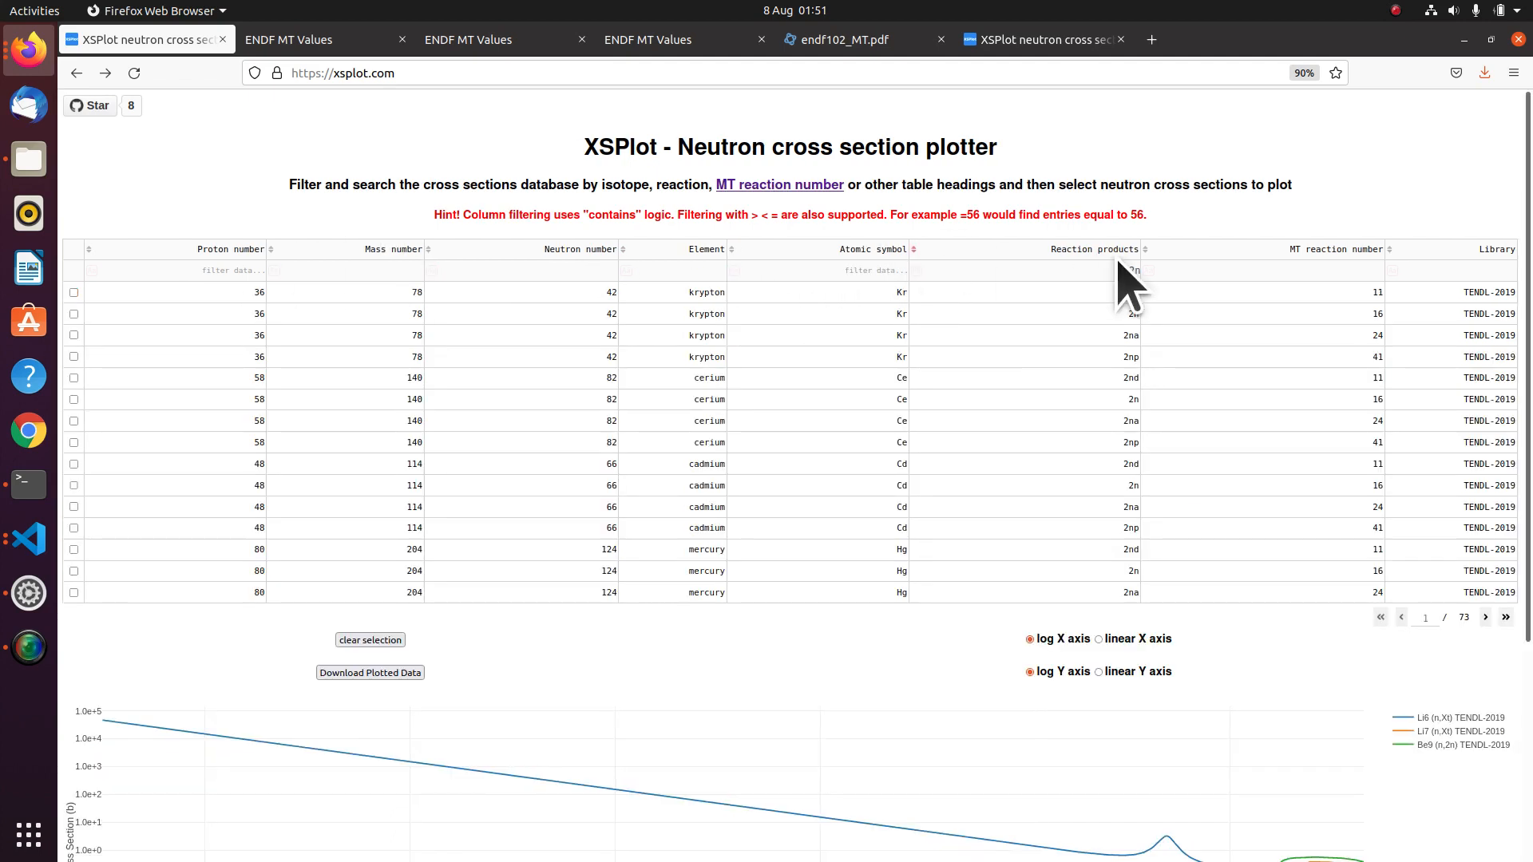
# Clear the previous reaction filter, then filter the table to Sn isotopes with 2n products.
pyautogui.click(1141, 248)
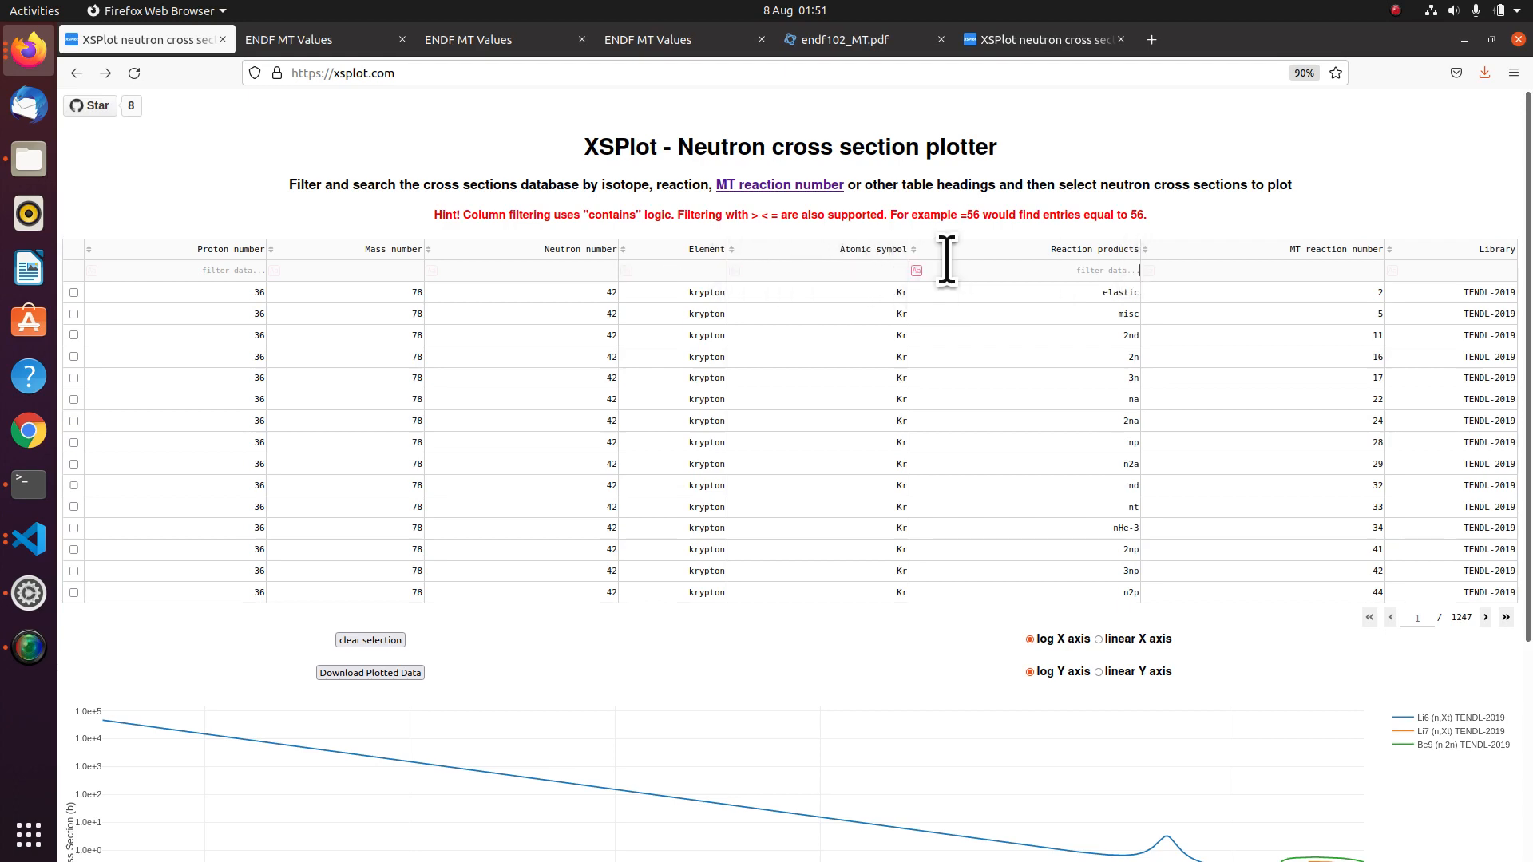
pyautogui.moveTo(605, 213)
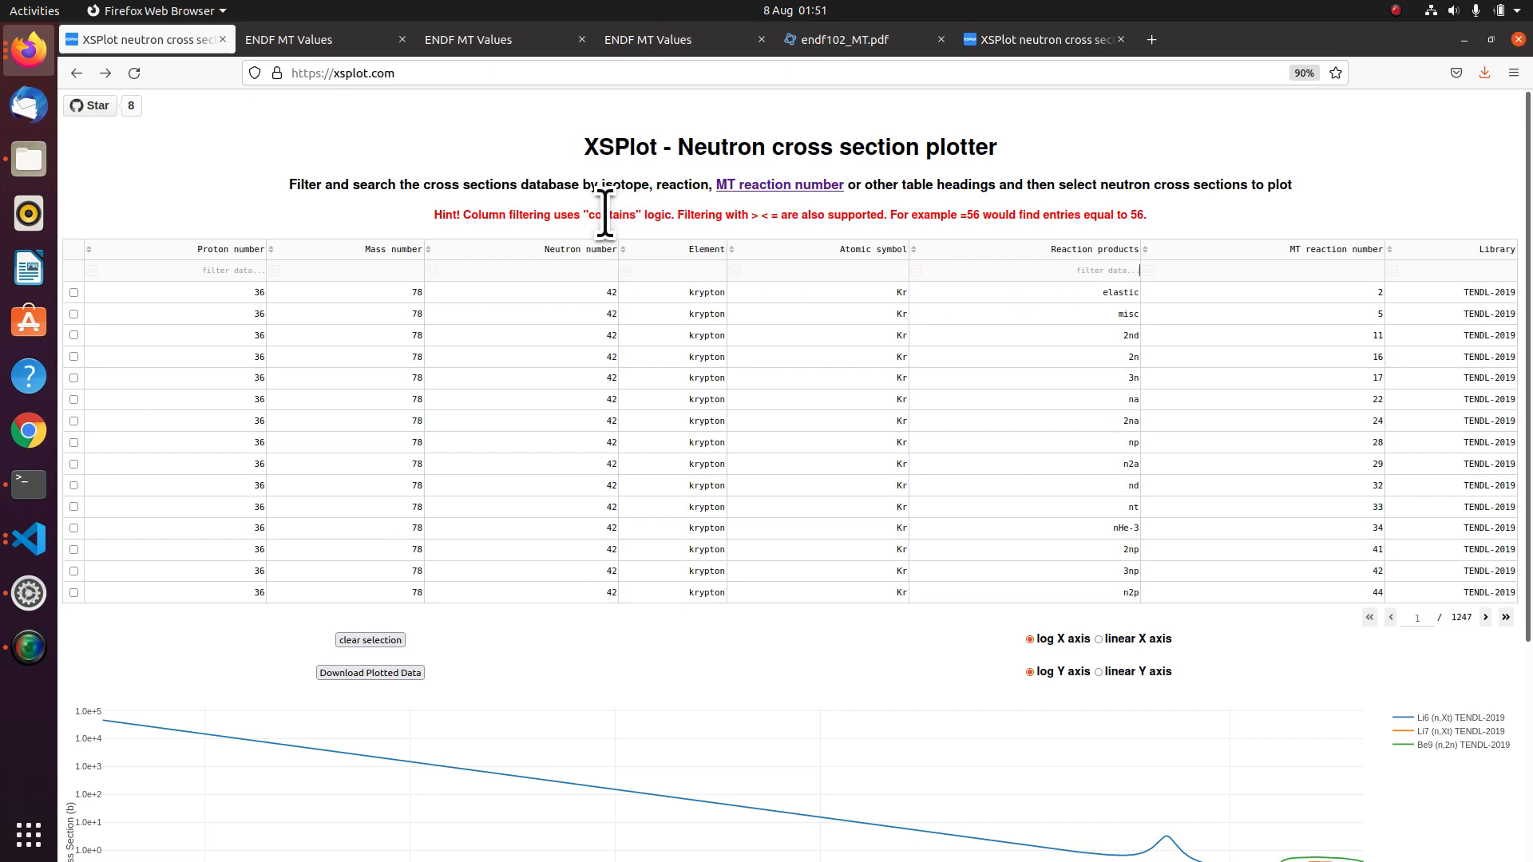
pyautogui.moveTo(789, 269)
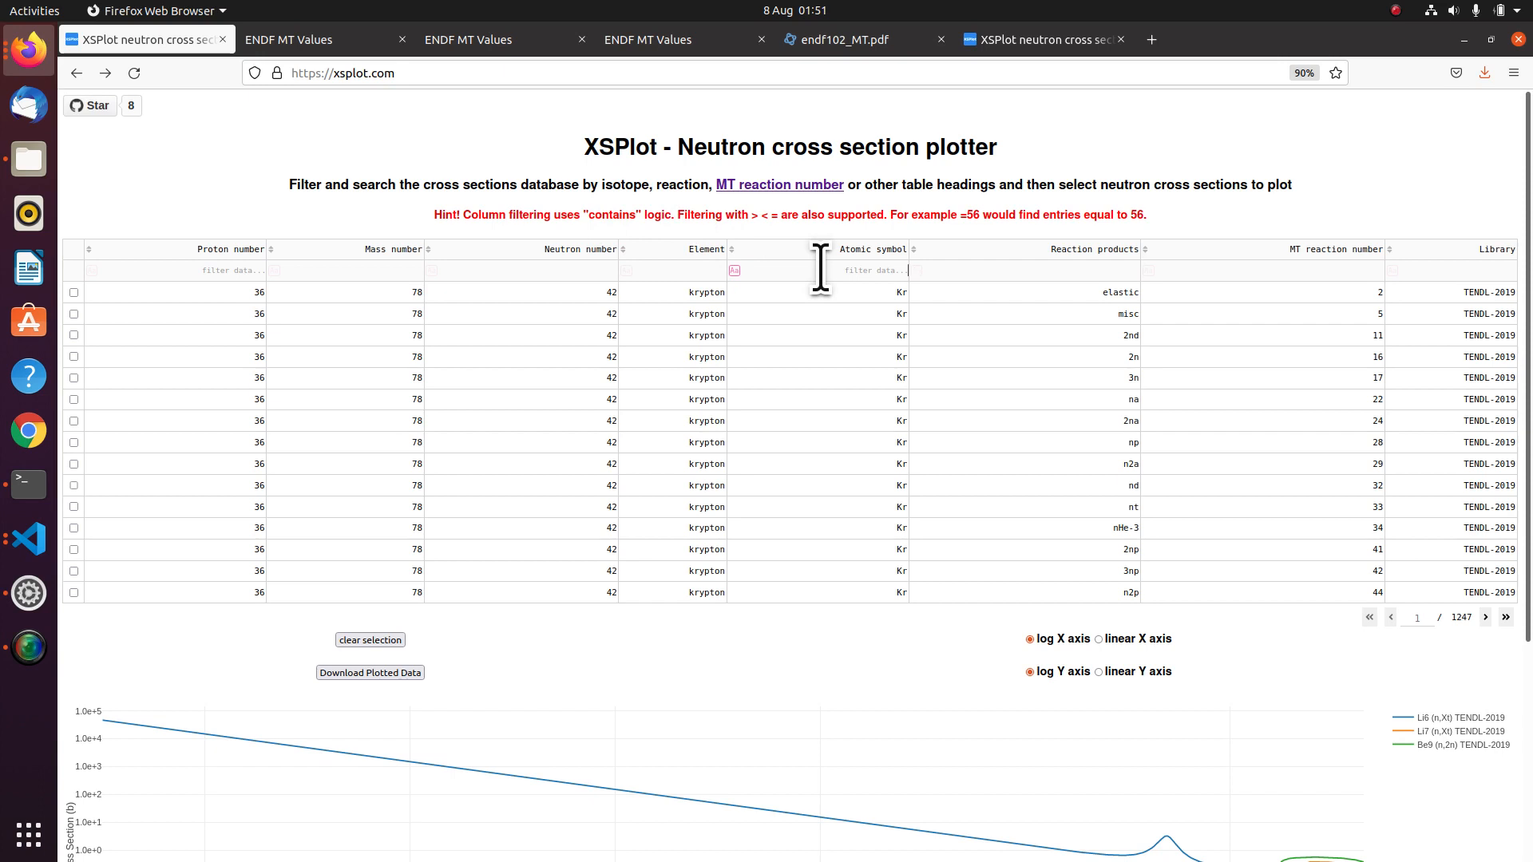
pyautogui.write('Sn')
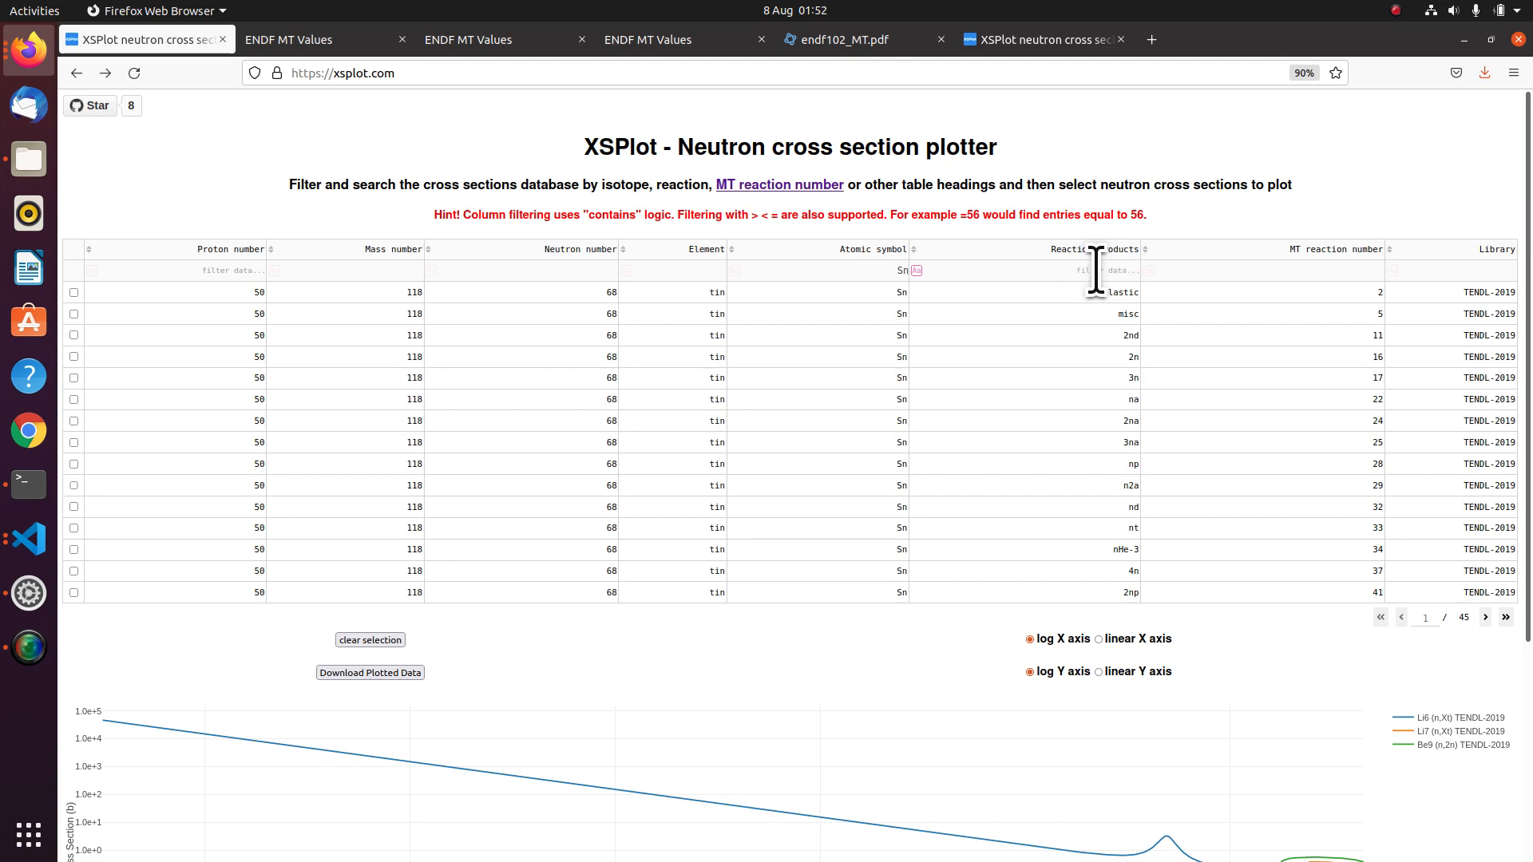
pyautogui.write('2n')
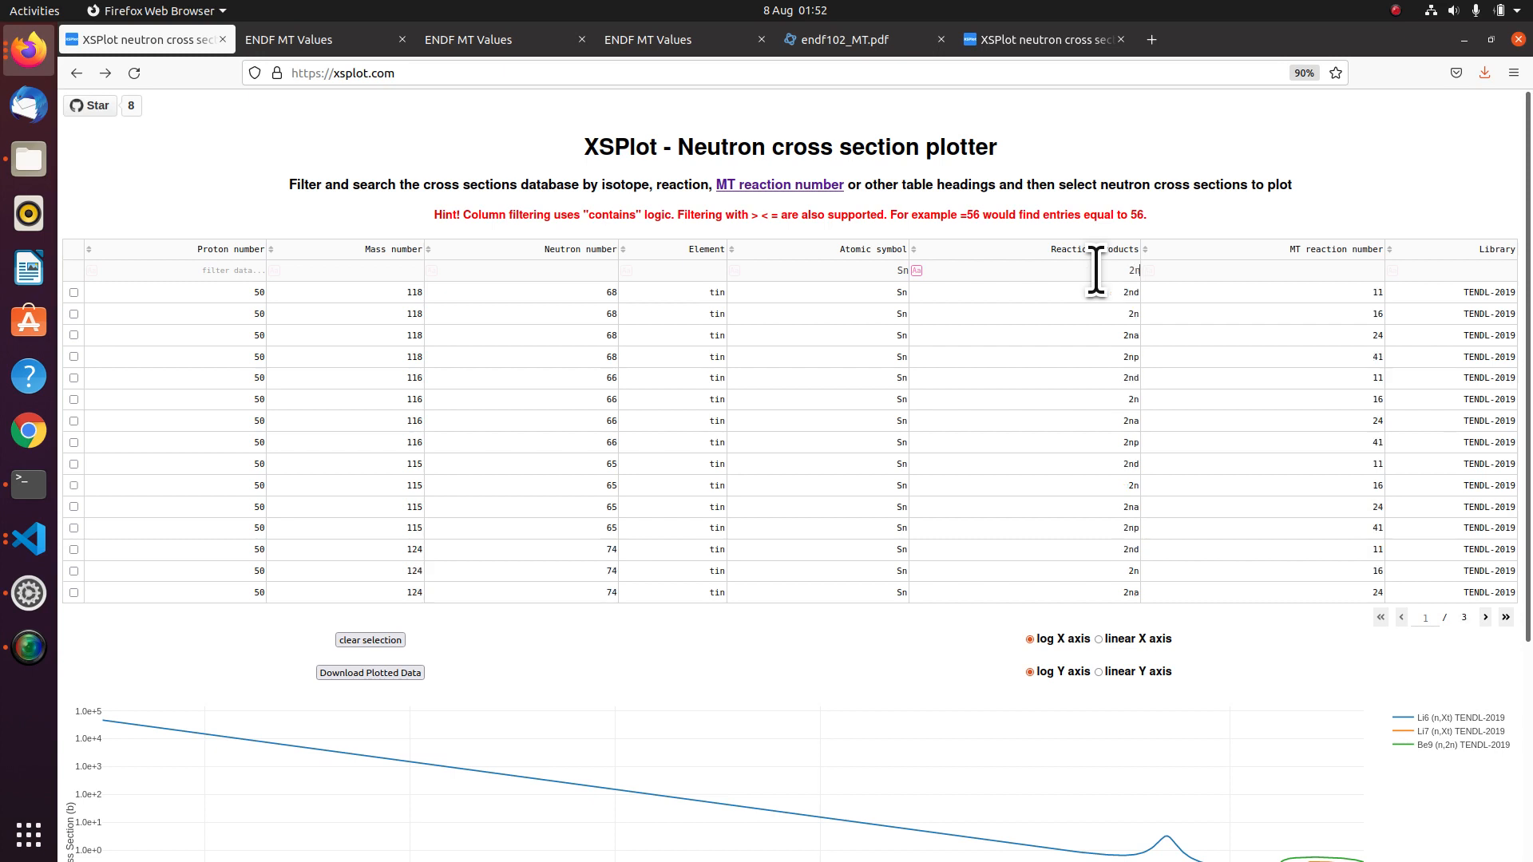
pyautogui.moveTo(1129, 337)
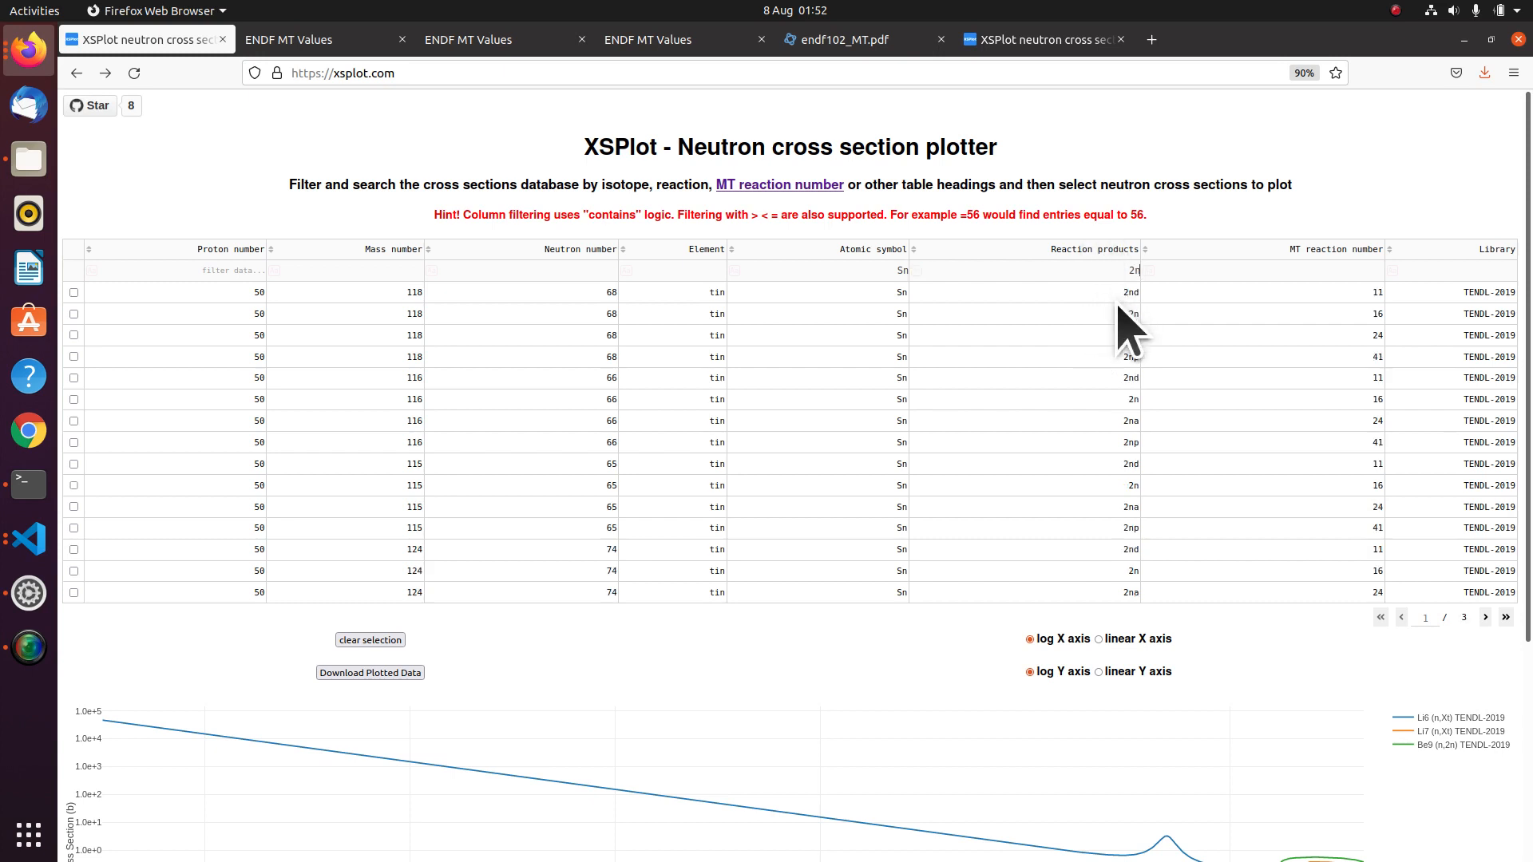
pyautogui.moveTo(1134, 327)
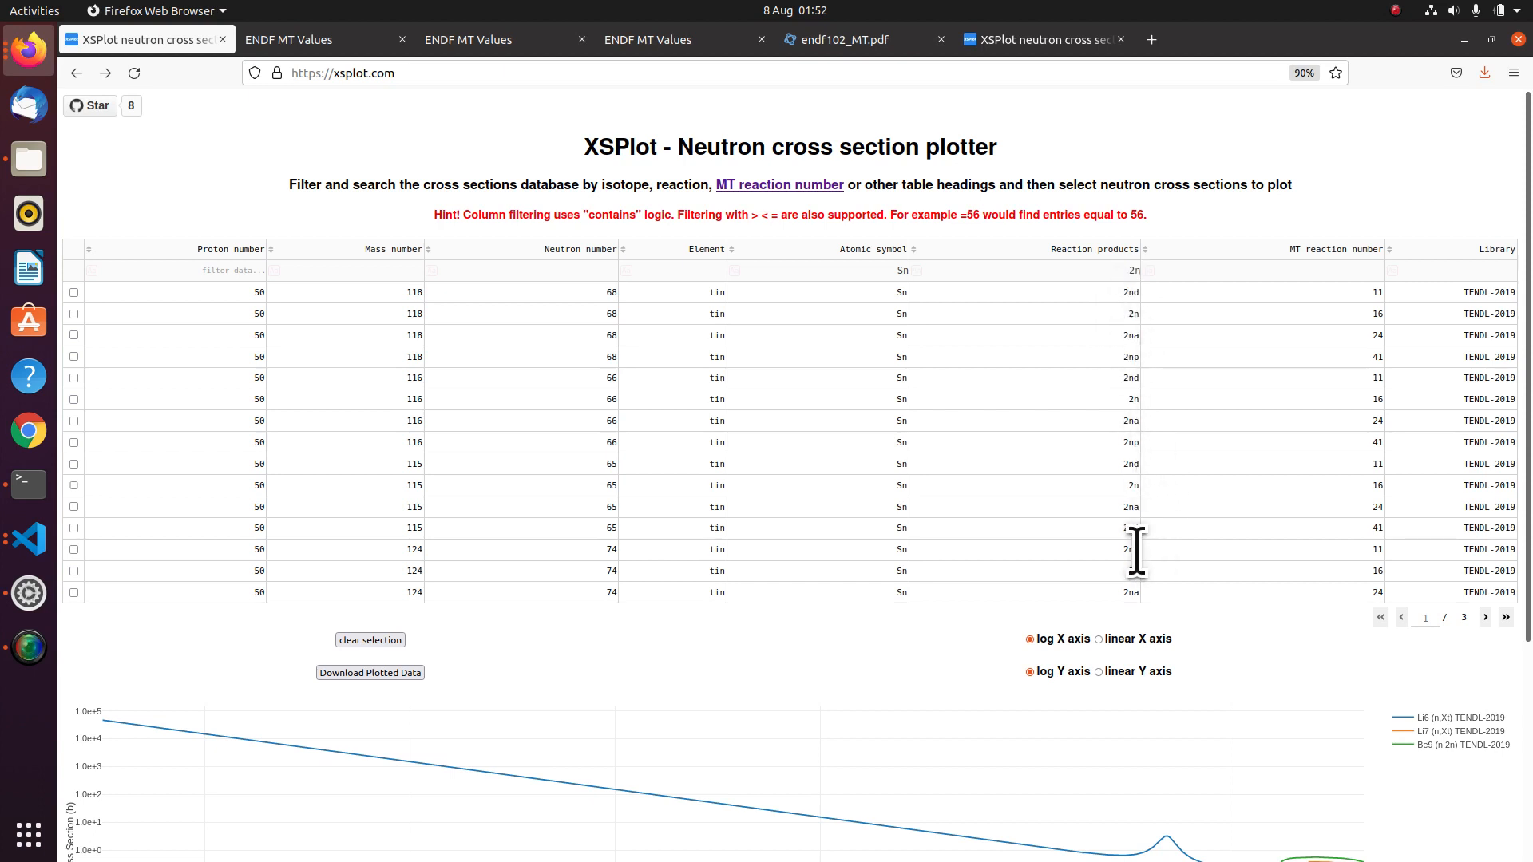
pyautogui.moveTo(1114, 469)
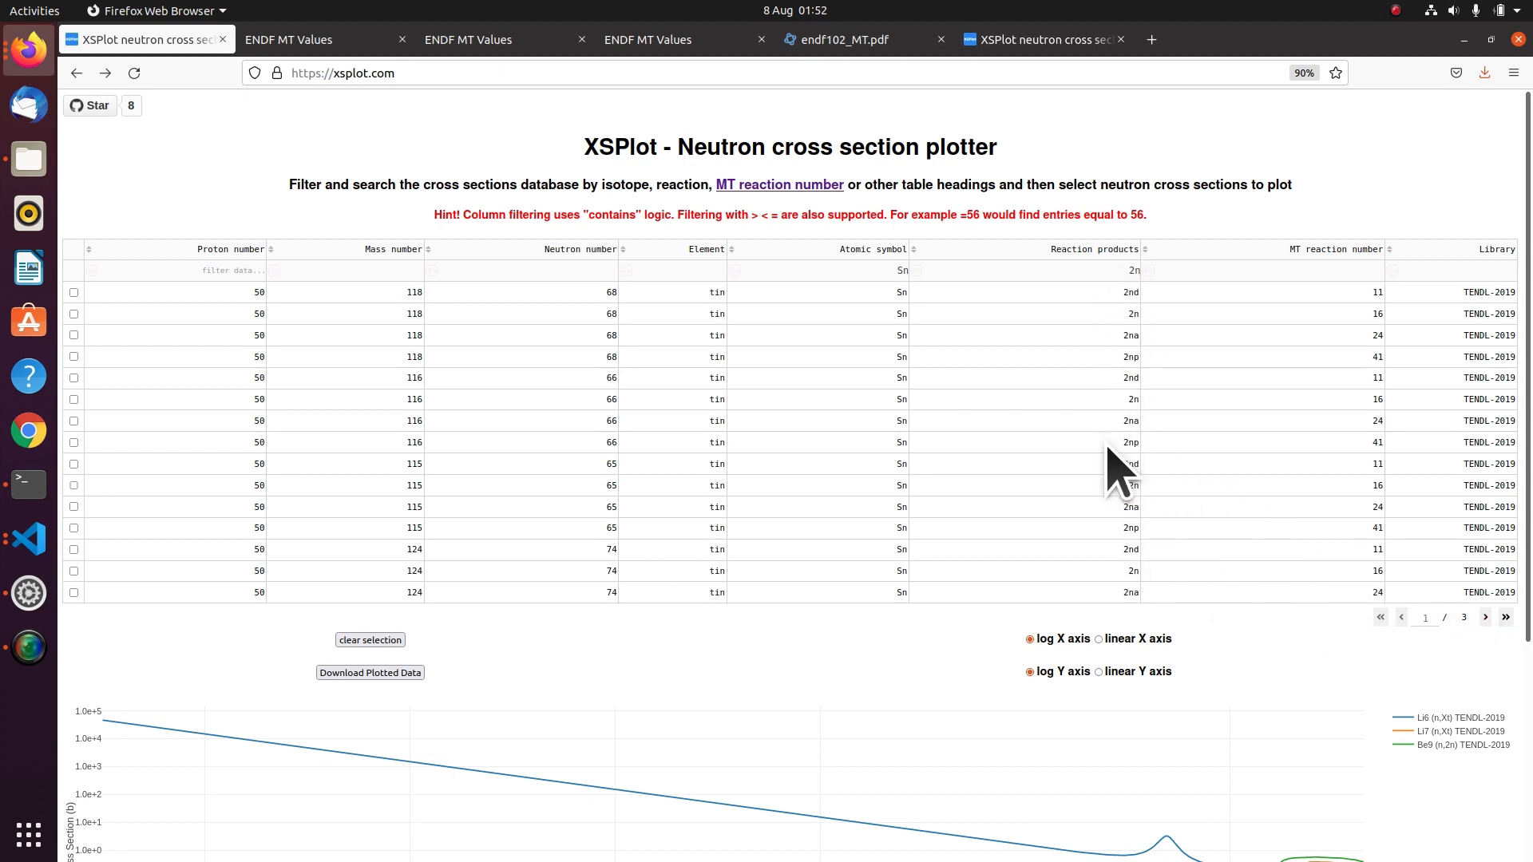
pyautogui.moveTo(1135, 459)
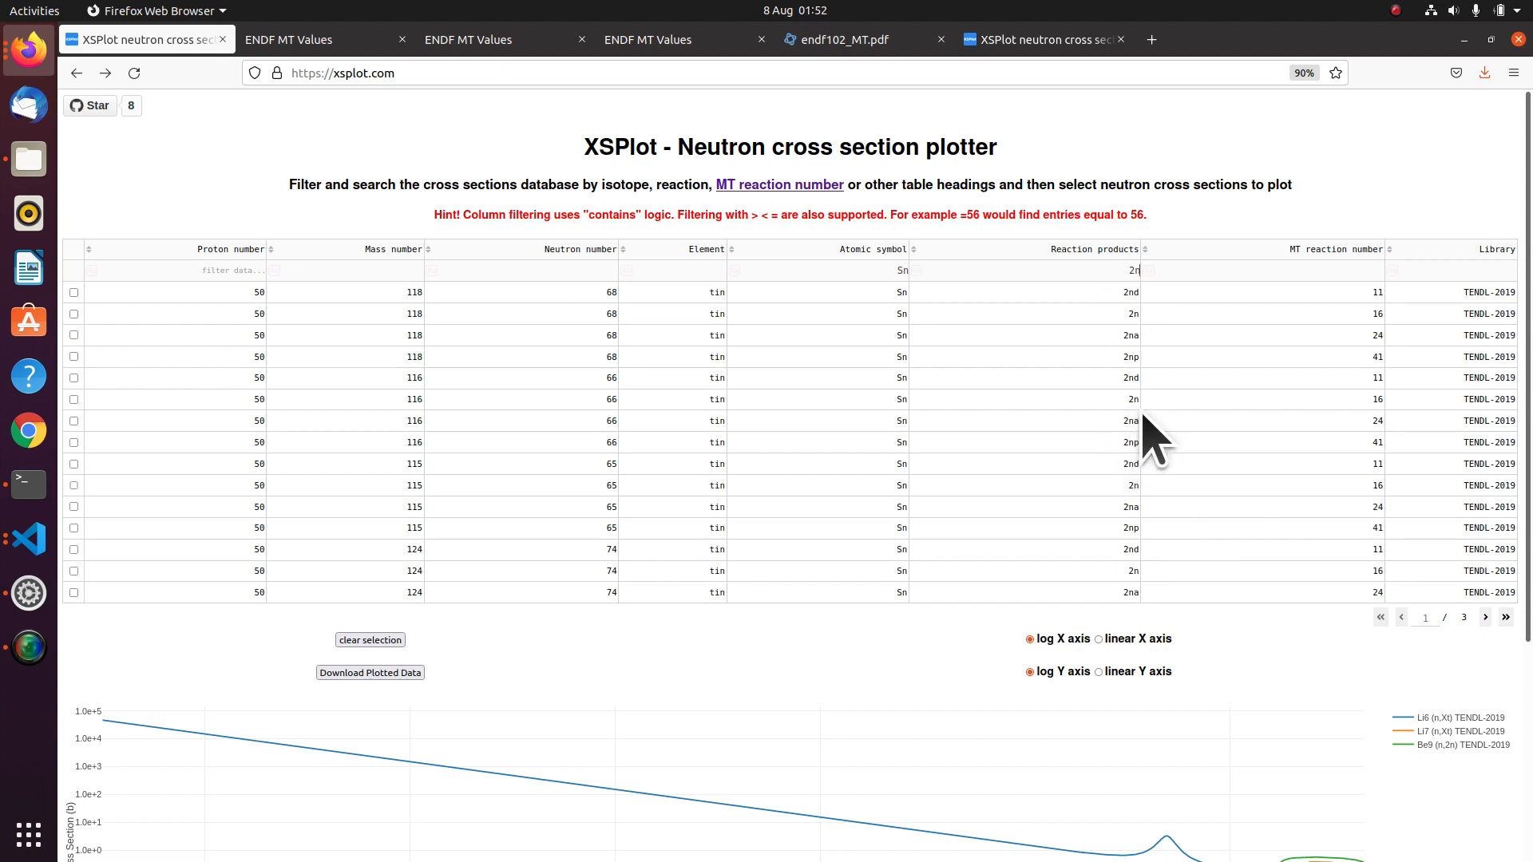
pyautogui.moveTo(1158, 401)
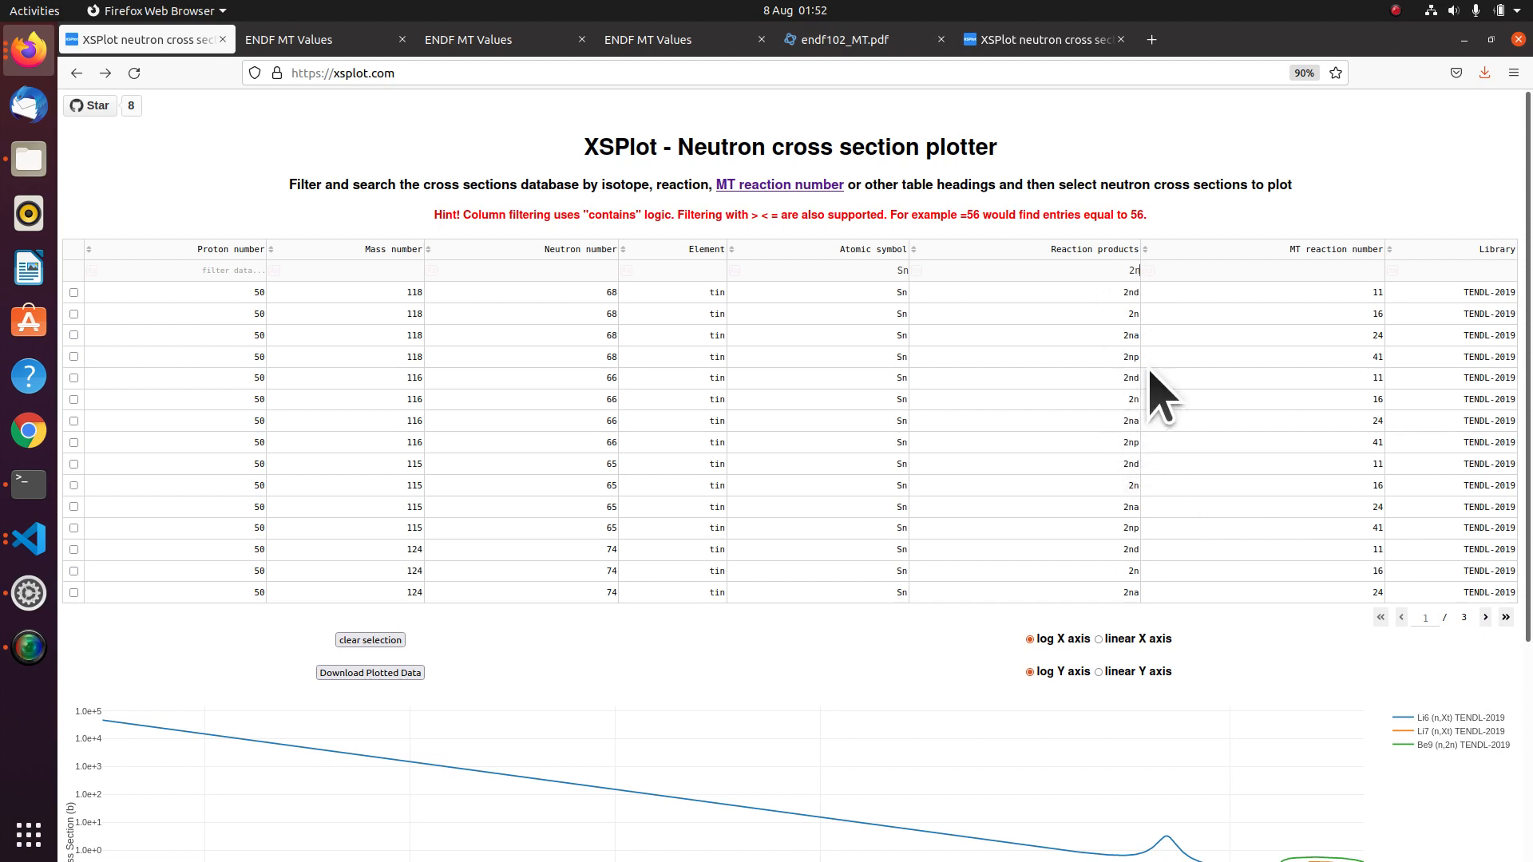
pyautogui.moveTo(1026, 405)
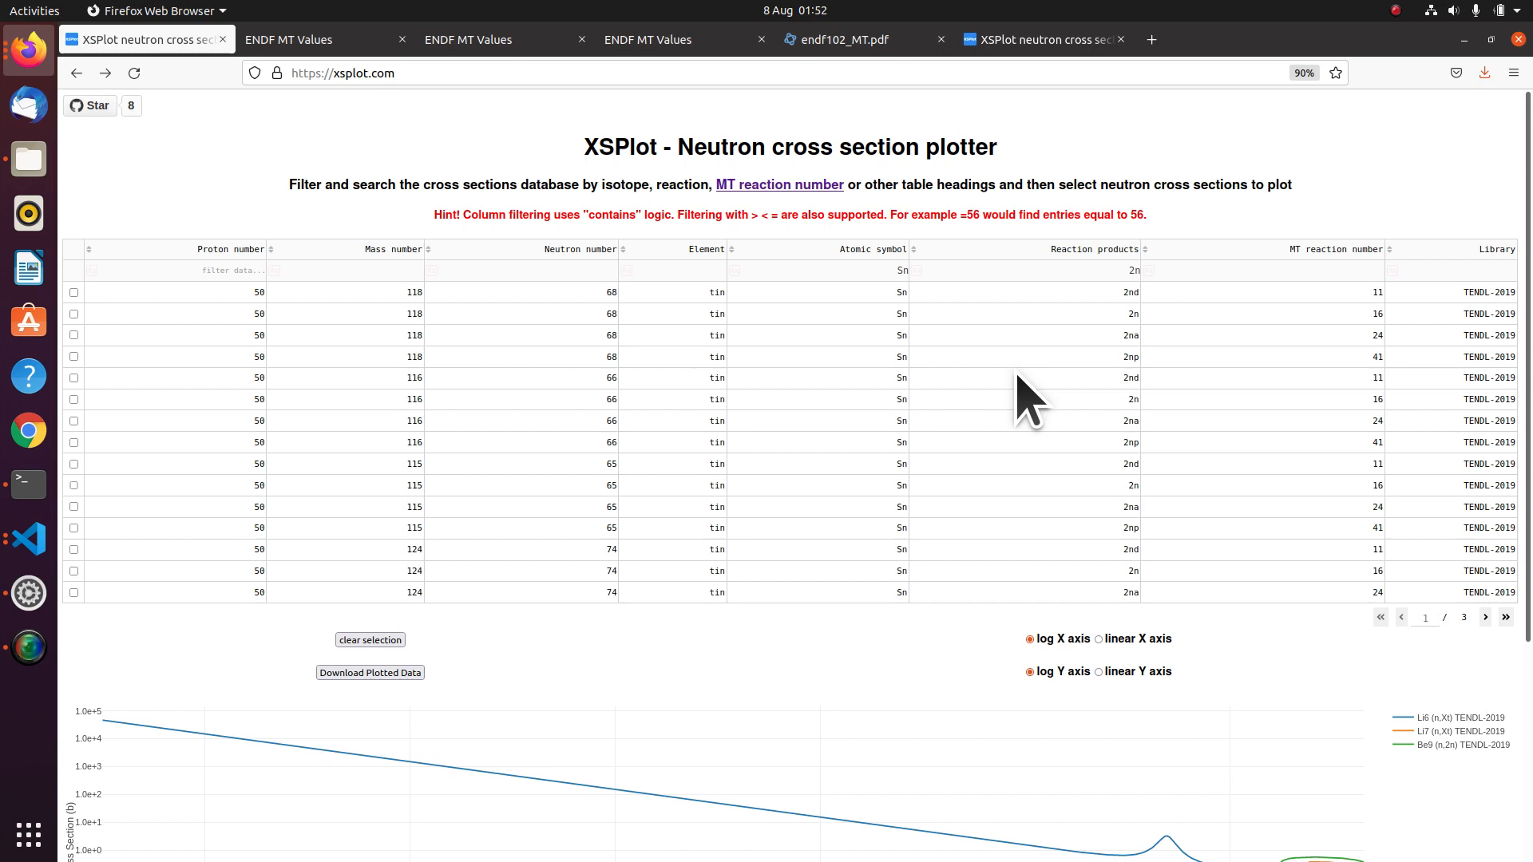
pyautogui.moveTo(1044, 344)
pyautogui.write('=')
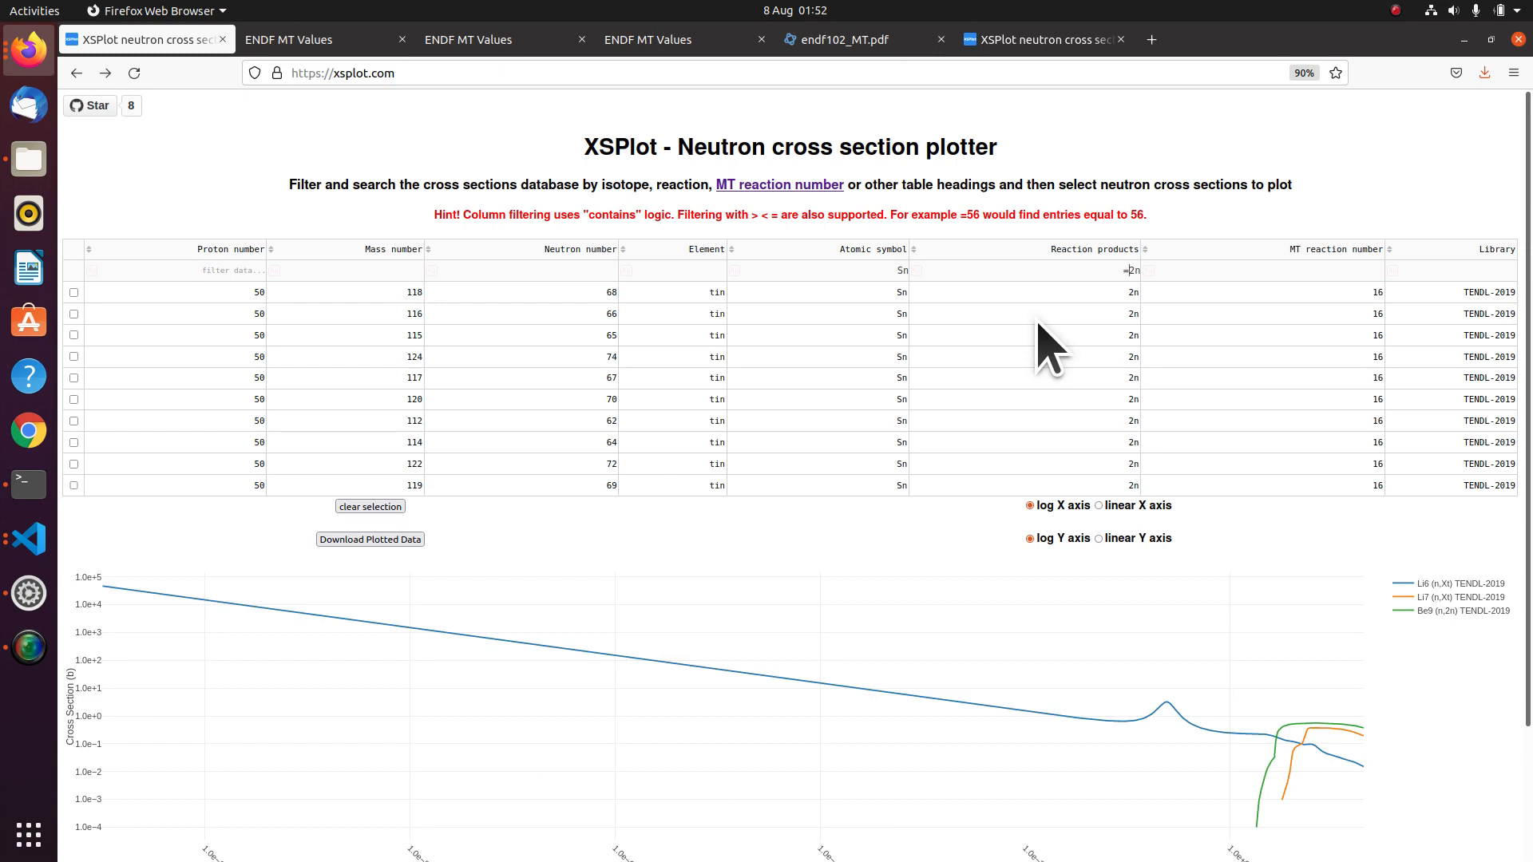
pyautogui.moveTo(953, 356)
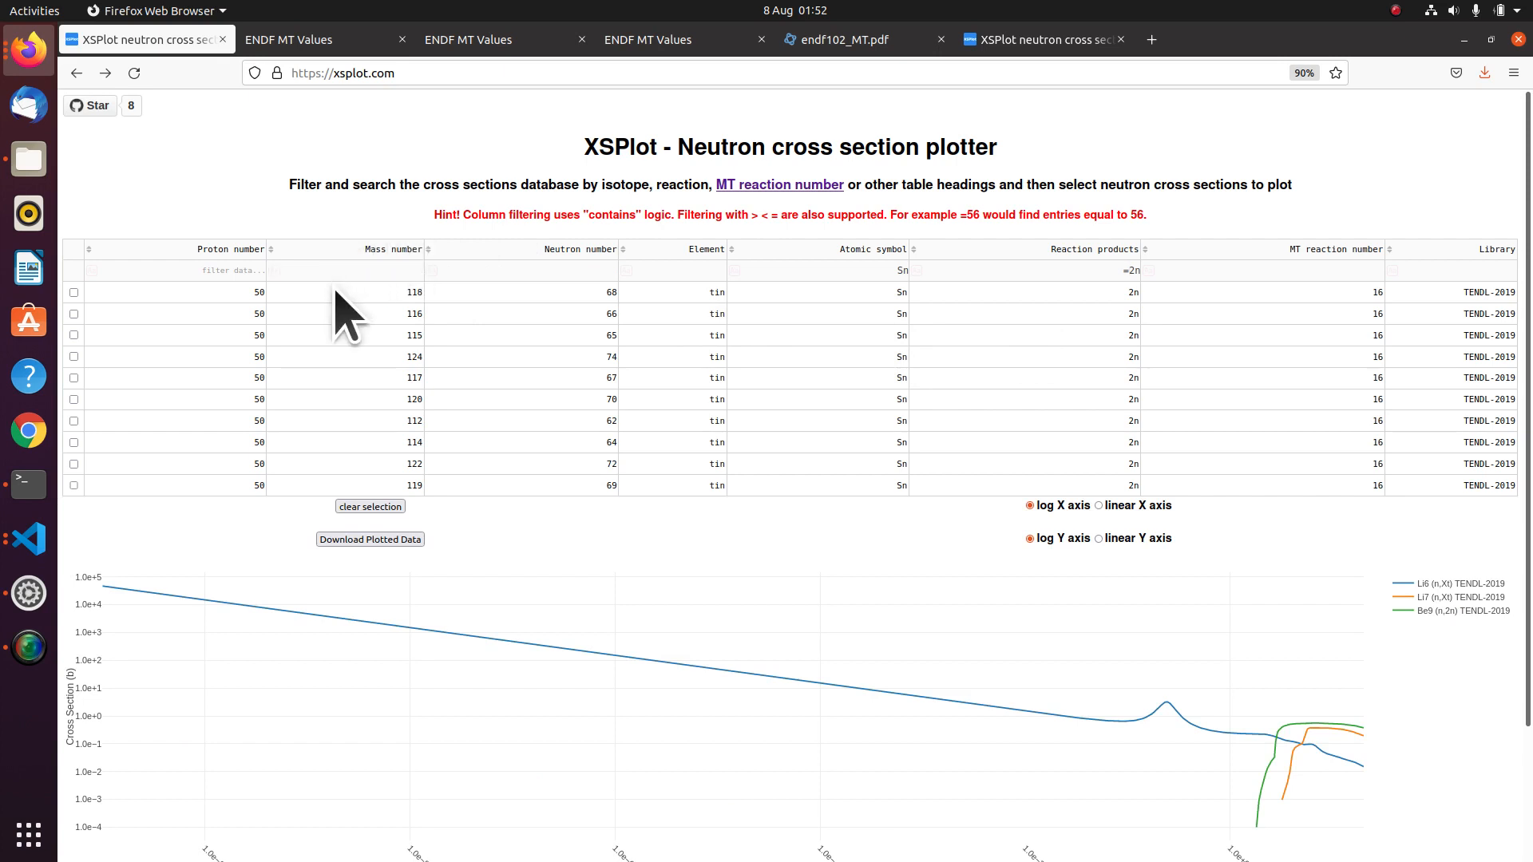
pyautogui.moveTo(282, 273)
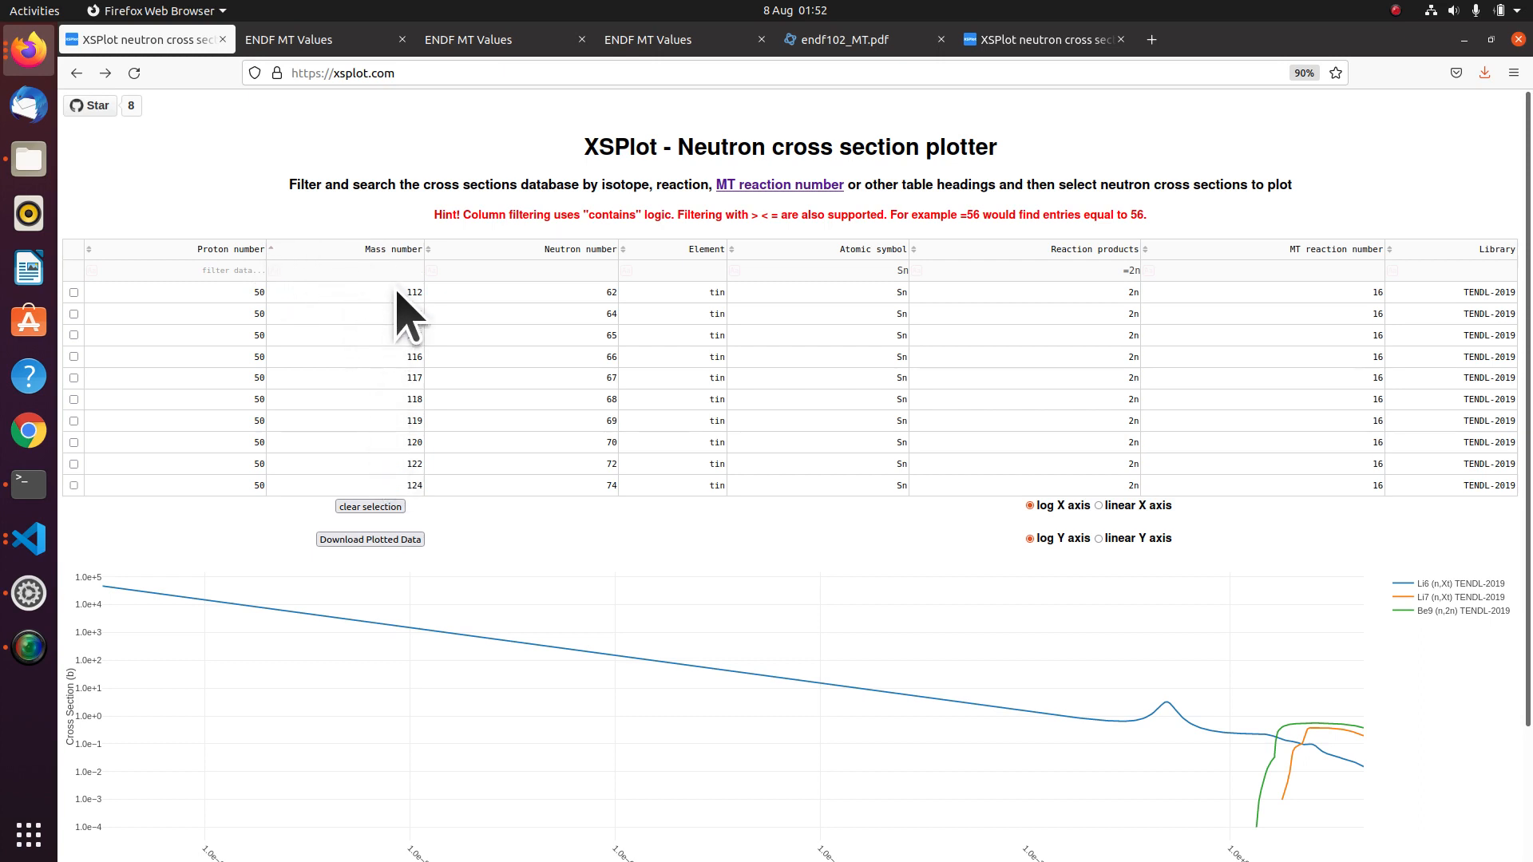
# Try a mass-number filter of >118, then reset the table to show all entries.
pyautogui.click(376, 270)
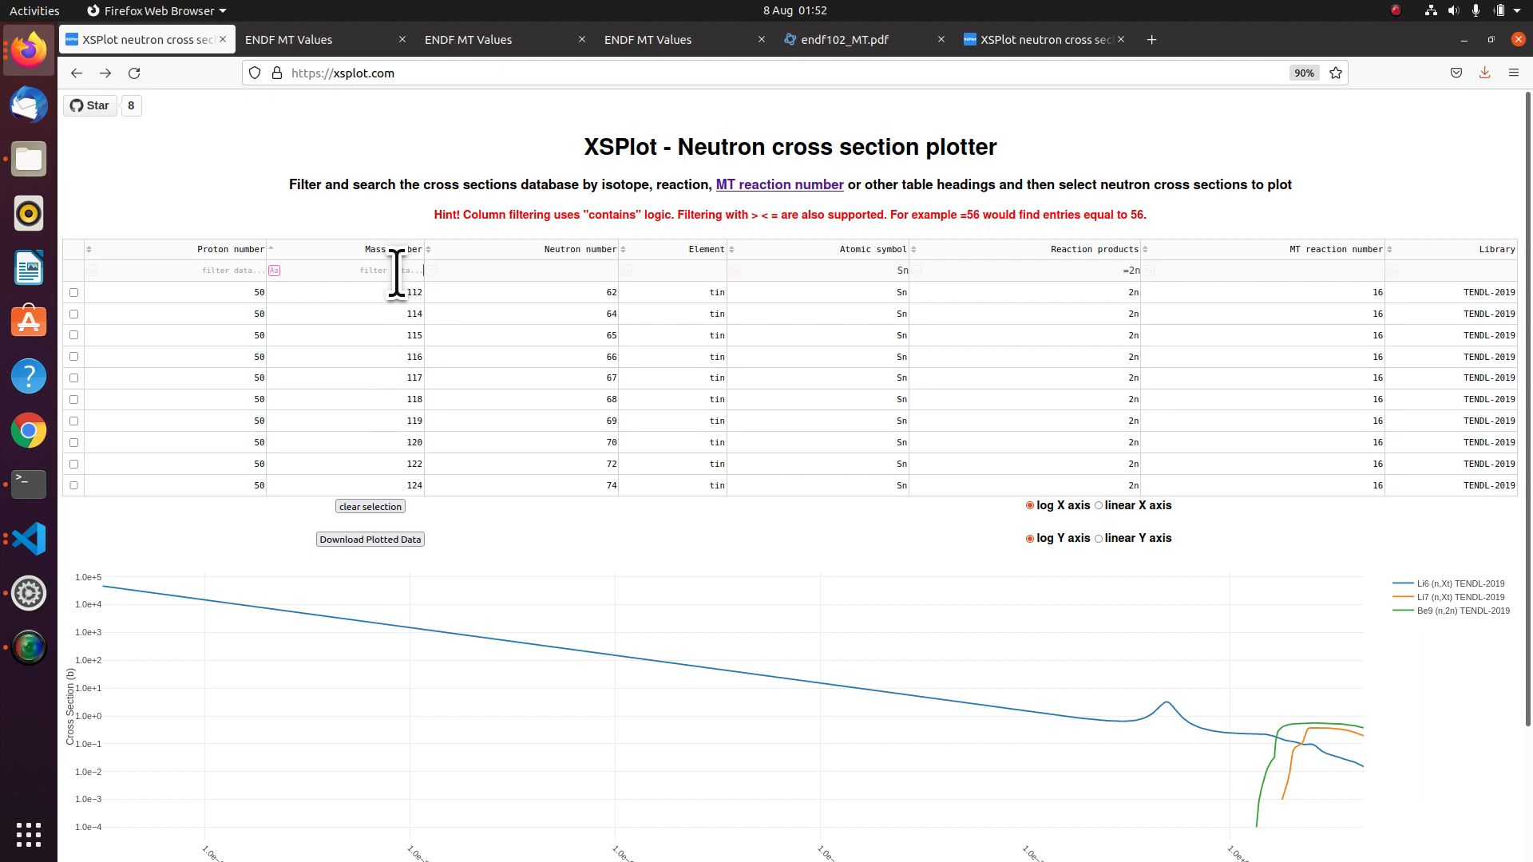
pyautogui.write('>')
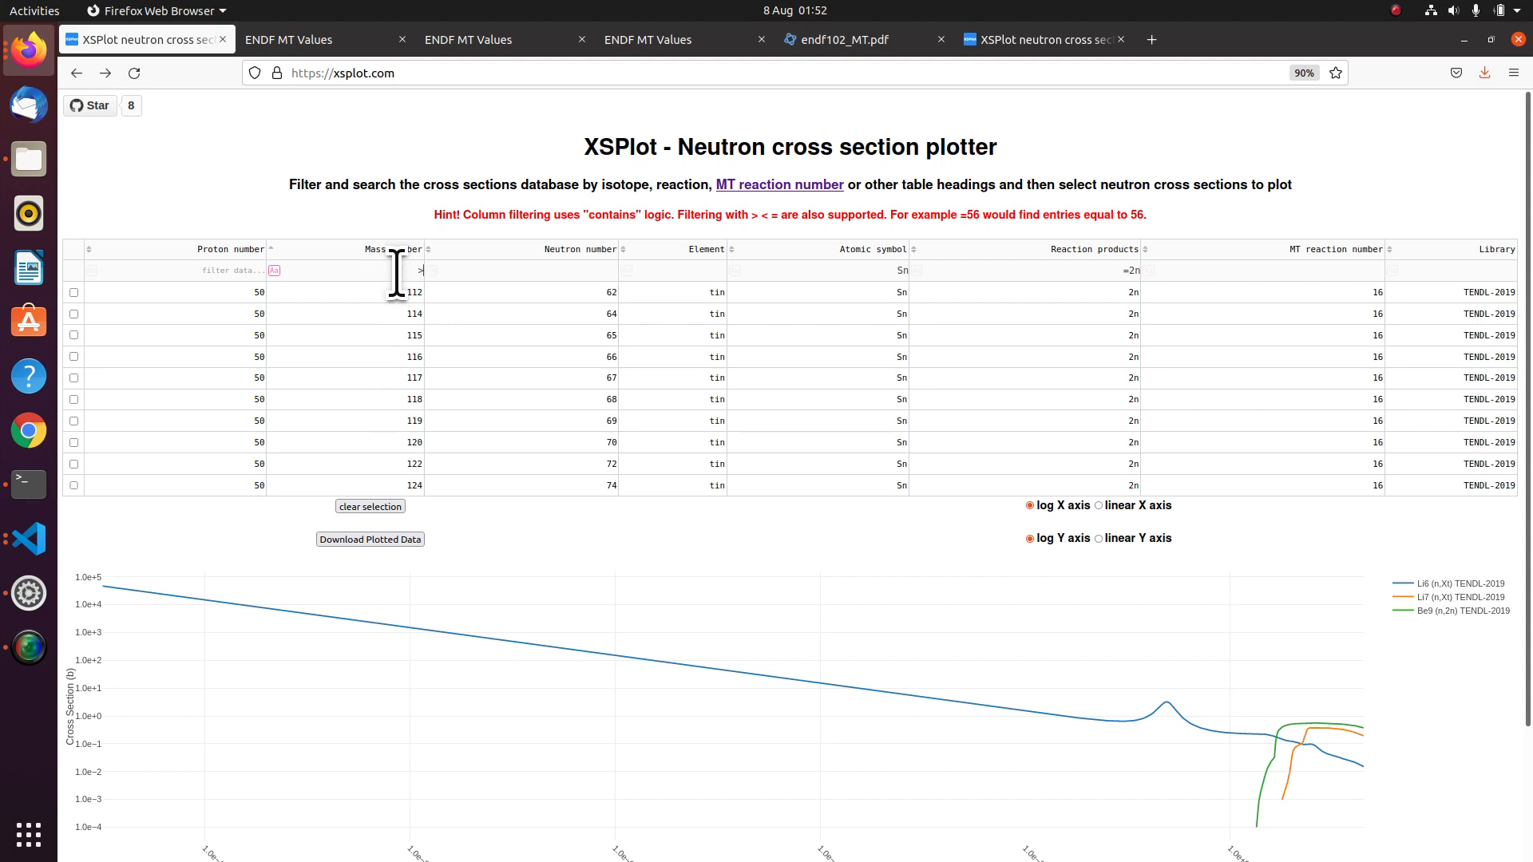
pyautogui.write('118')
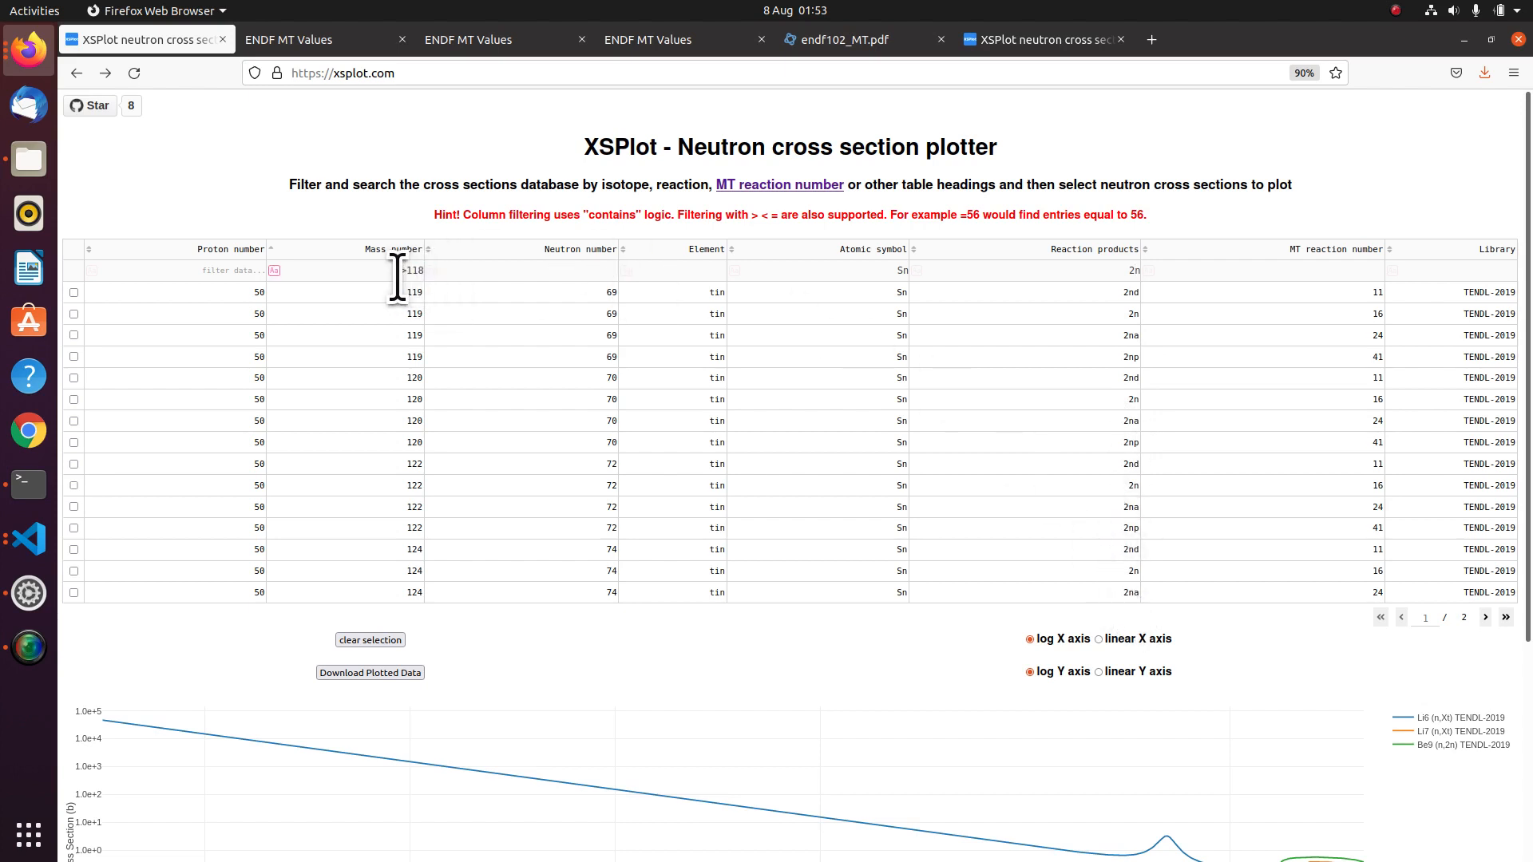
pyautogui.moveTo(649, 430)
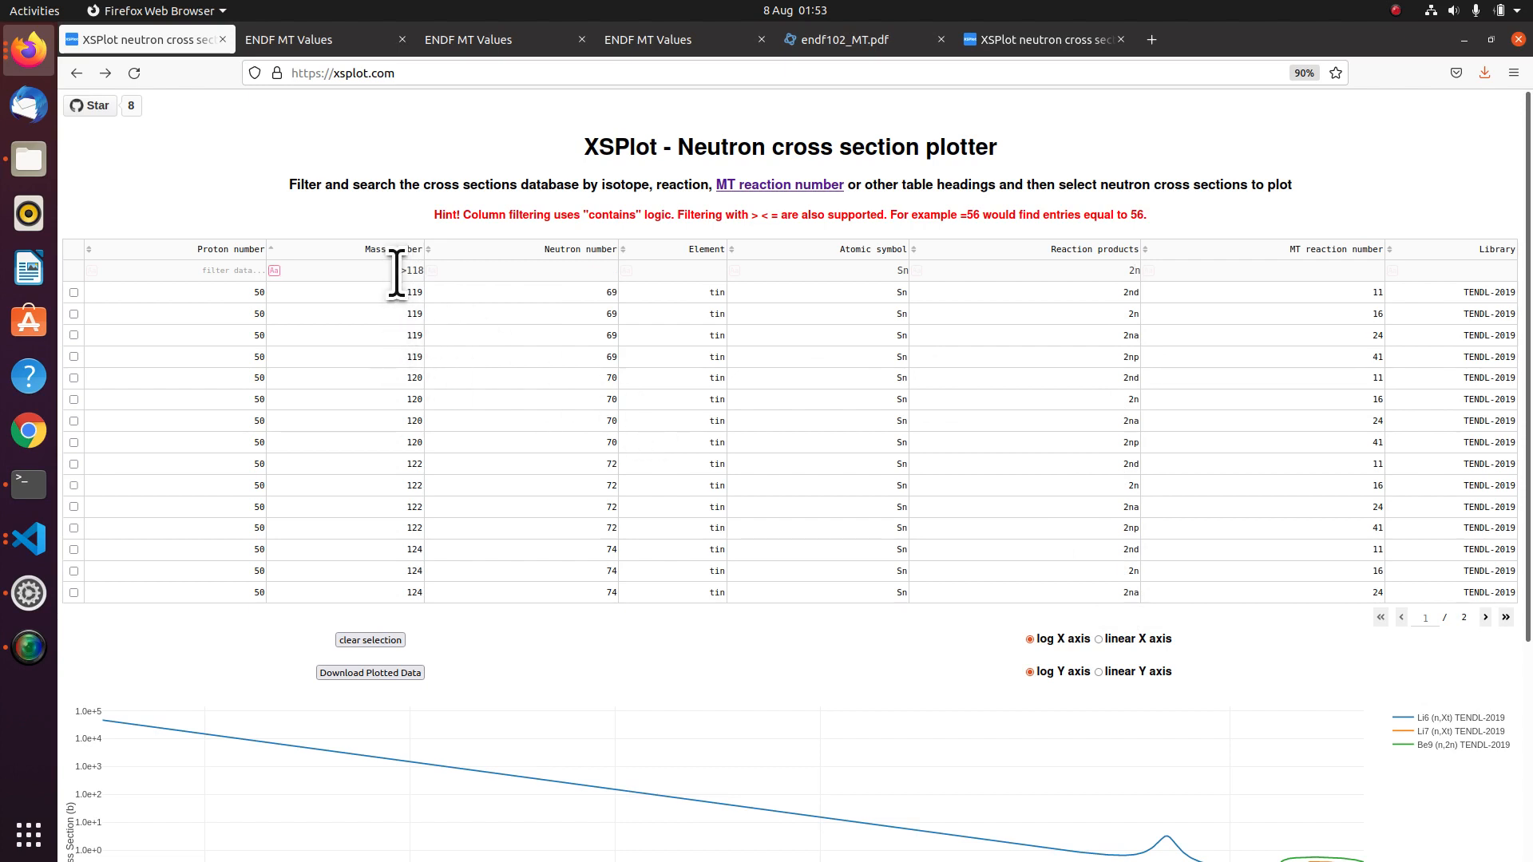
pyautogui.moveTo(343, 327)
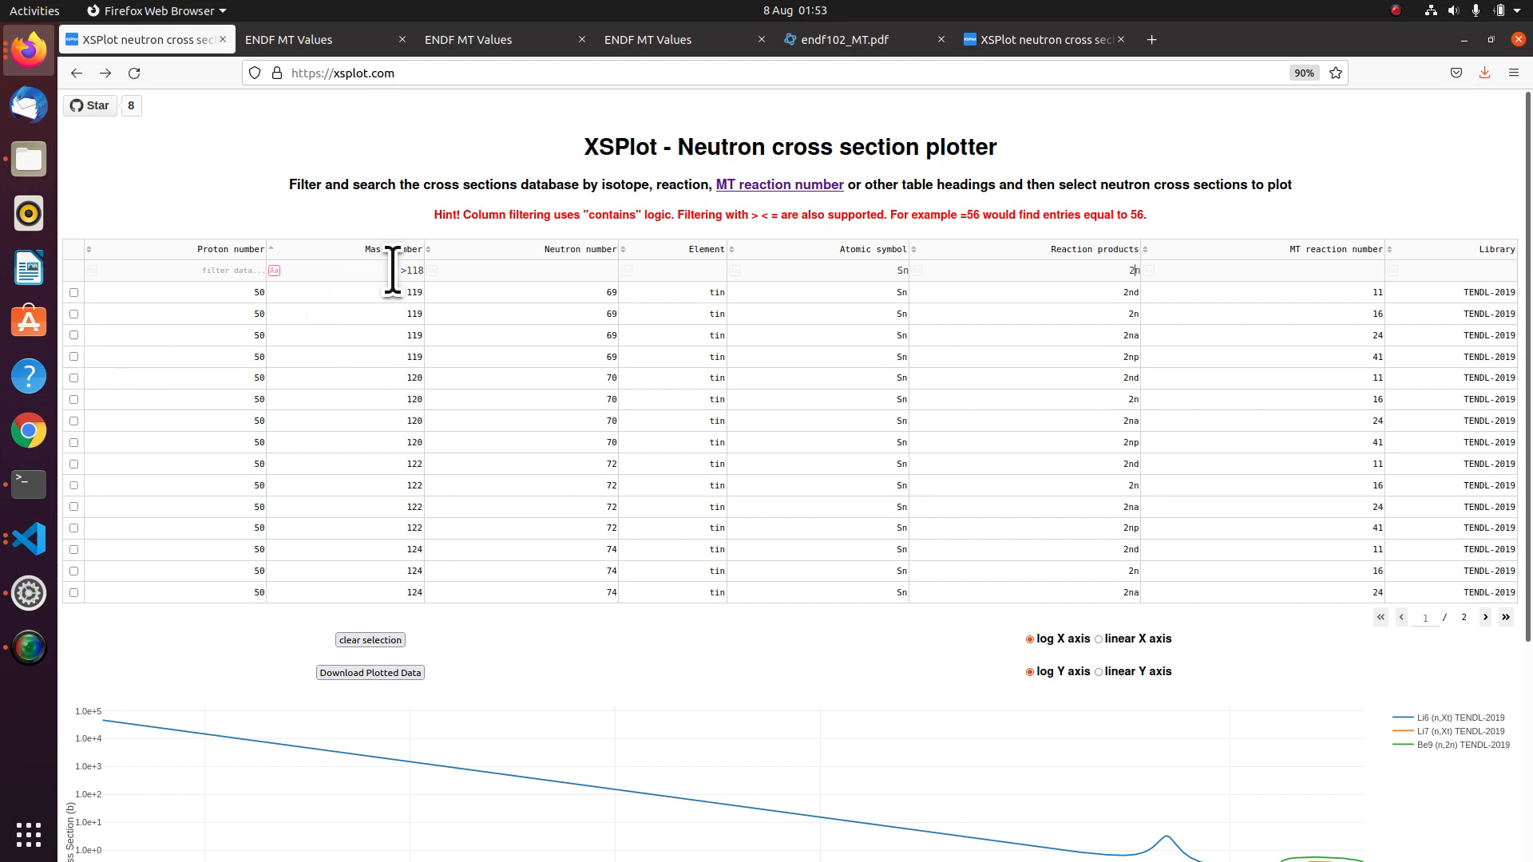
pyautogui.click(372, 271)
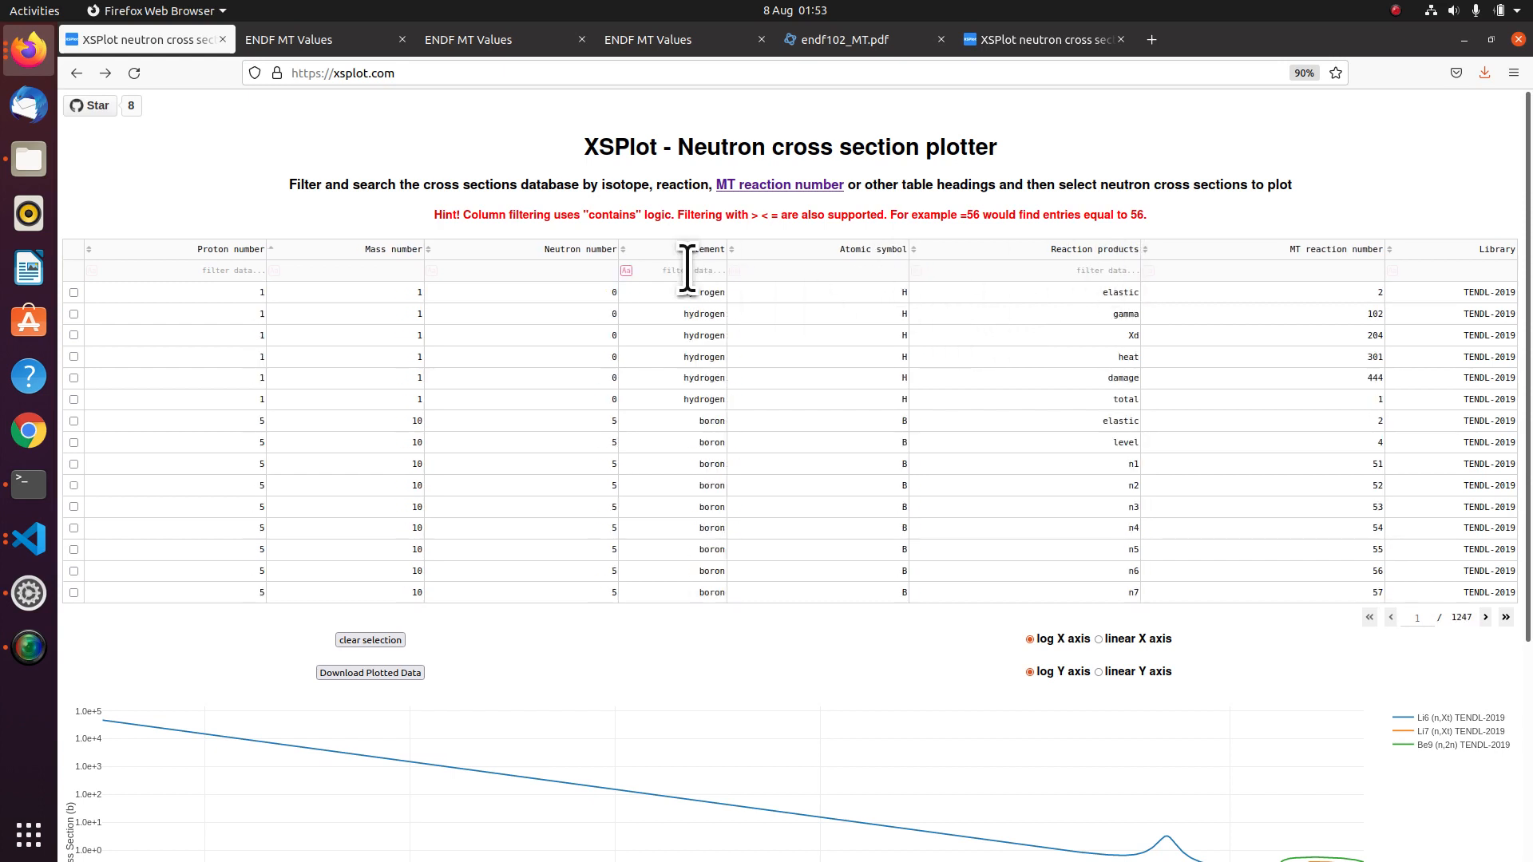
pyautogui.scroll(-3)
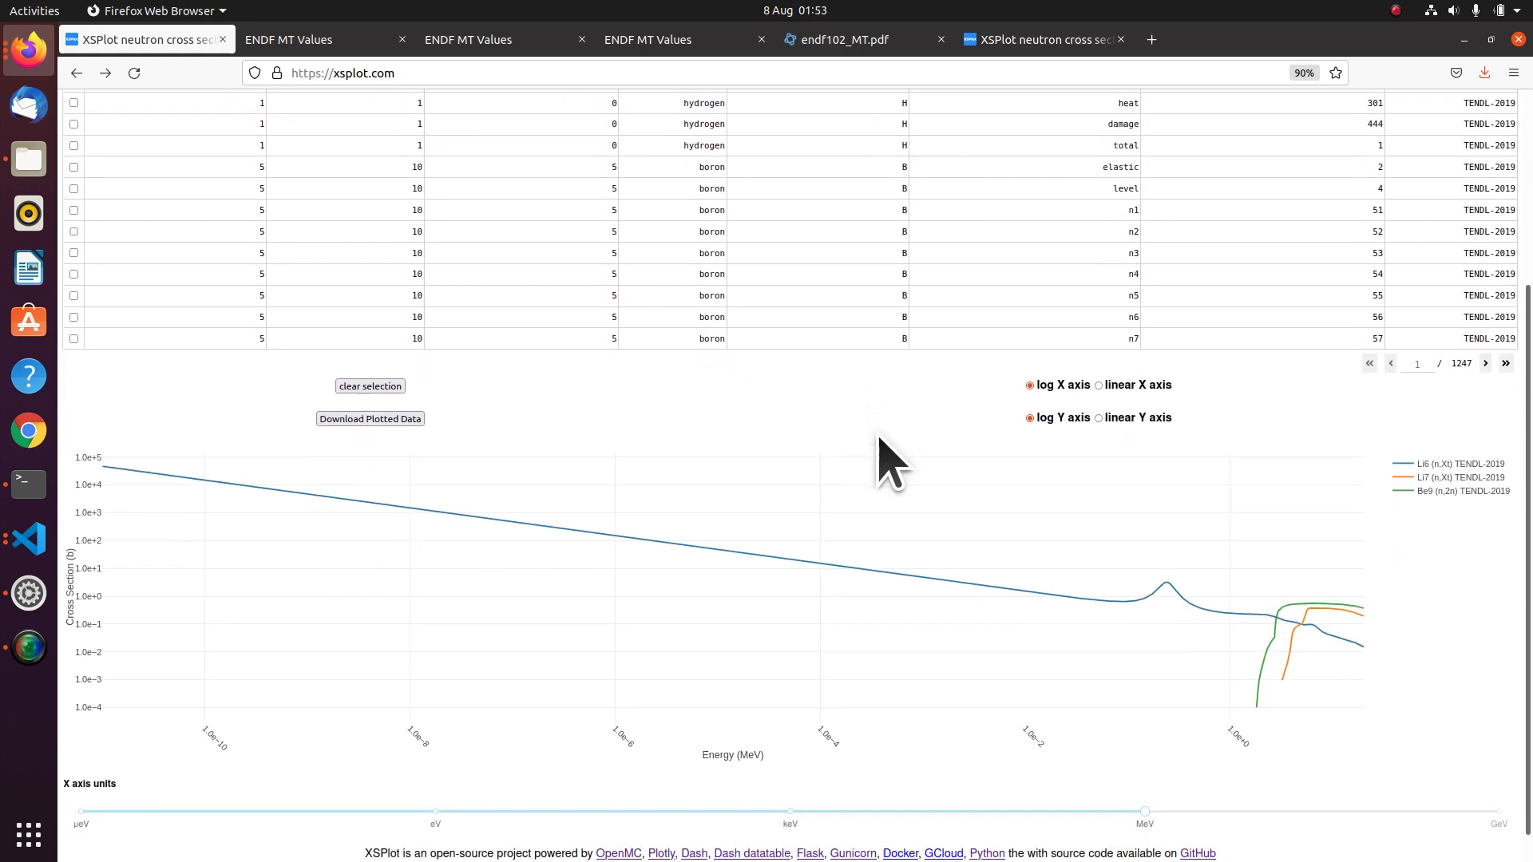
pyautogui.scroll(-3)
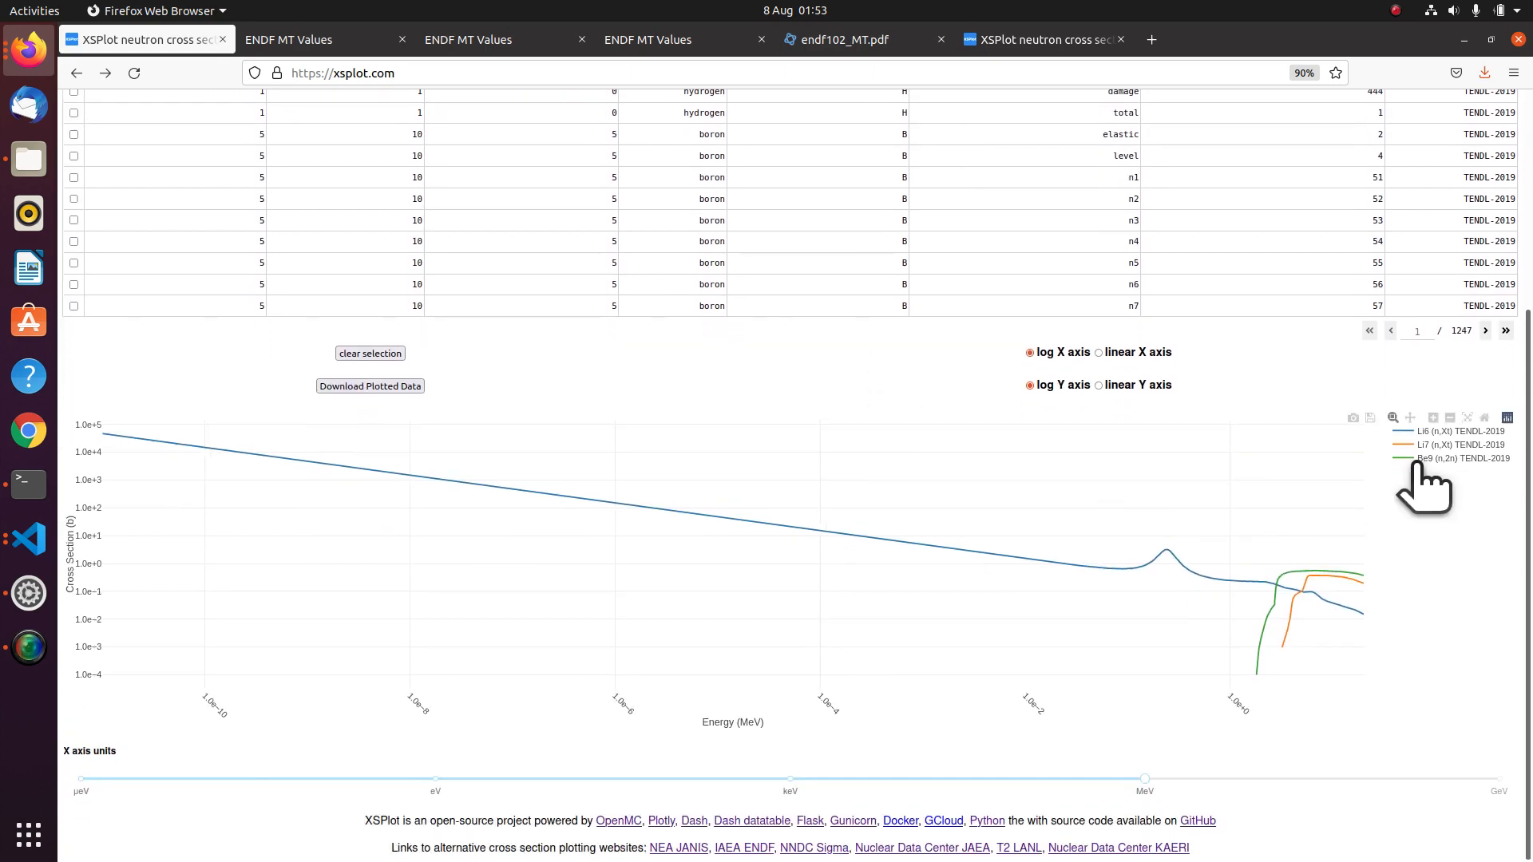
pyautogui.click(1456, 458)
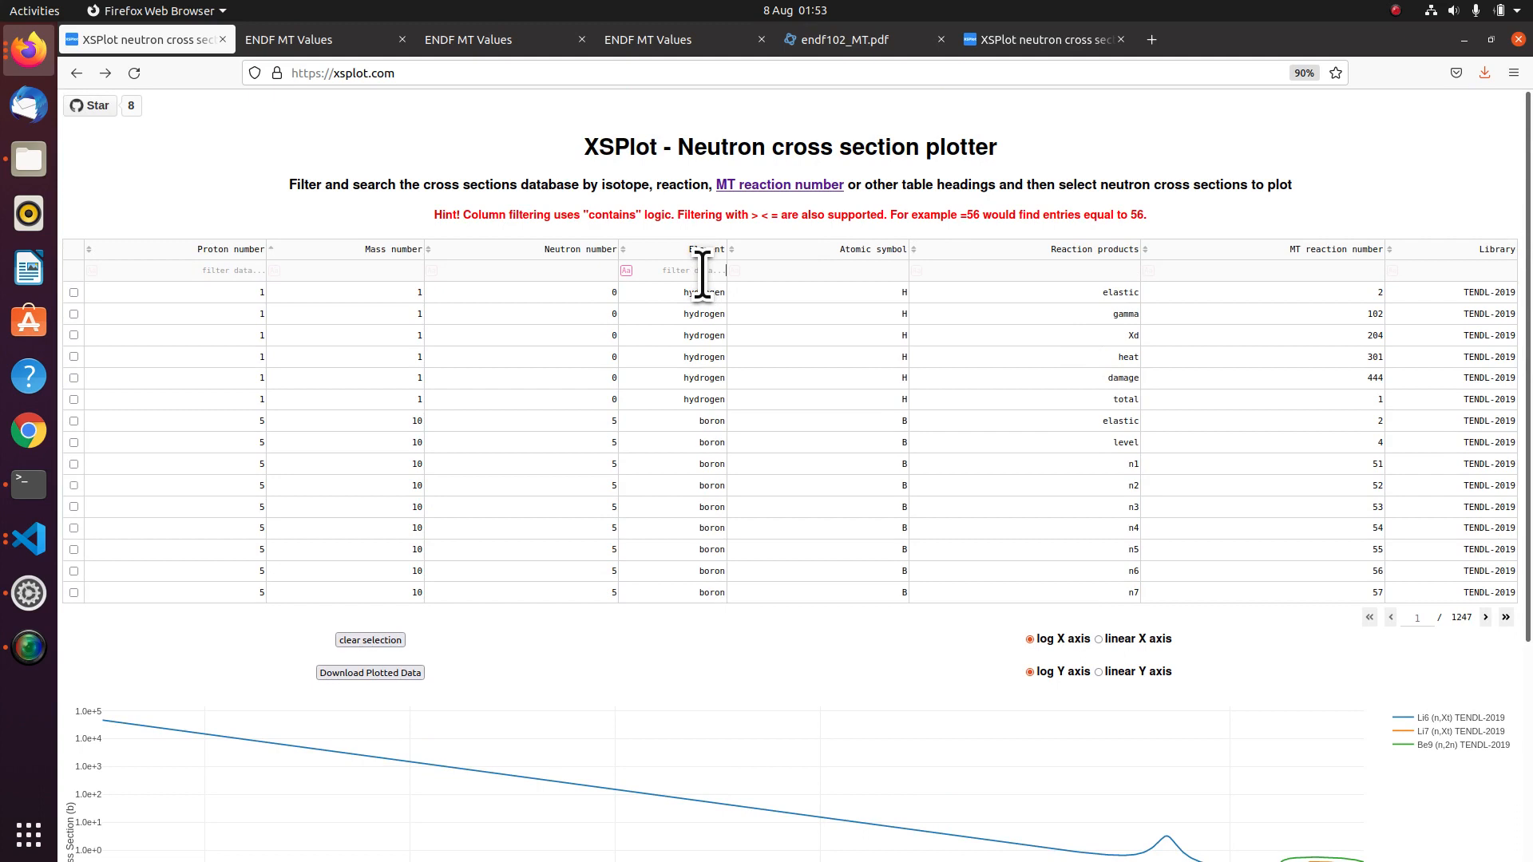
# Filter the table for lithium and untick the Li7 and Li6 curves, leaving Be9 (n,2n).
pyautogui.write('thi')
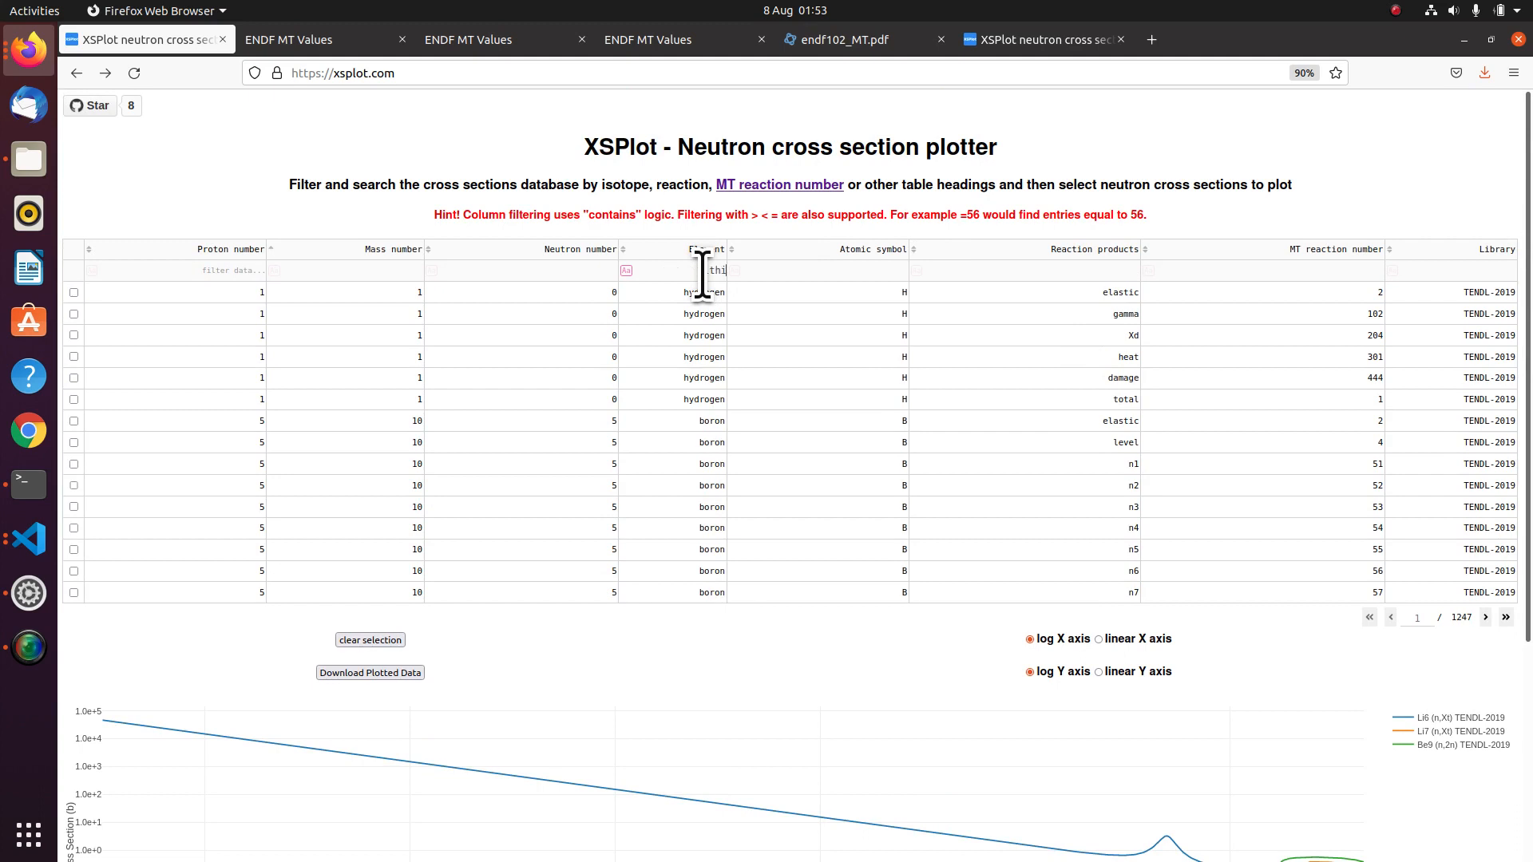
pyautogui.write('lithium')
pyautogui.click(1263, 270)
pyautogui.write('205')
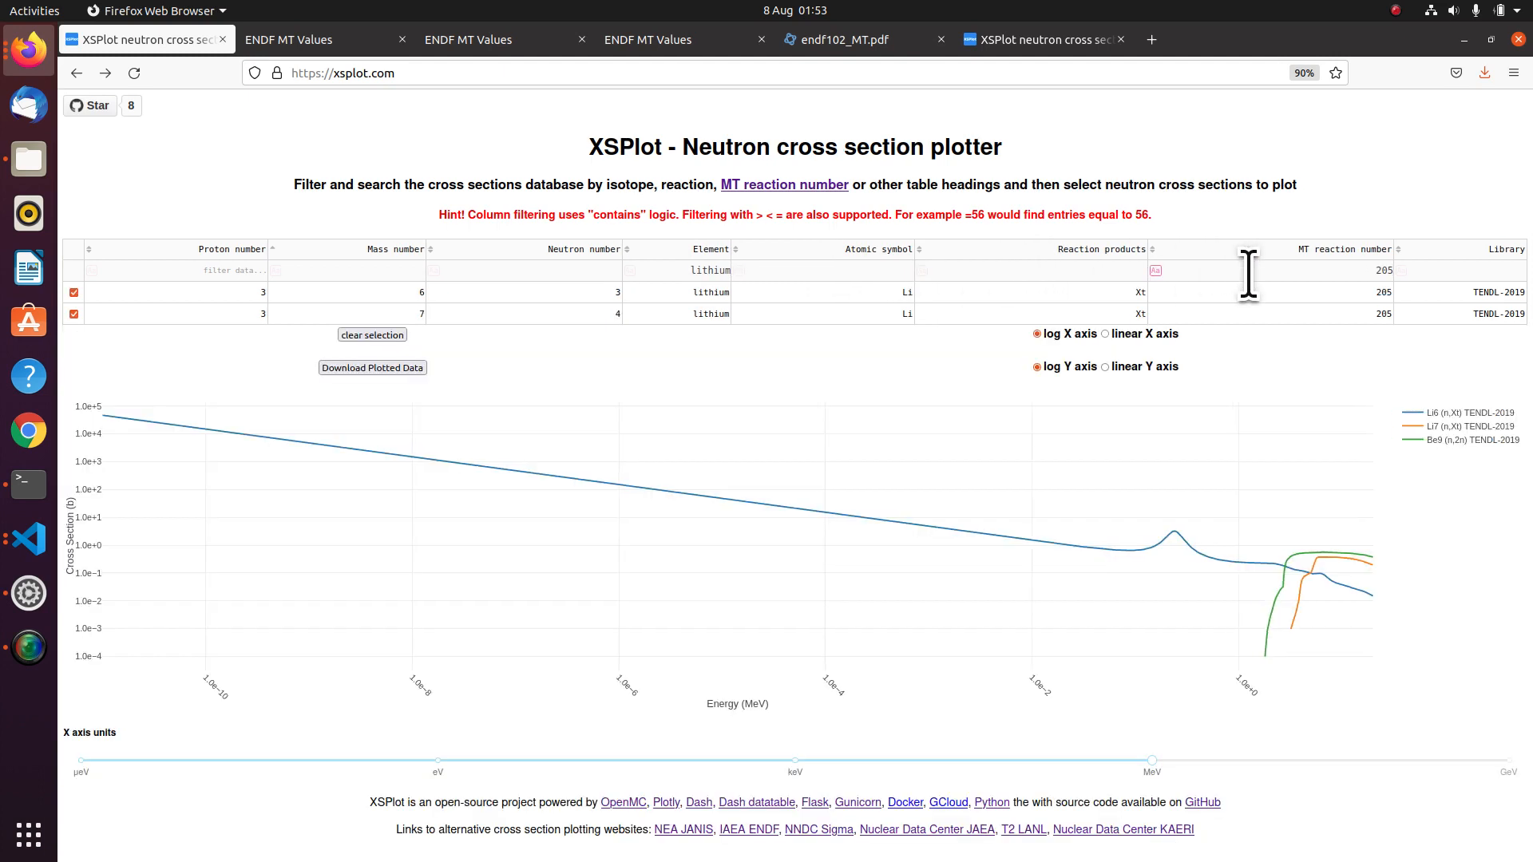
pyautogui.click(74, 314)
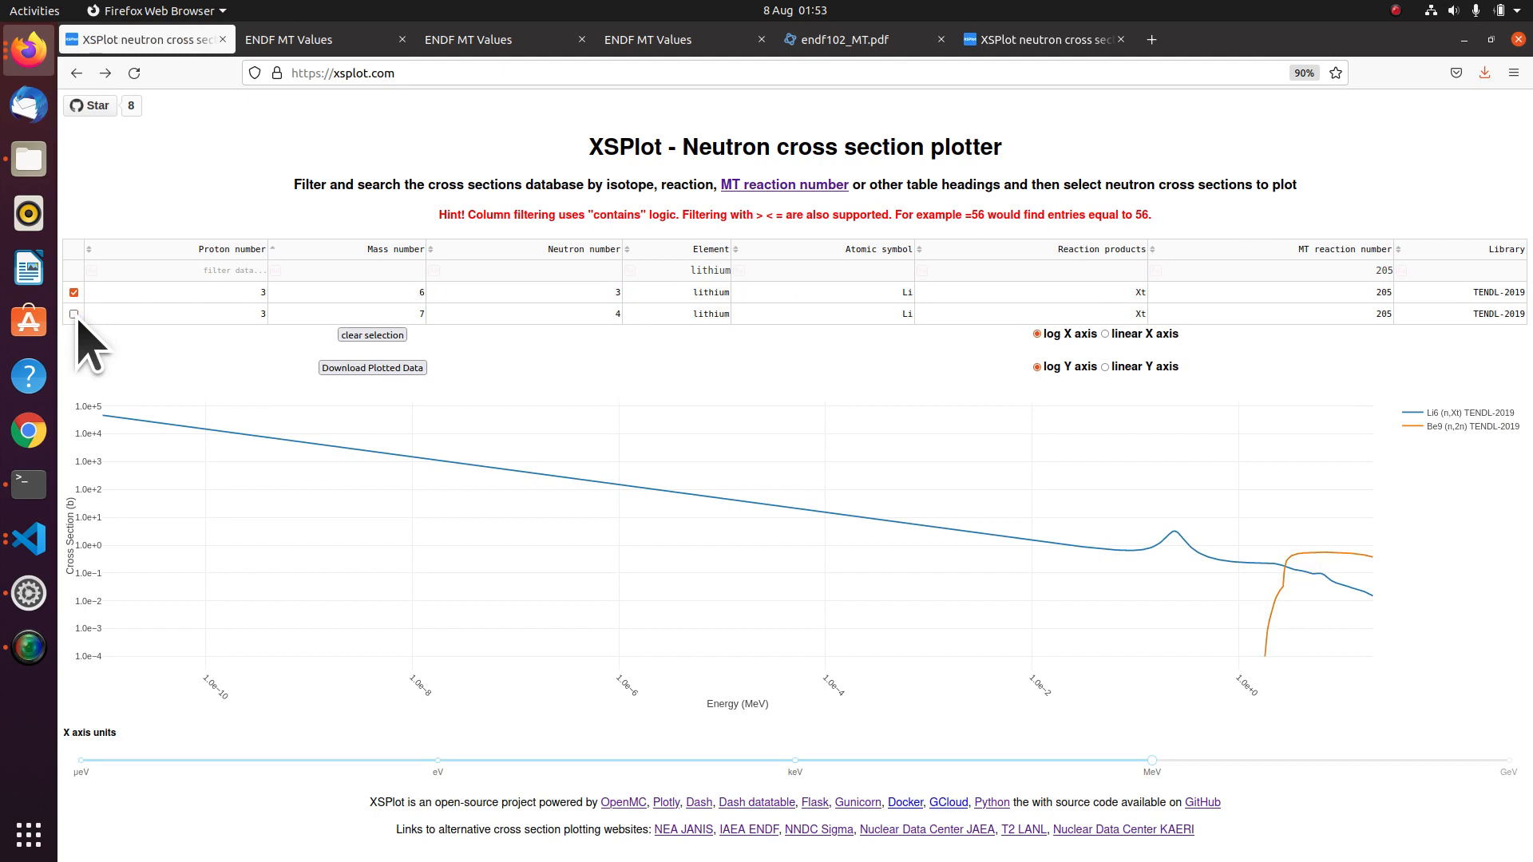
pyautogui.click(73, 292)
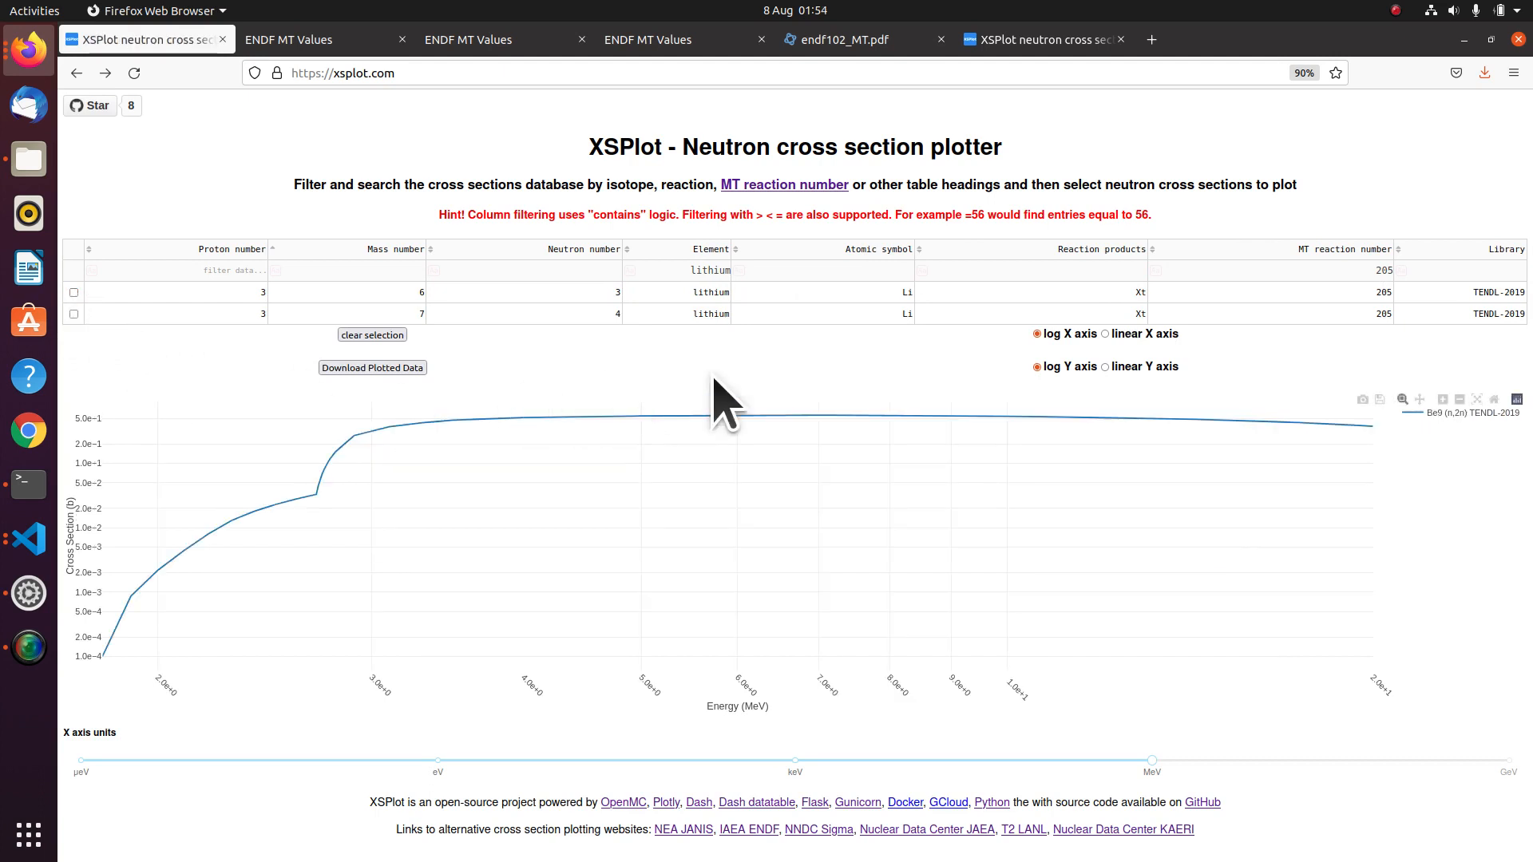
pyautogui.moveTo(885, 396)
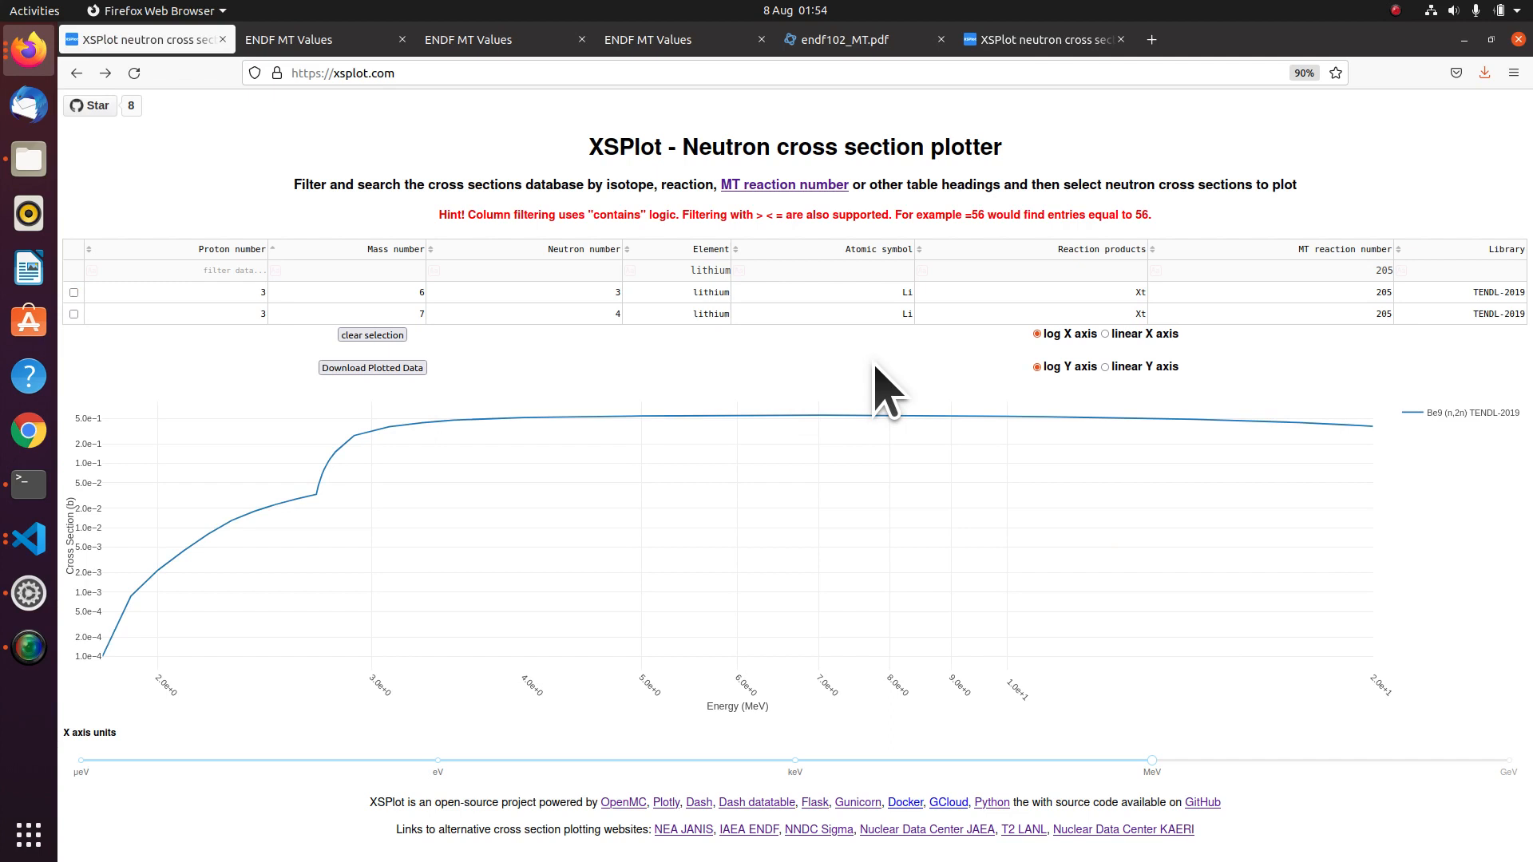